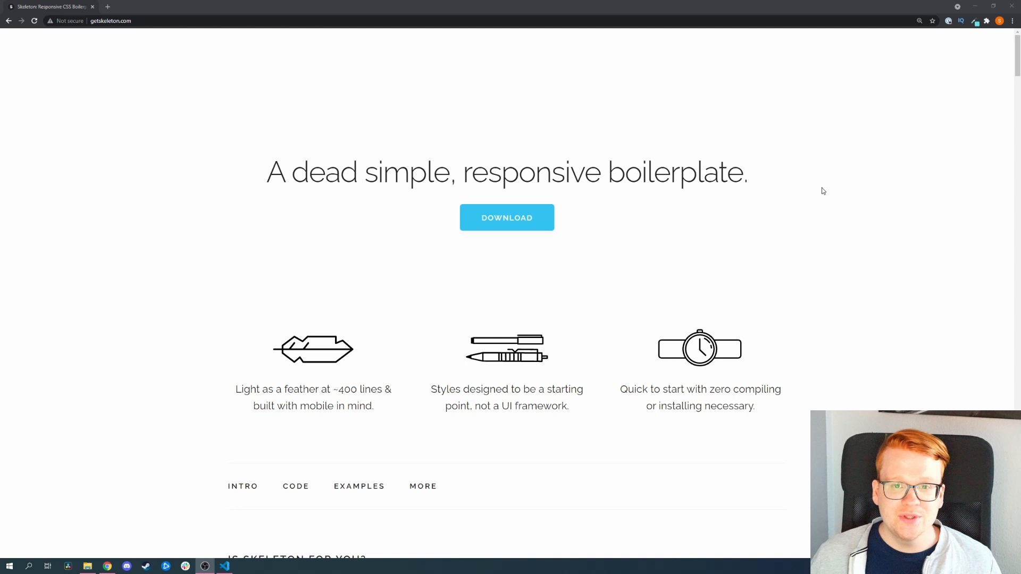
mouse_move(712, 199)
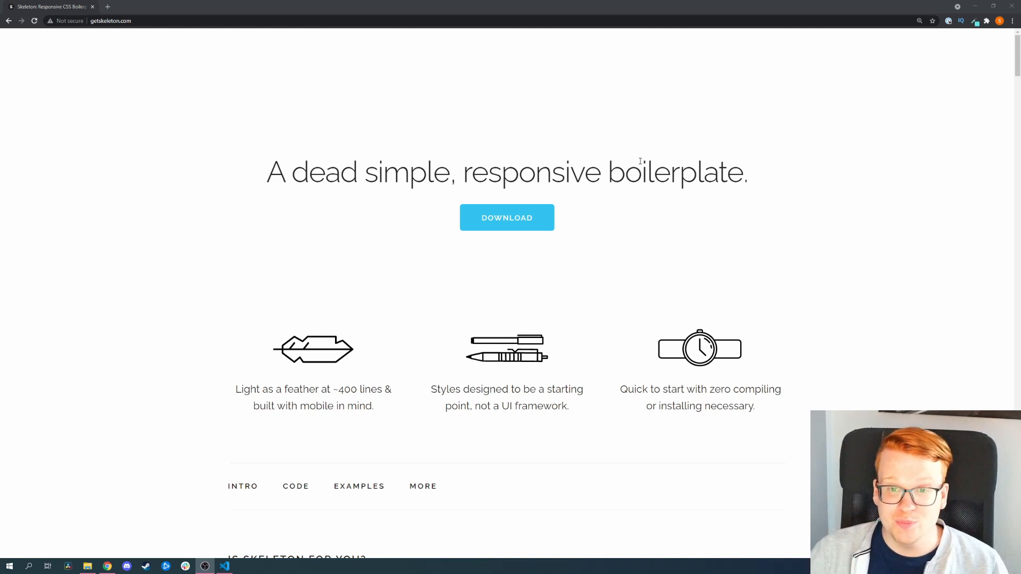
Scroll down the Skeleton docs through The Grid section and its code sample.
scroll(down, 3)
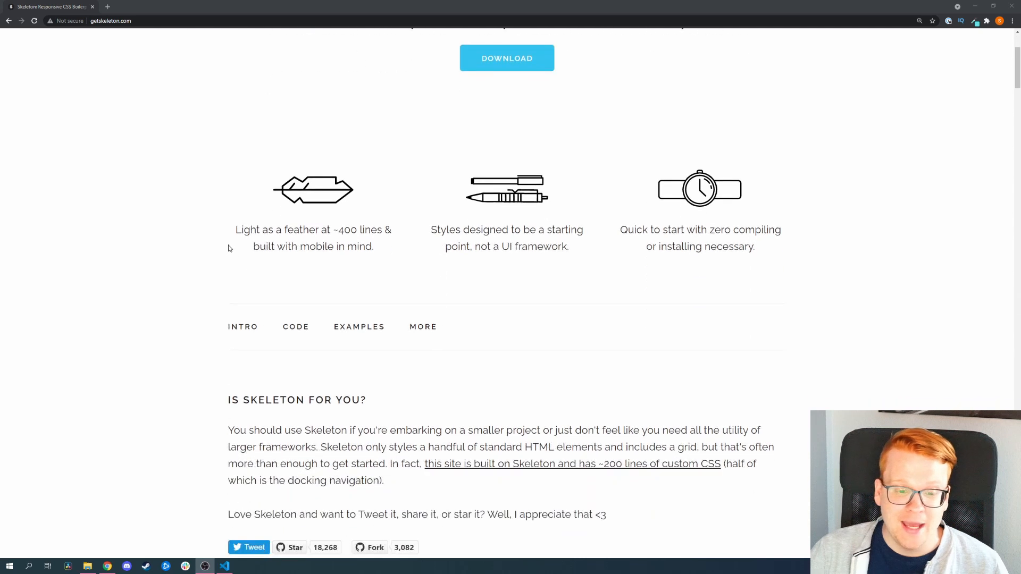
mouse_move(436, 272)
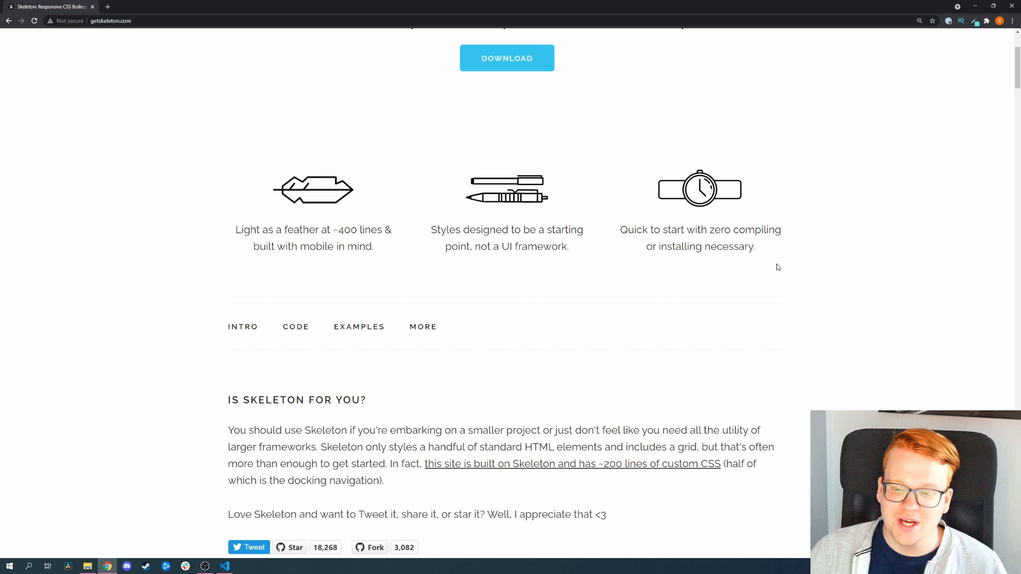
mouse_move(775, 269)
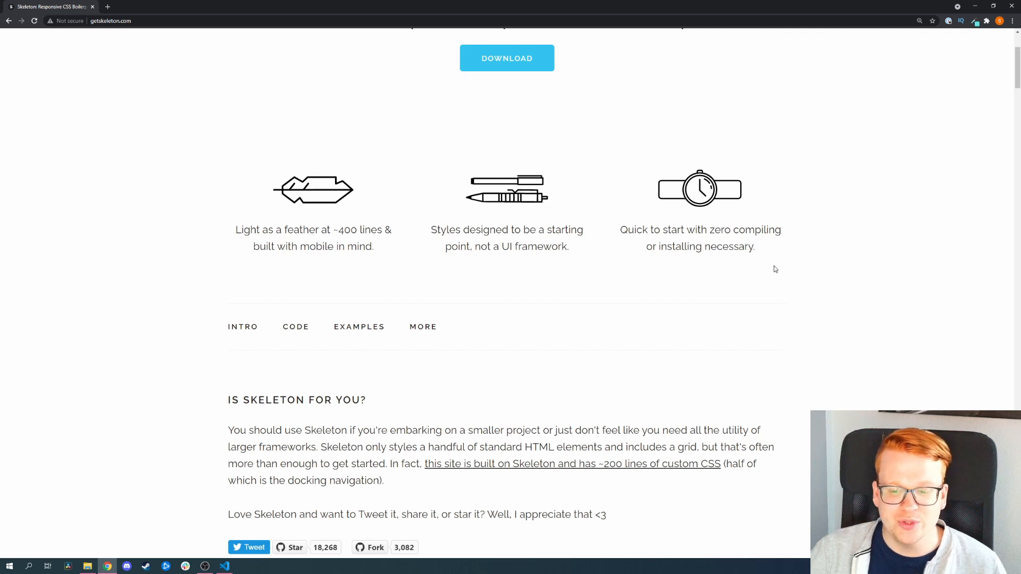
mouse_move(706, 276)
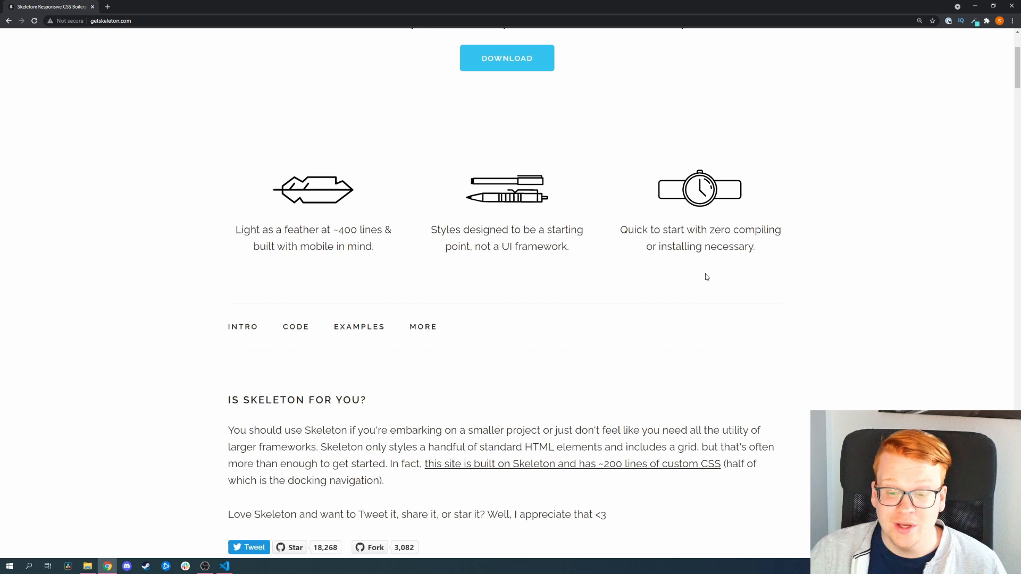
mouse_move(589, 276)
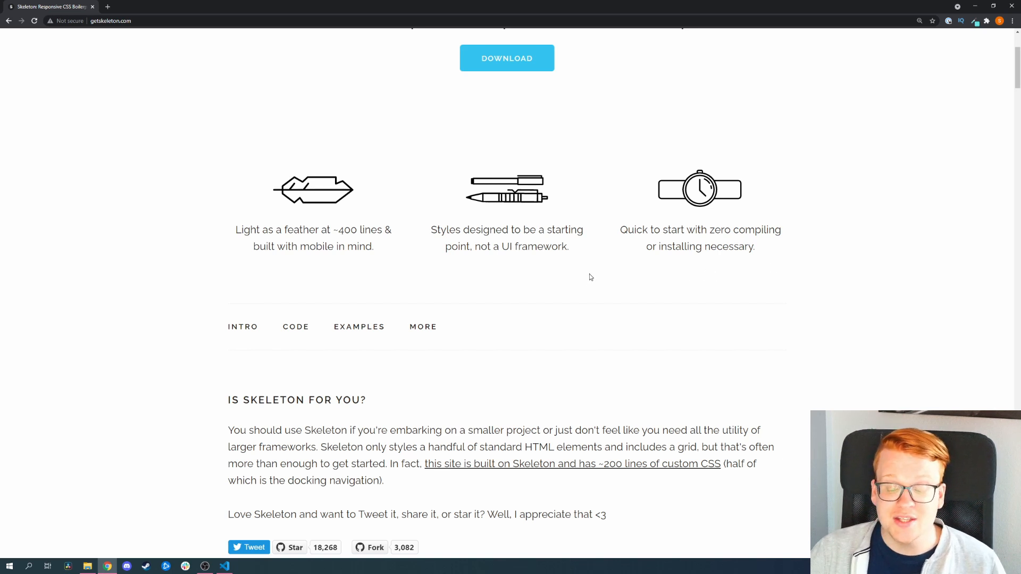
scroll(down, 3)
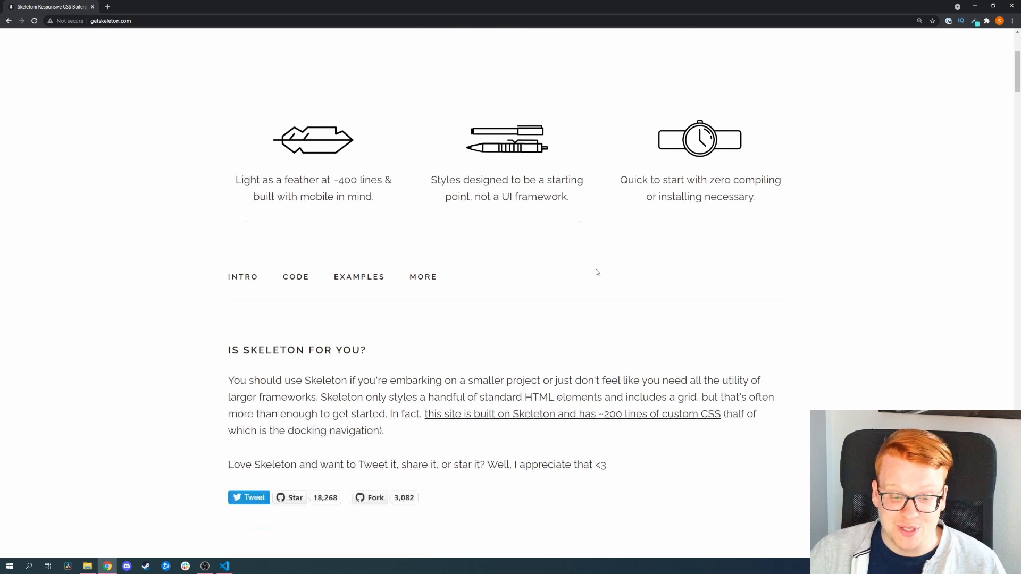
scroll(down, 3)
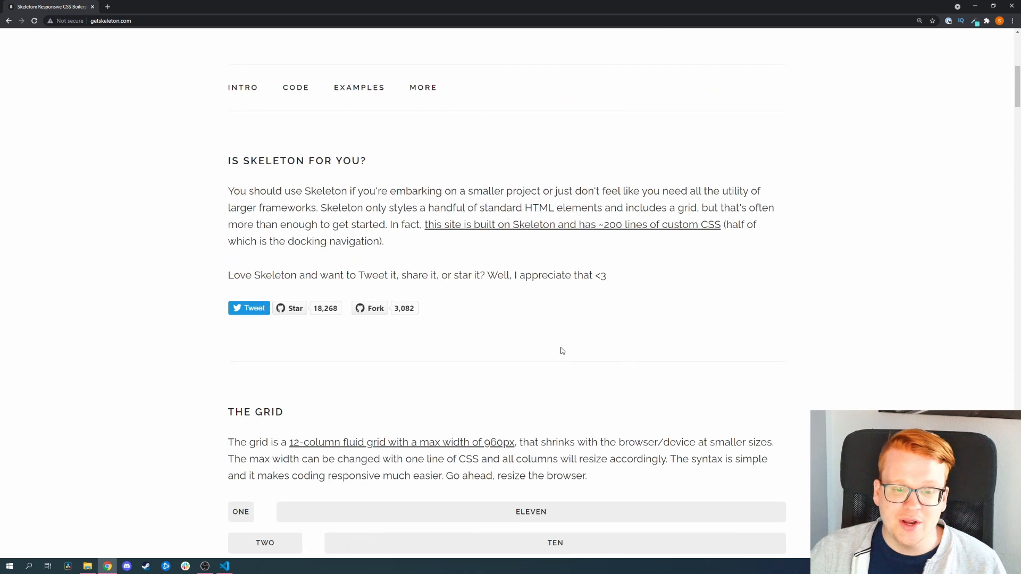
mouse_move(384, 53)
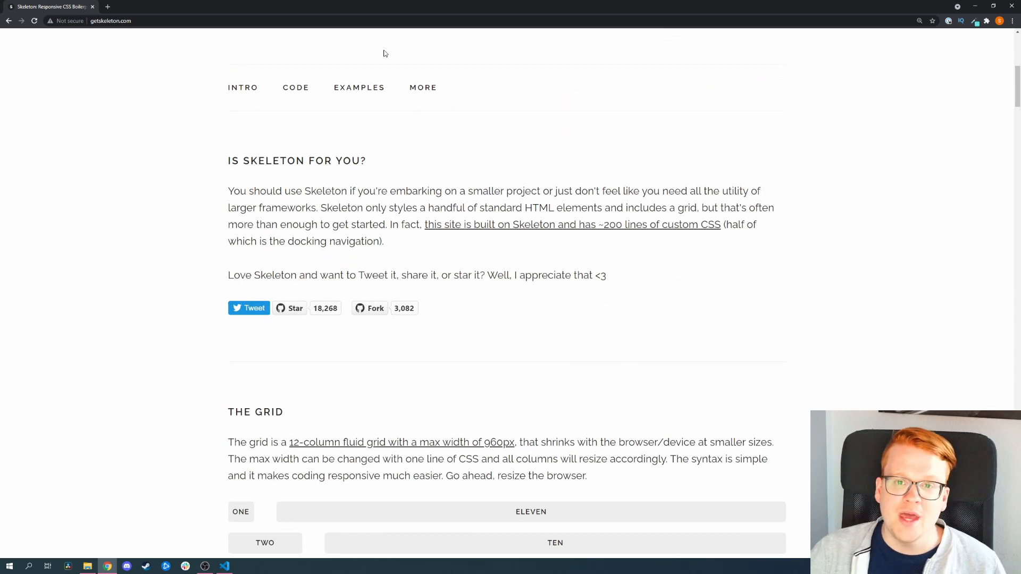
mouse_move(508, 218)
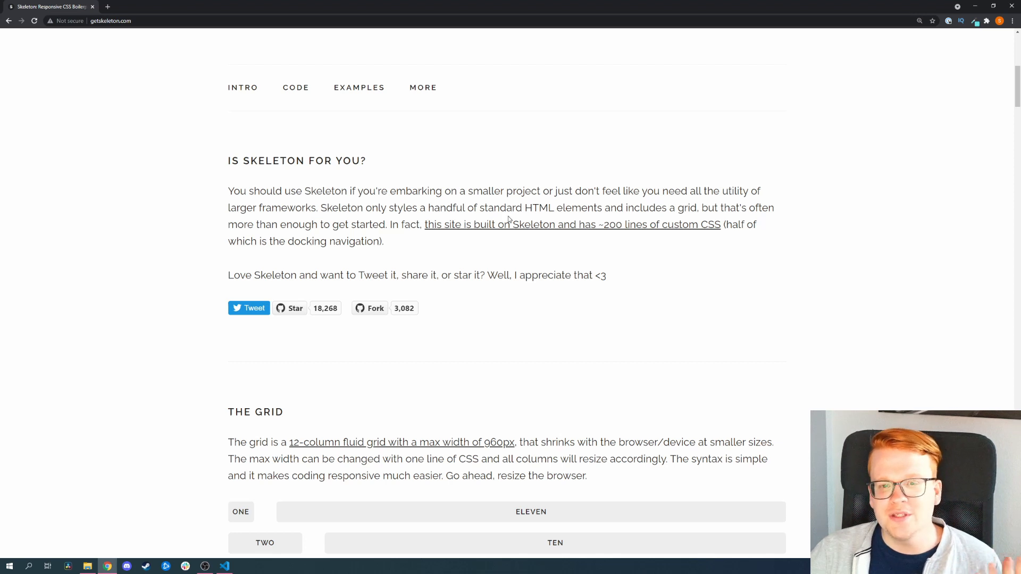
mouse_move(489, 219)
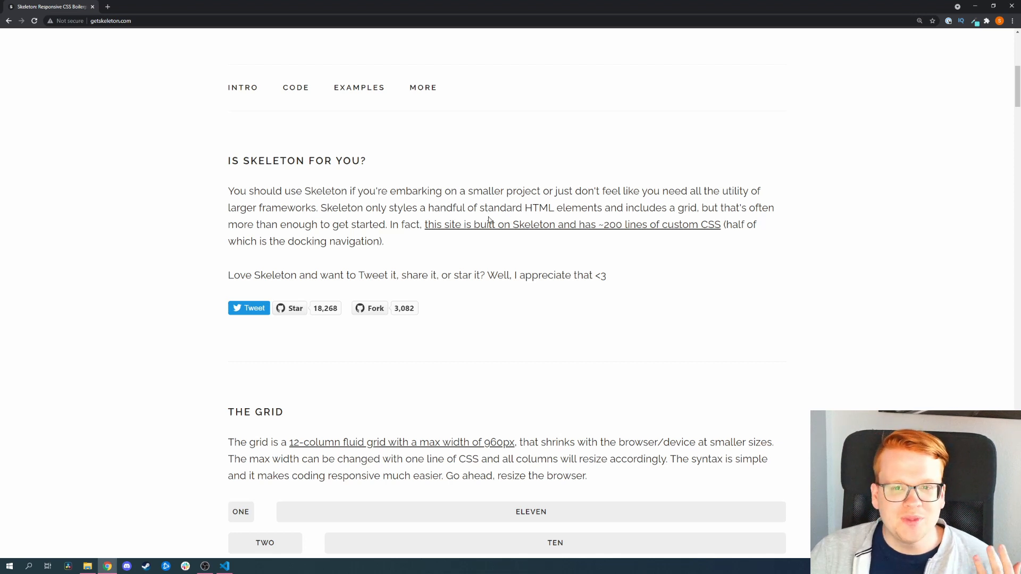
mouse_move(489, 225)
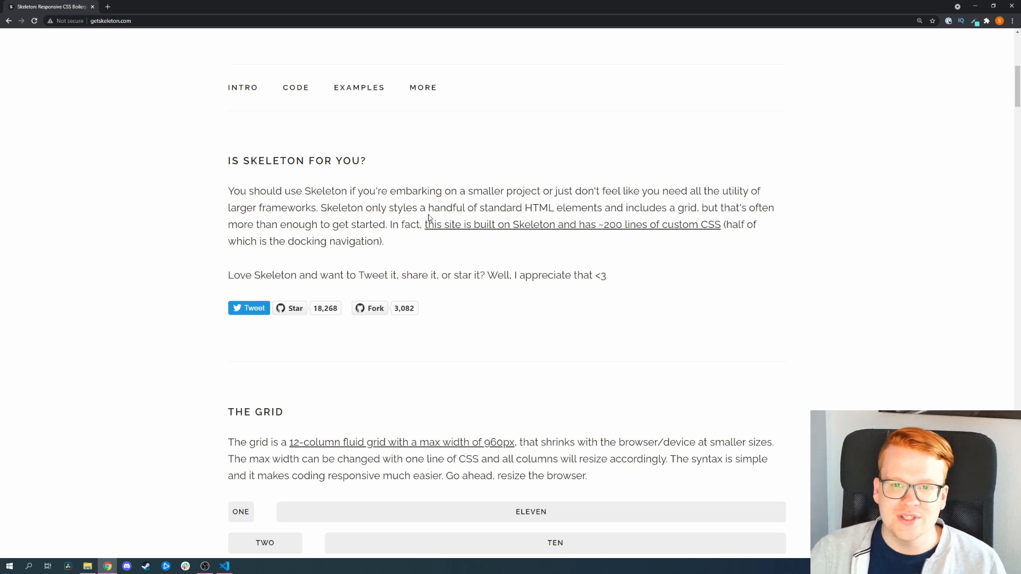
mouse_move(383, 169)
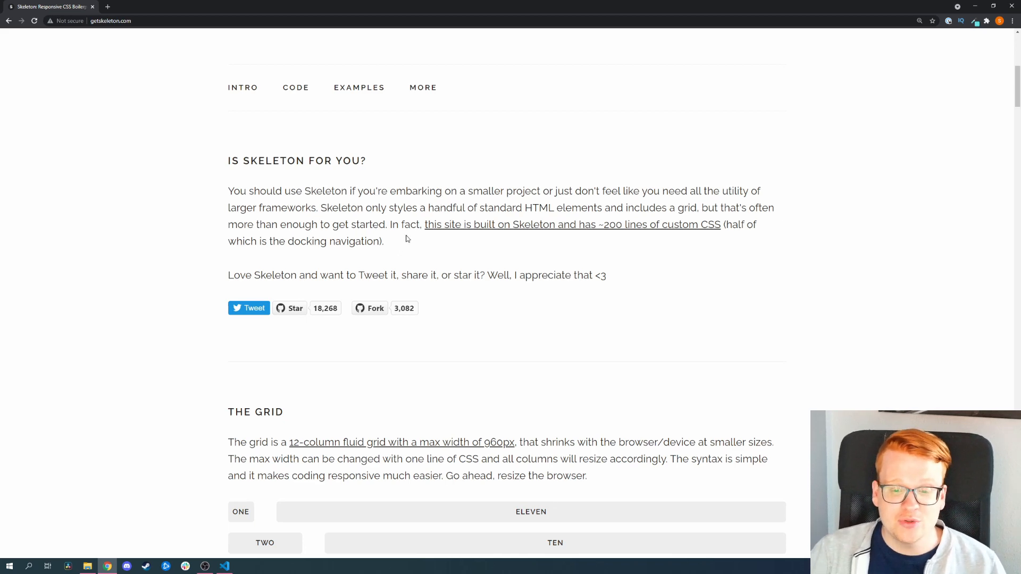
scroll(down, 3)
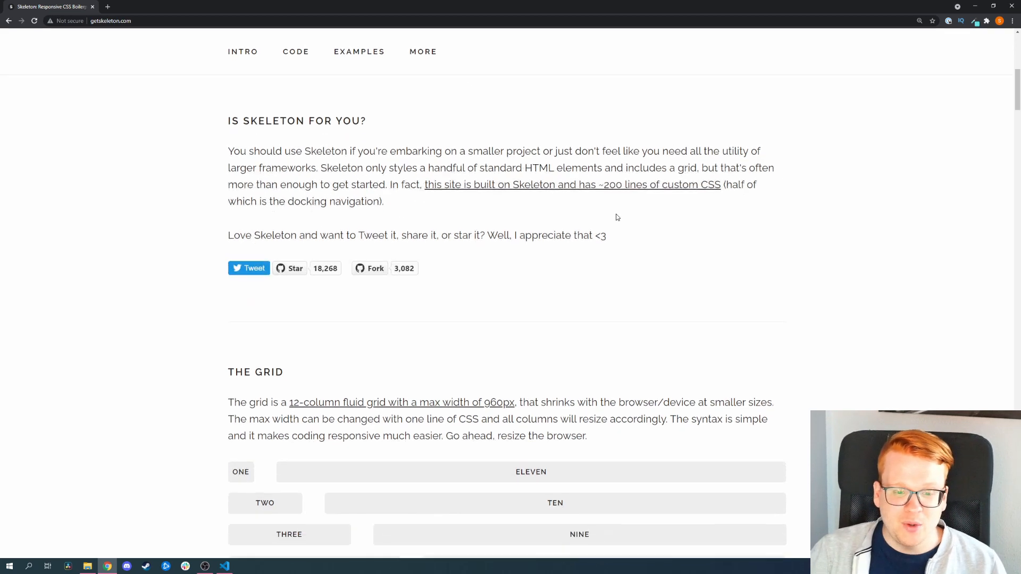
scroll(down, 3)
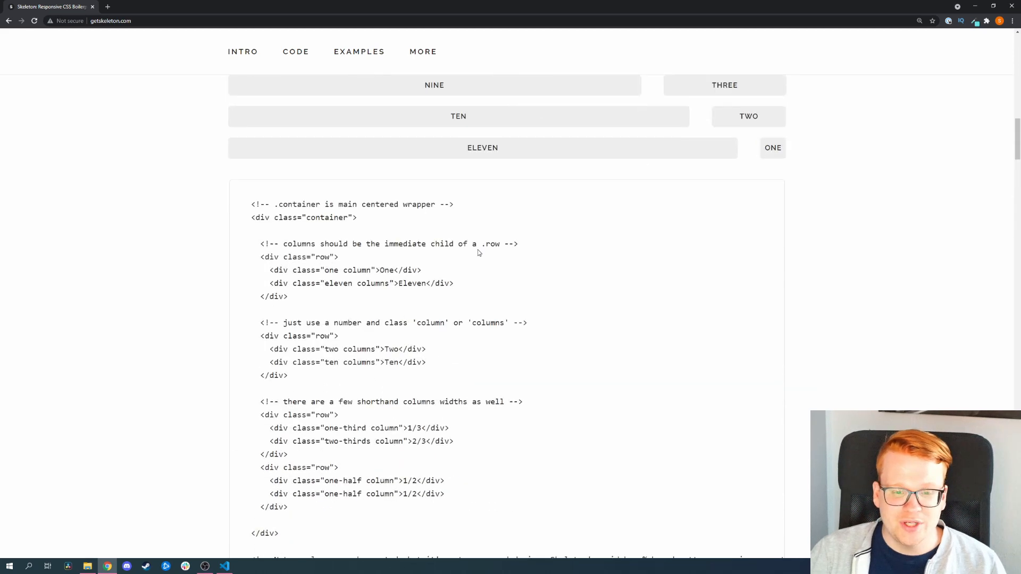
scroll(up, 3)
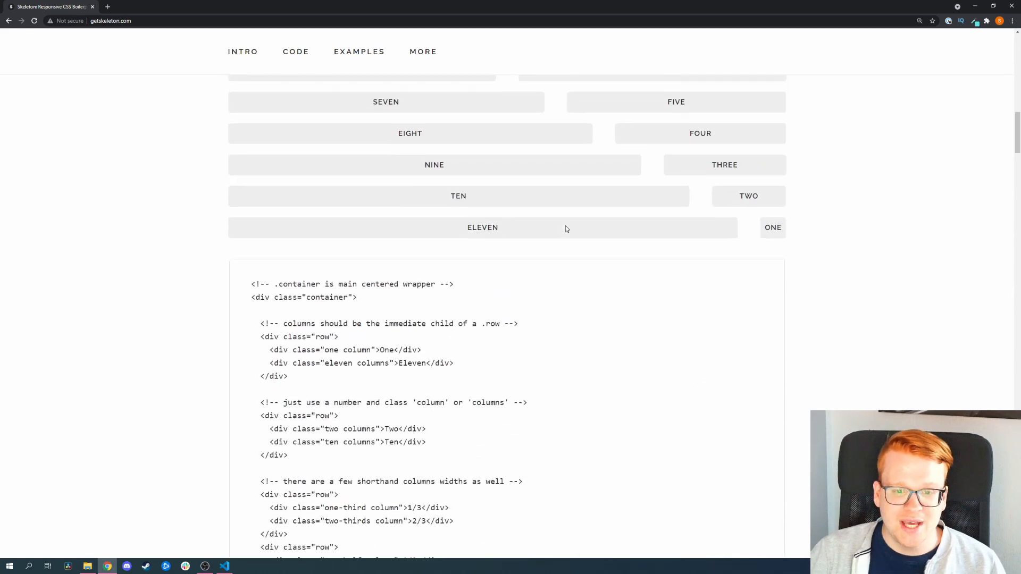
scroll(up, 3)
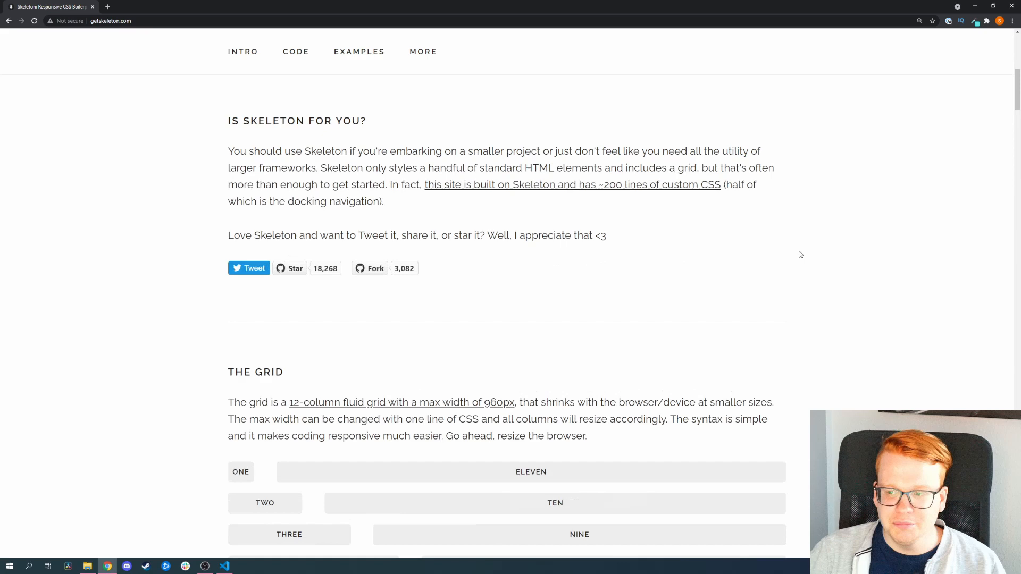
scroll(down, 3)
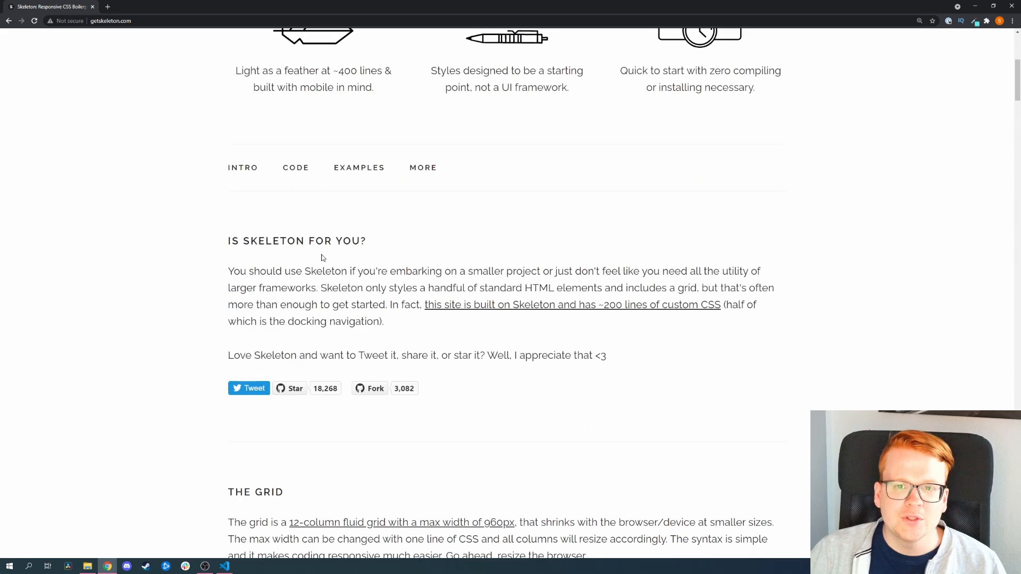
scroll(down, 3)
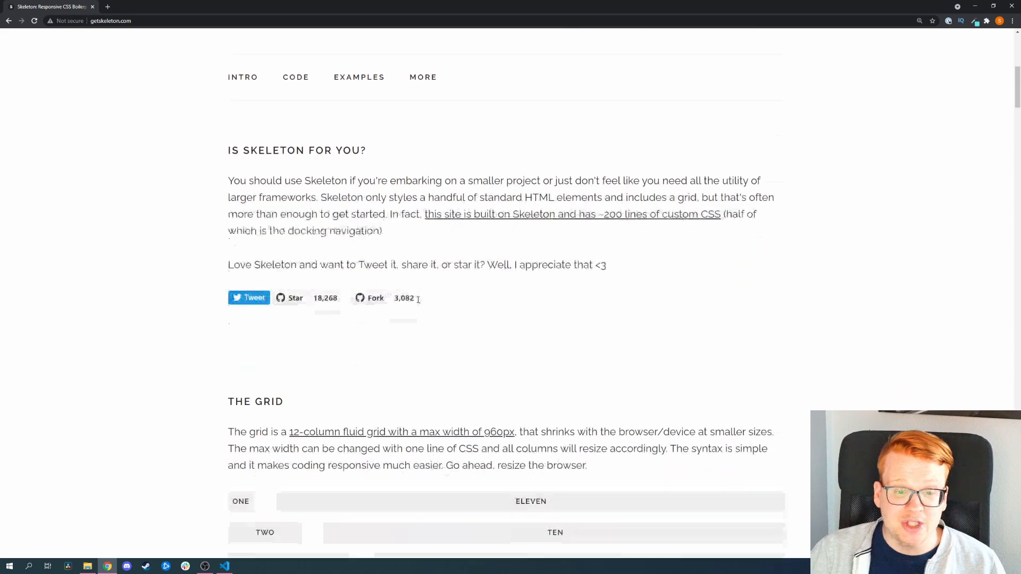
scroll(down, 3)
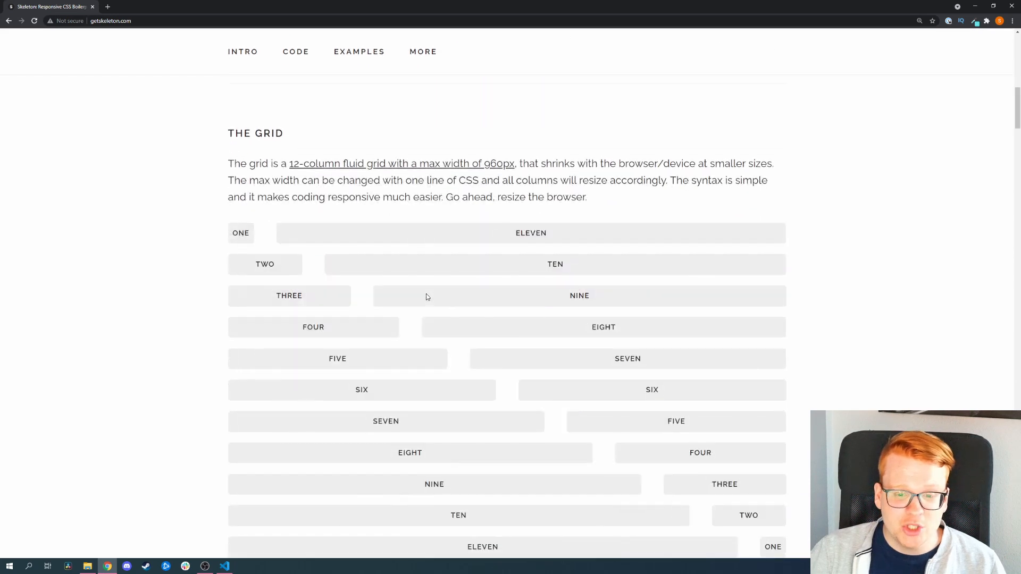
mouse_move(427, 288)
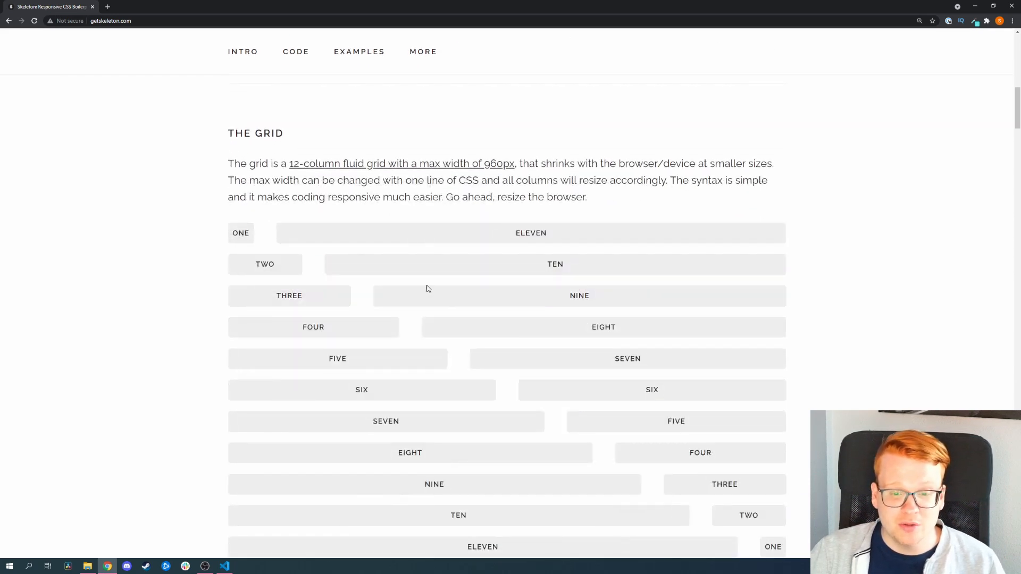
mouse_move(225, 138)
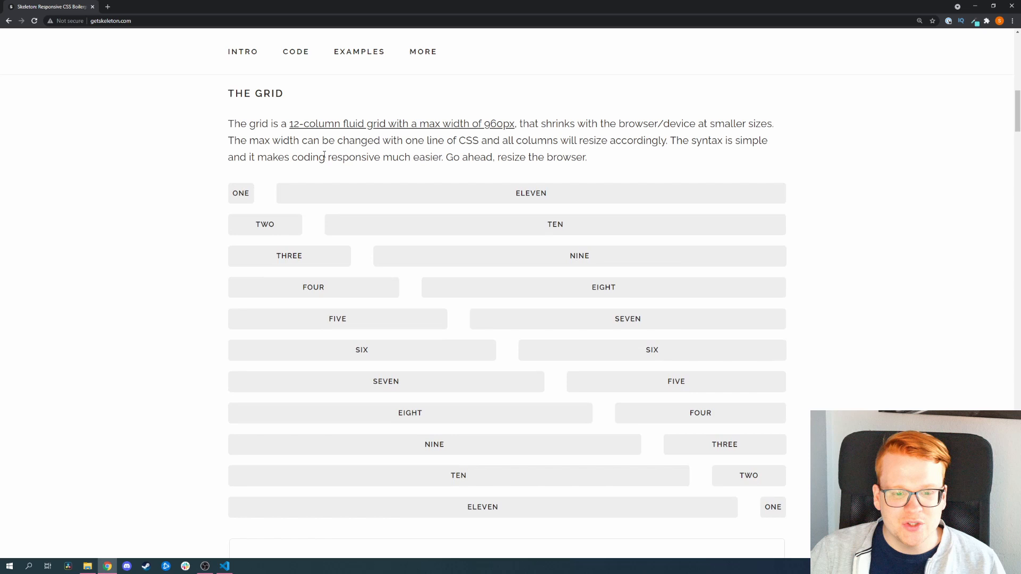
Continue down to the Typography section with its heading size samples and rem notes.
scroll(down, 3)
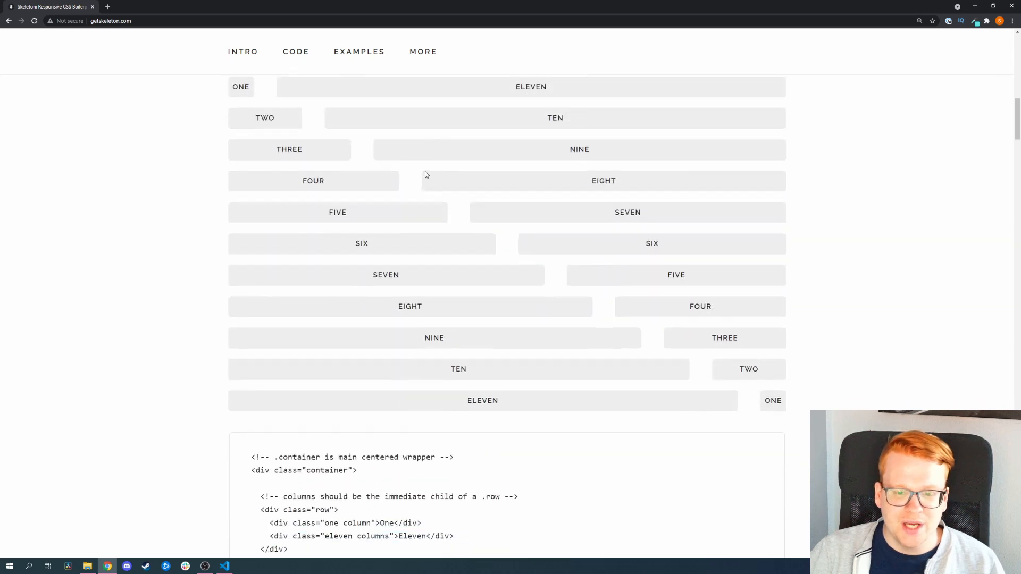
scroll(down, 3)
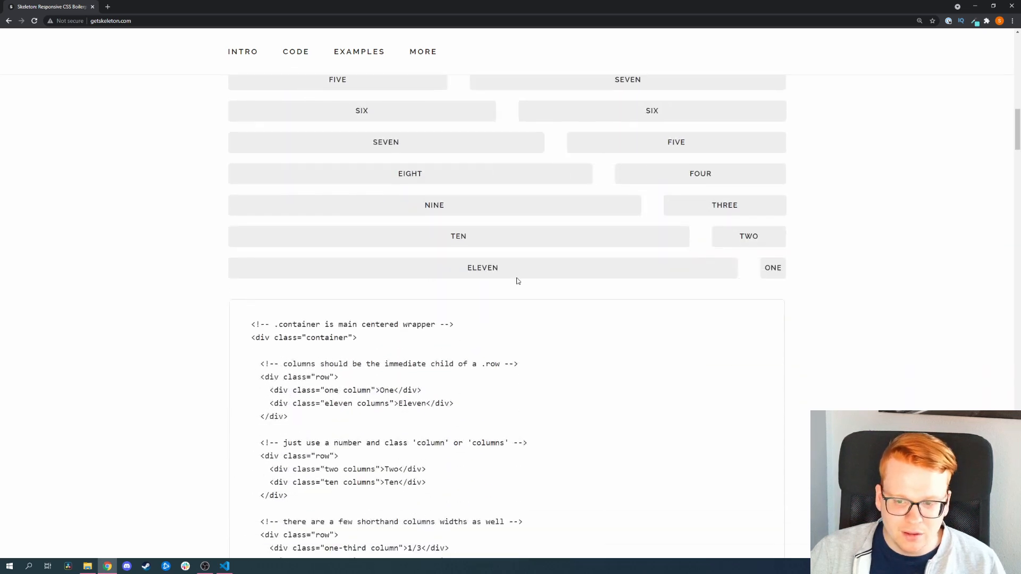
scroll(down, 3)
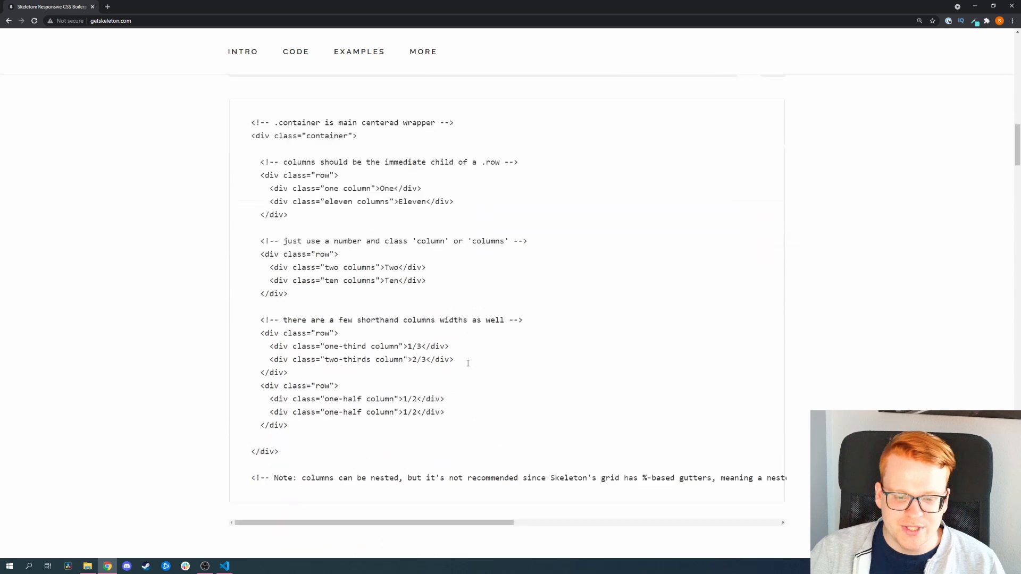
scroll(down, 3)
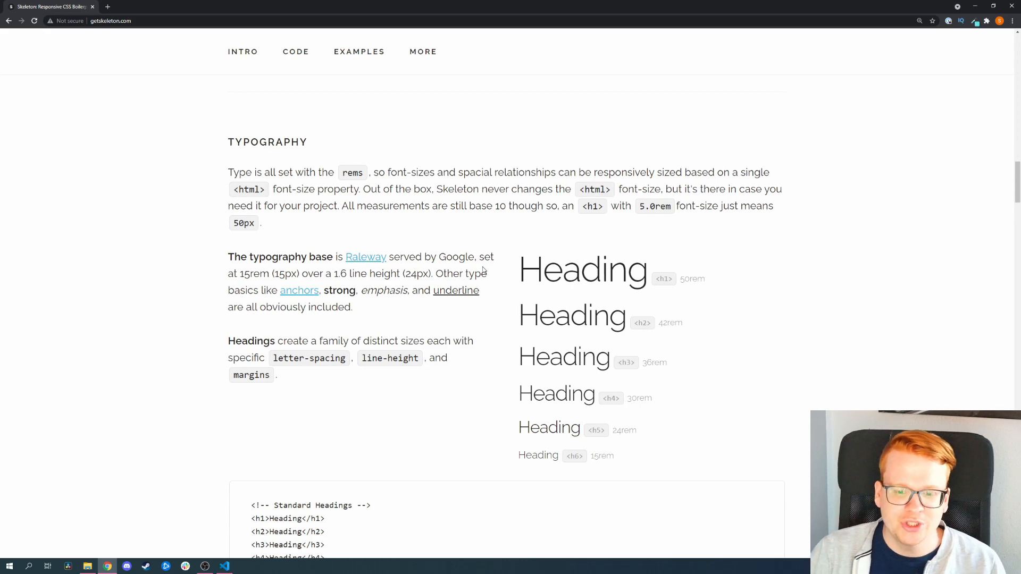
Select the start of the h2 Heading sample, then scroll past Forms, Lists and Code.
drag(519, 315, 555, 314)
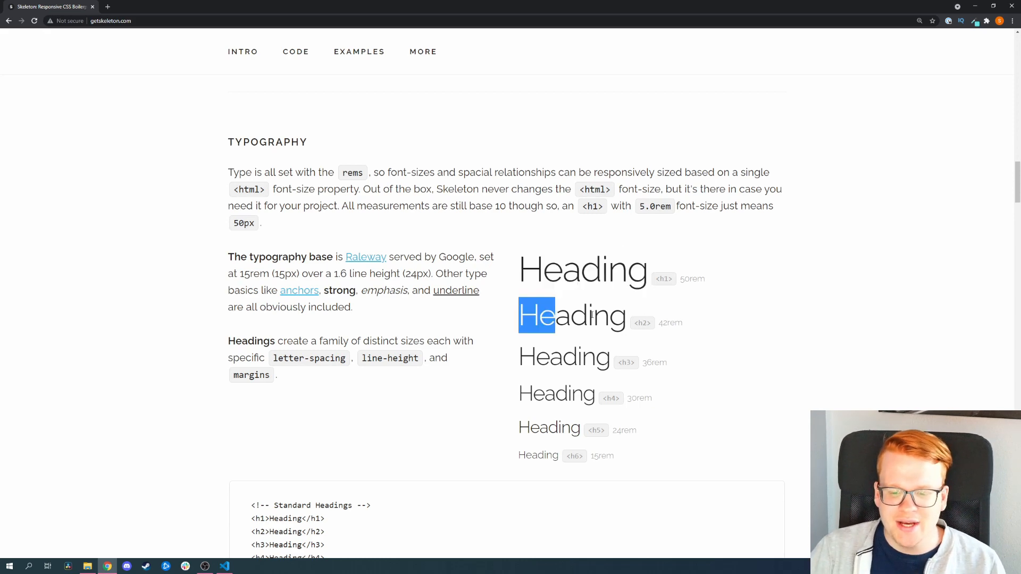
scroll(down, 3)
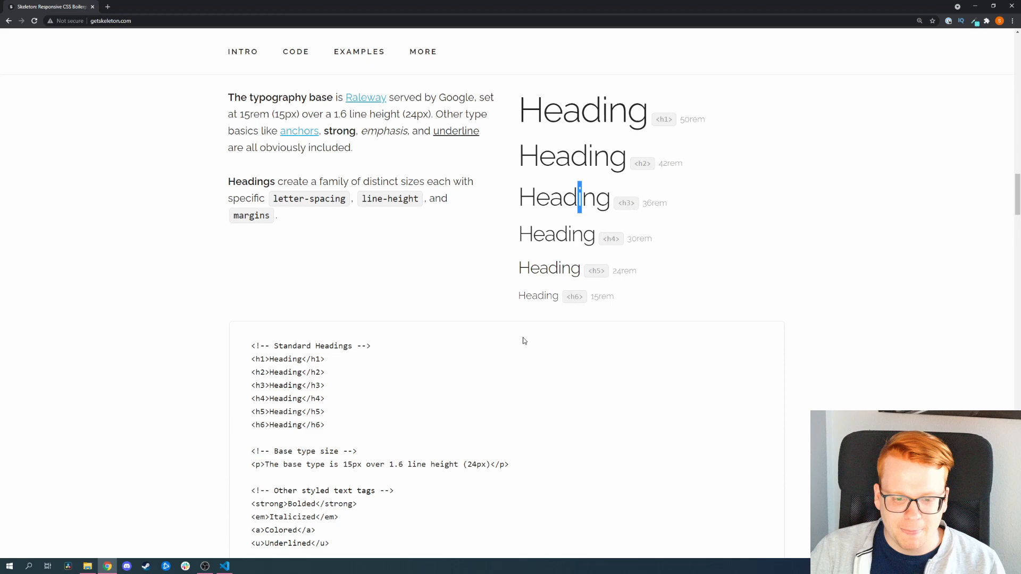
scroll(down, 3)
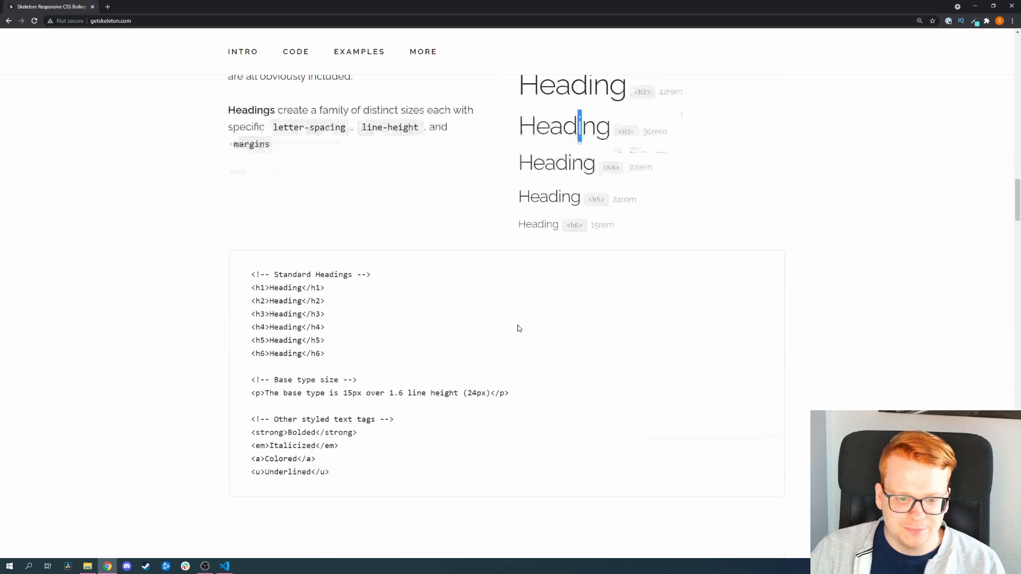
scroll(down, 3)
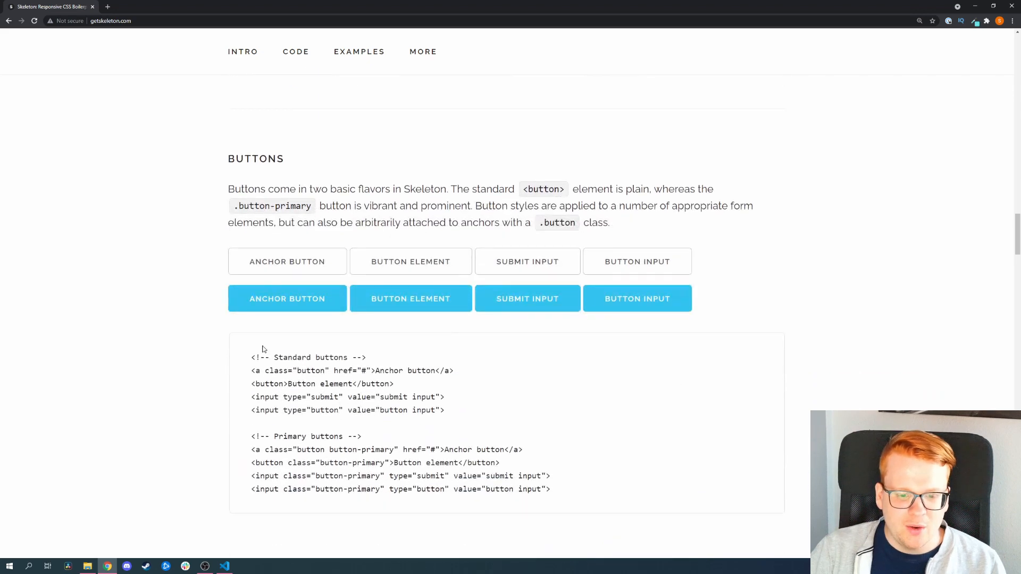
mouse_move(636, 300)
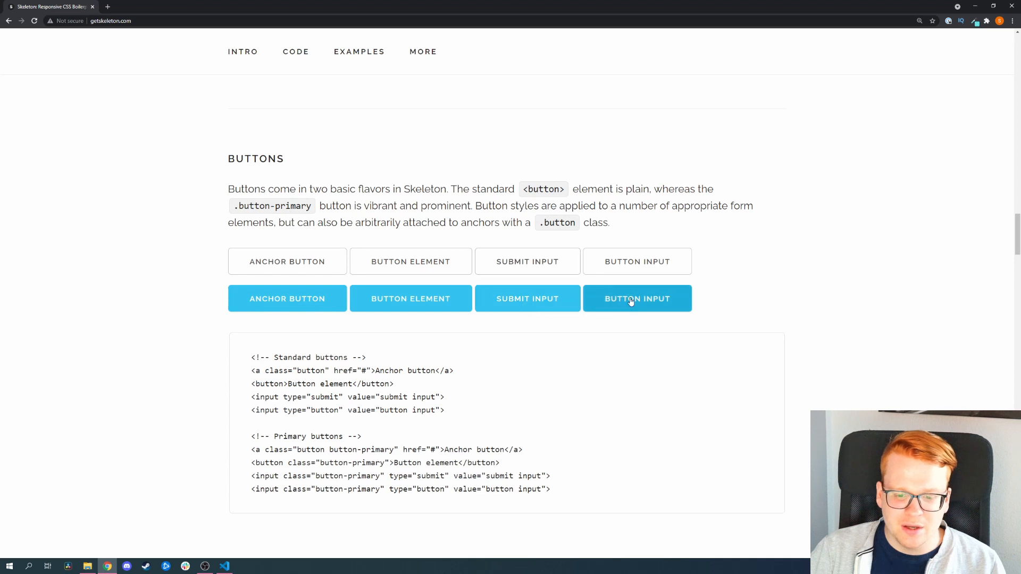
mouse_move(287, 303)
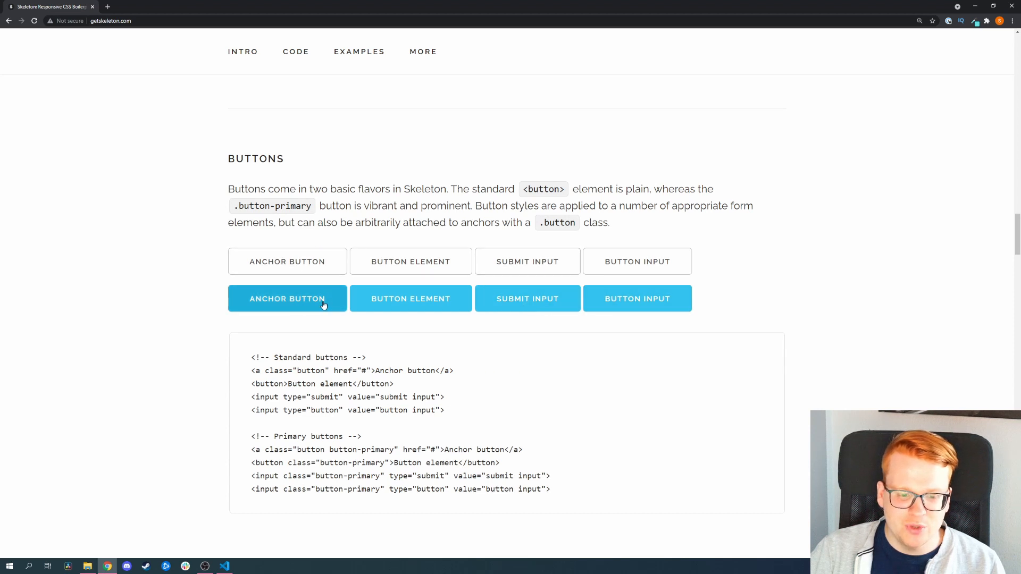
mouse_move(289, 256)
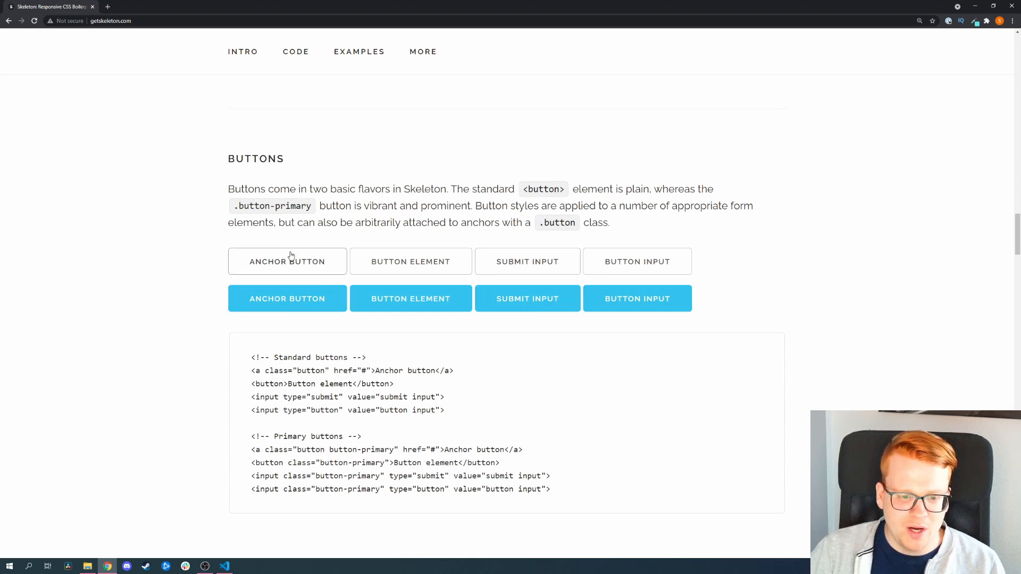
scroll(down, 3)
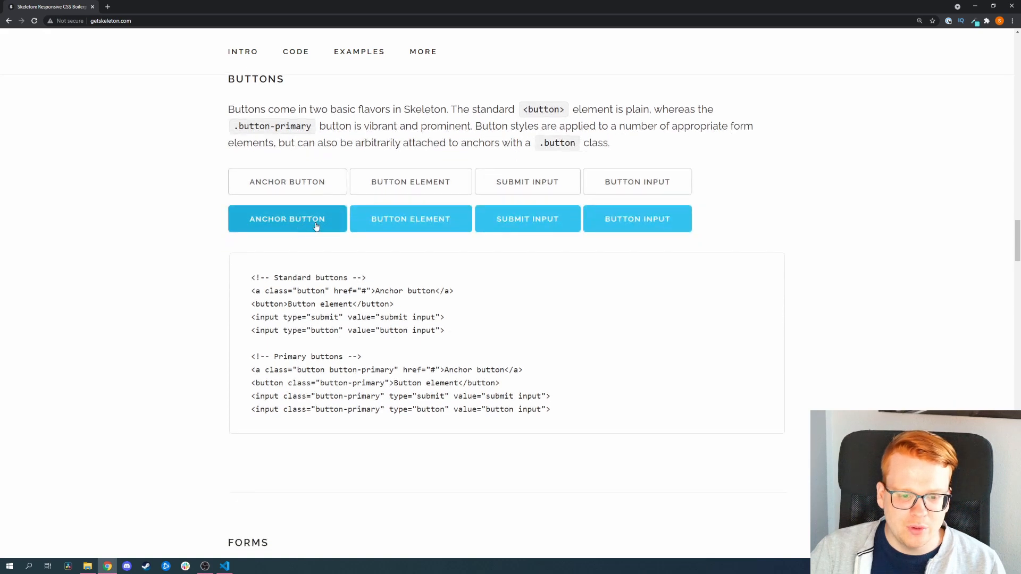
scroll(down, 3)
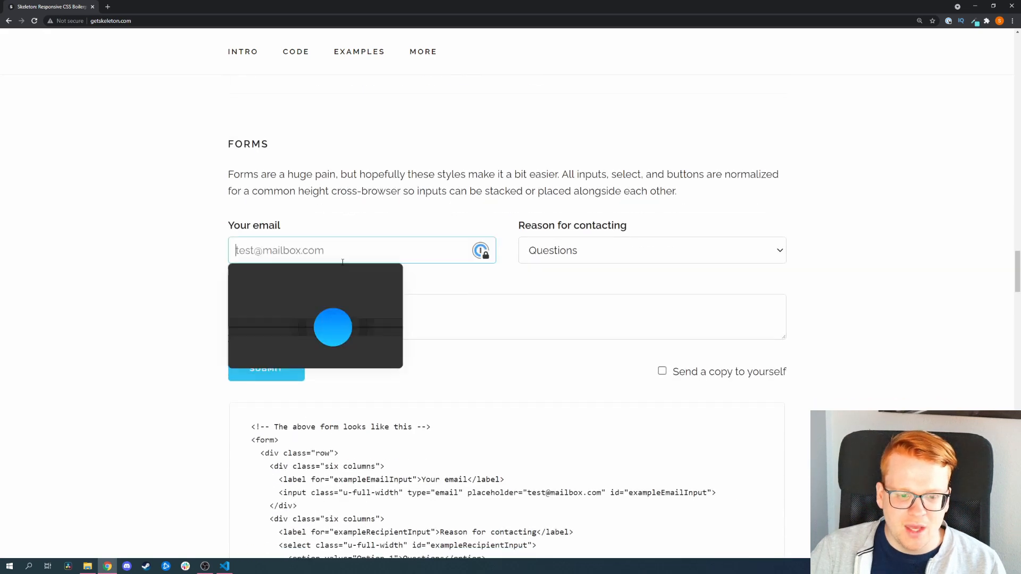
scroll(down, 3)
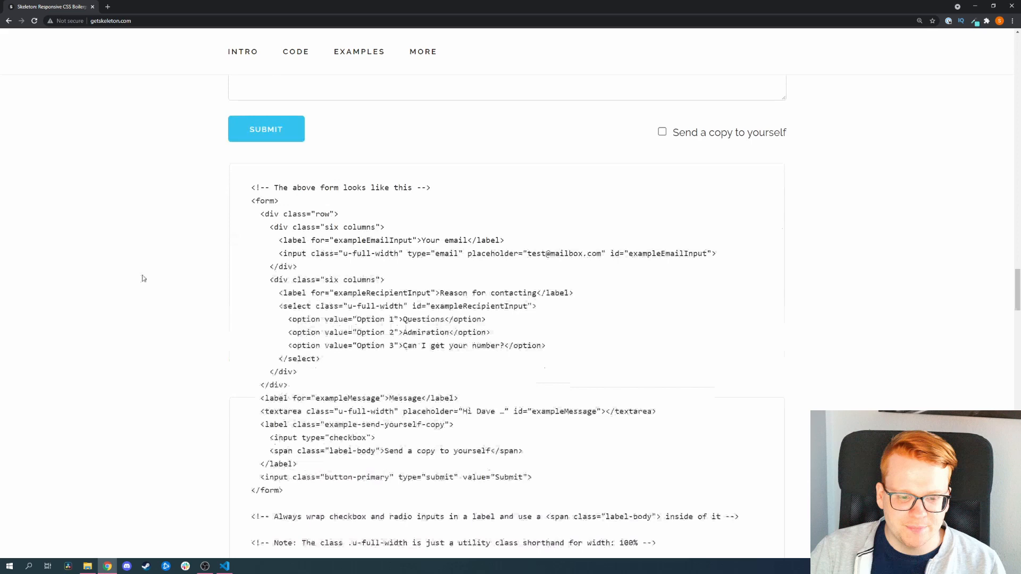
scroll(down, 3)
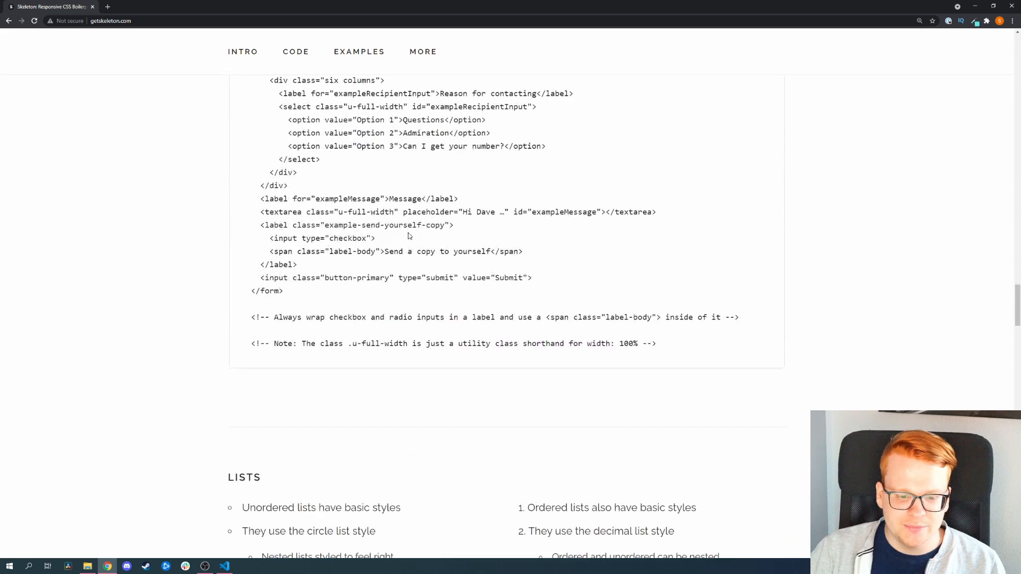
scroll(down, 3)
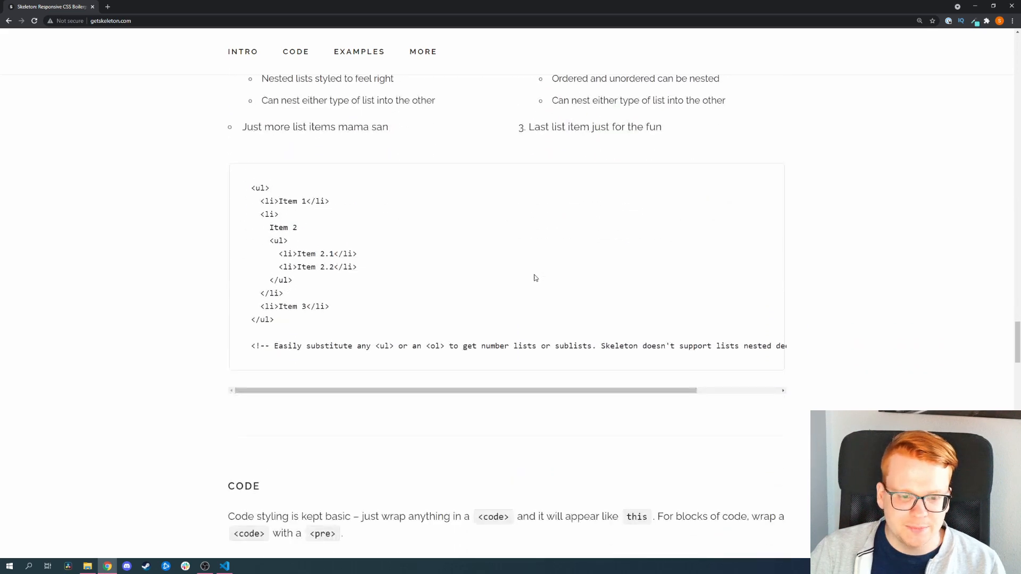
scroll(down, 3)
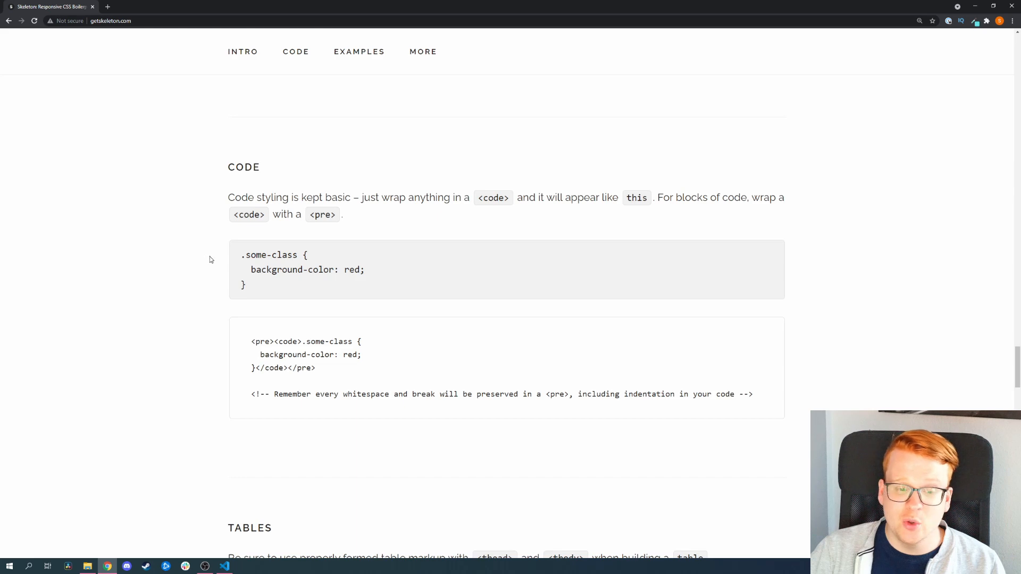
scroll(down, 3)
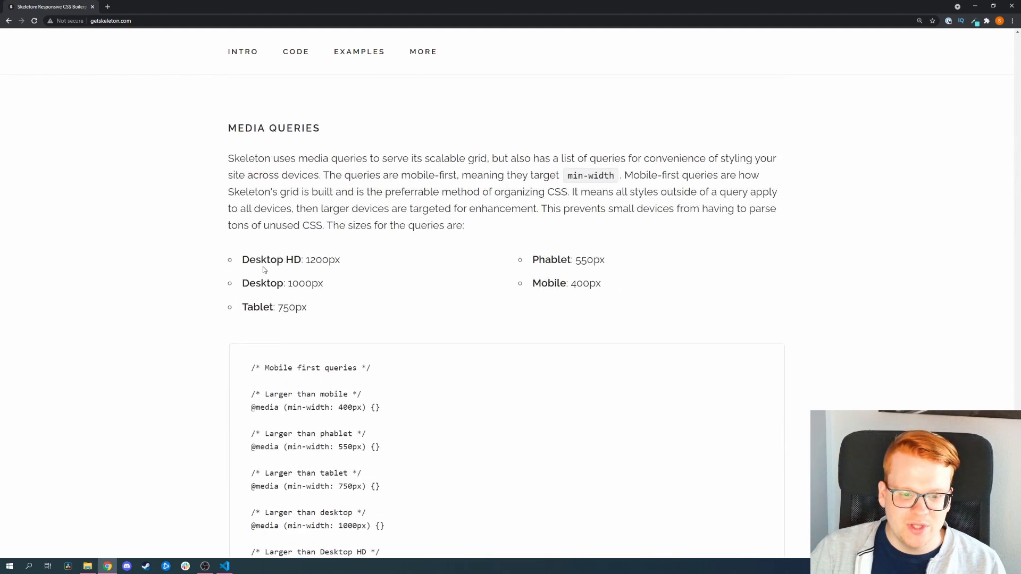
Scroll through Media Queries and Utilities down to the Examples section with the Demo Landing Page.
scroll(down, 3)
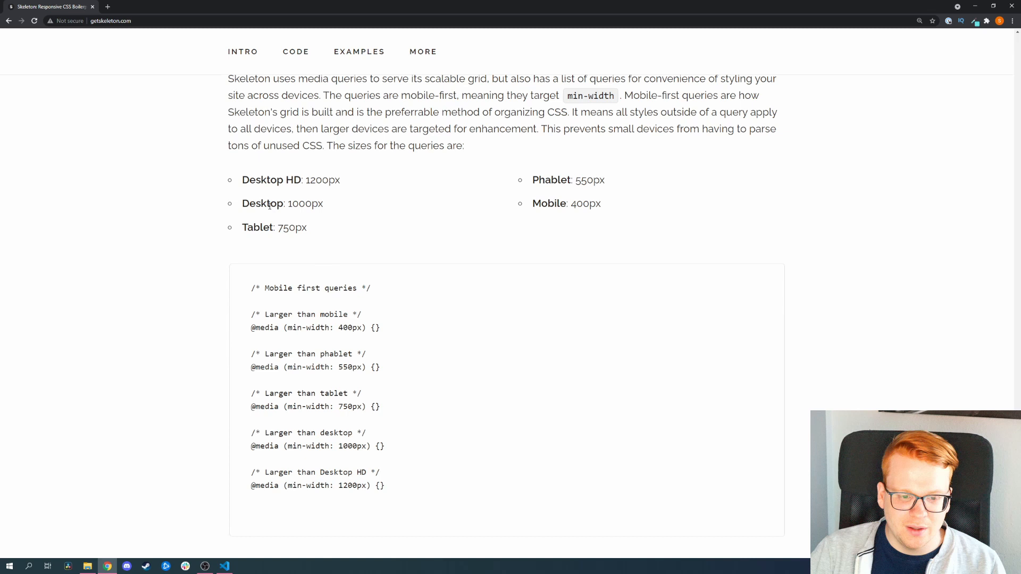
mouse_move(267, 229)
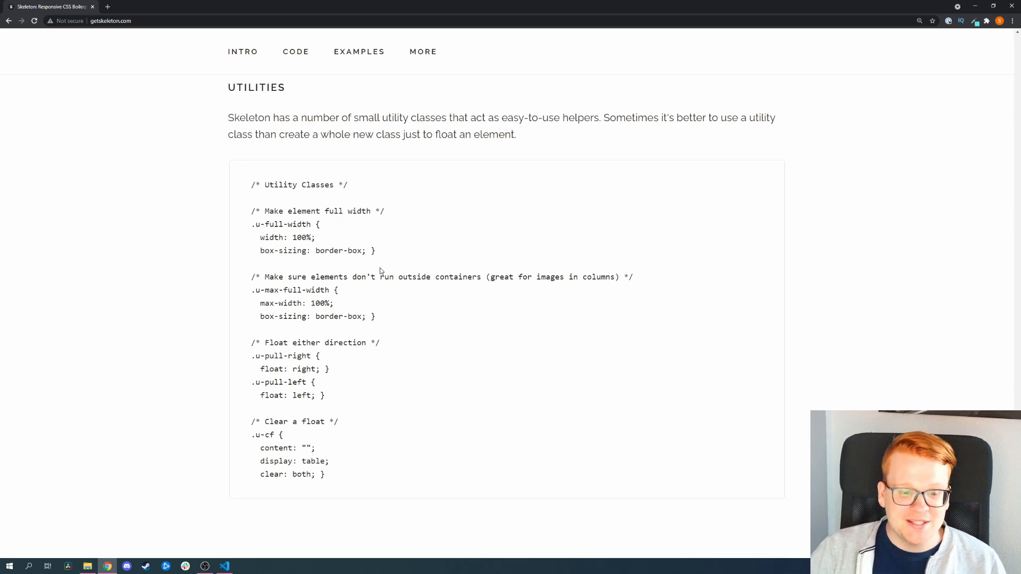
drag(262, 211, 357, 210)
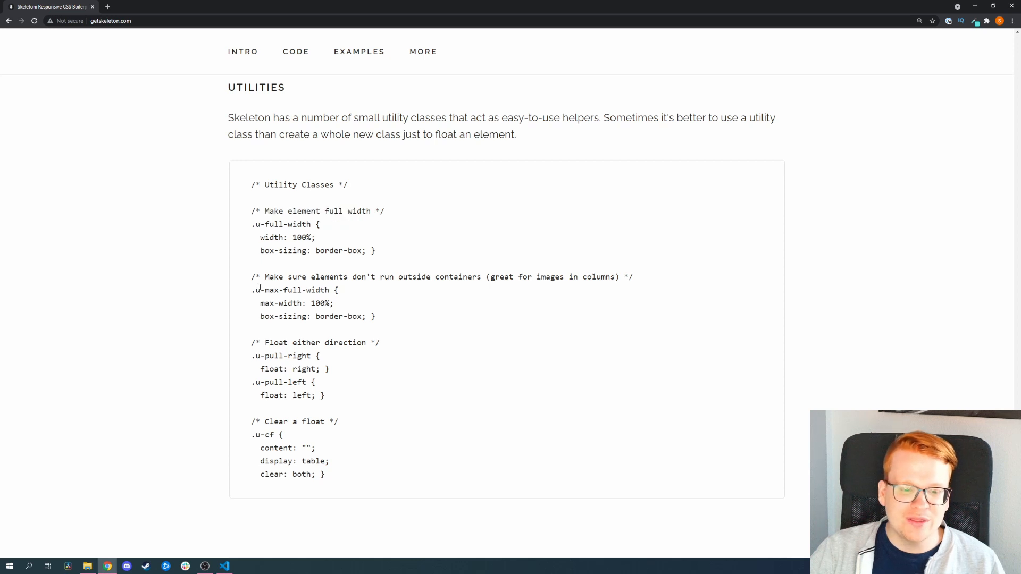
mouse_move(436, 301)
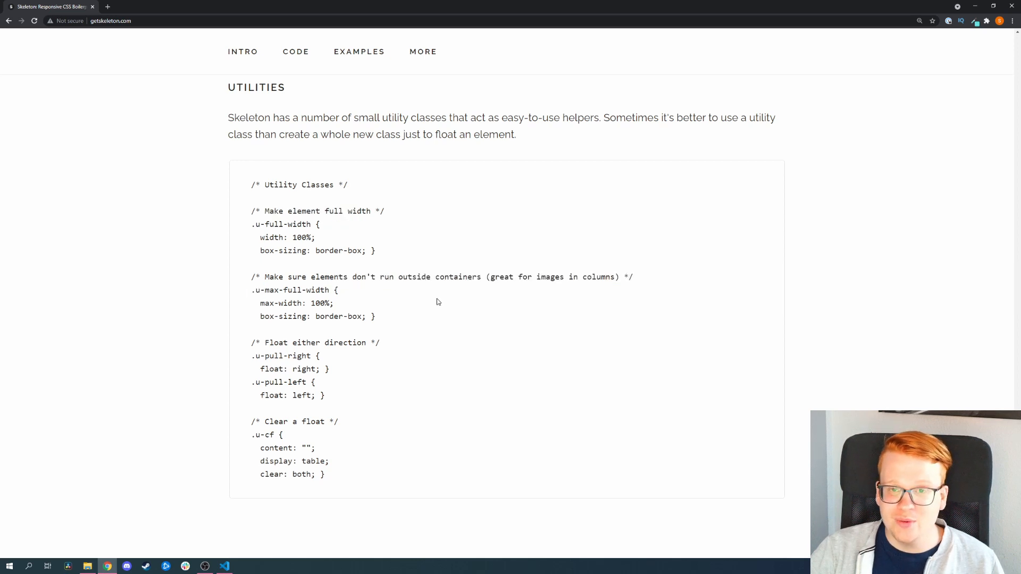
scroll(down, 3)
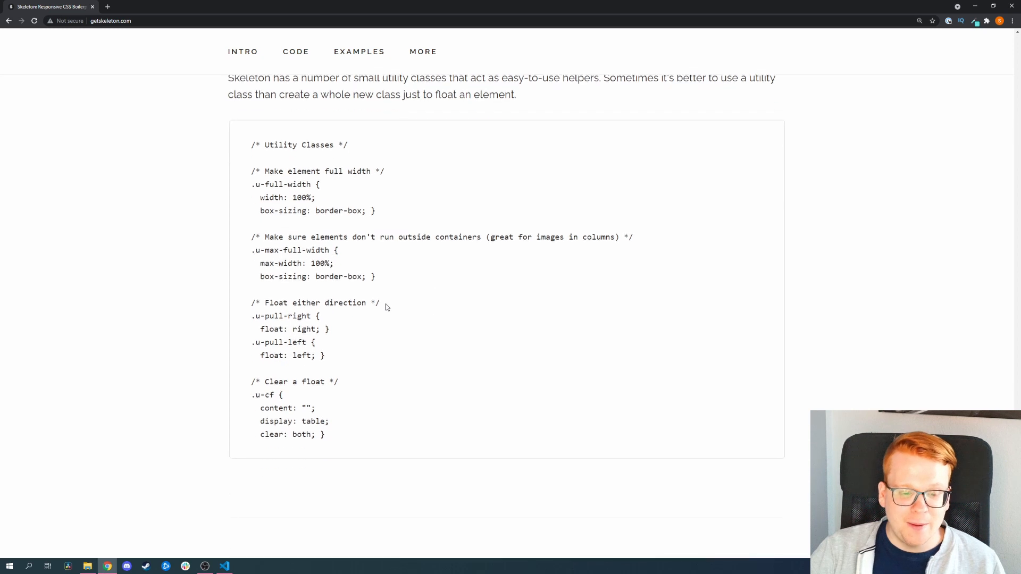
scroll(down, 3)
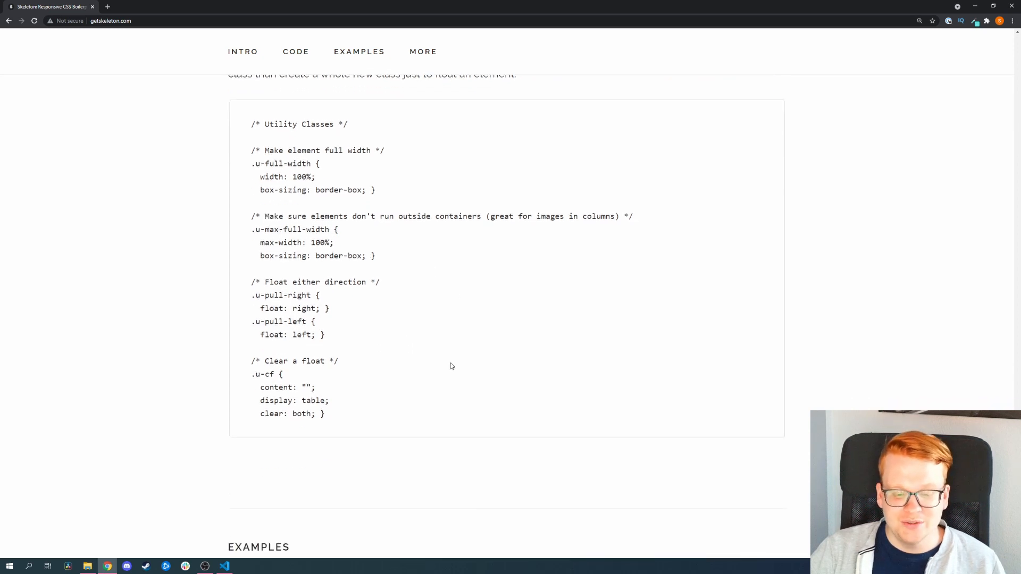
scroll(down, 3)
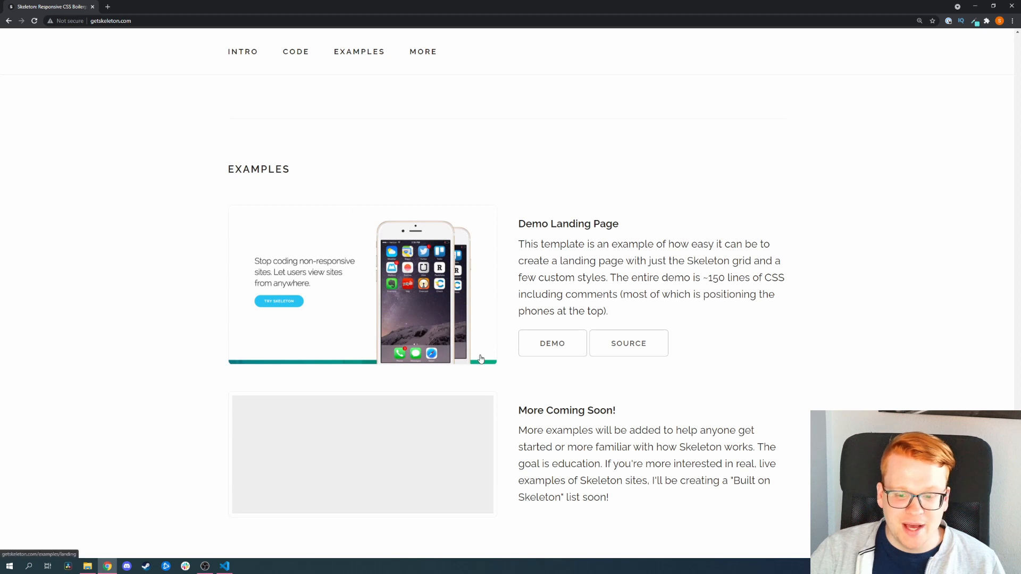
Open the Demo Landing Page example and browse down through it.
click(552, 344)
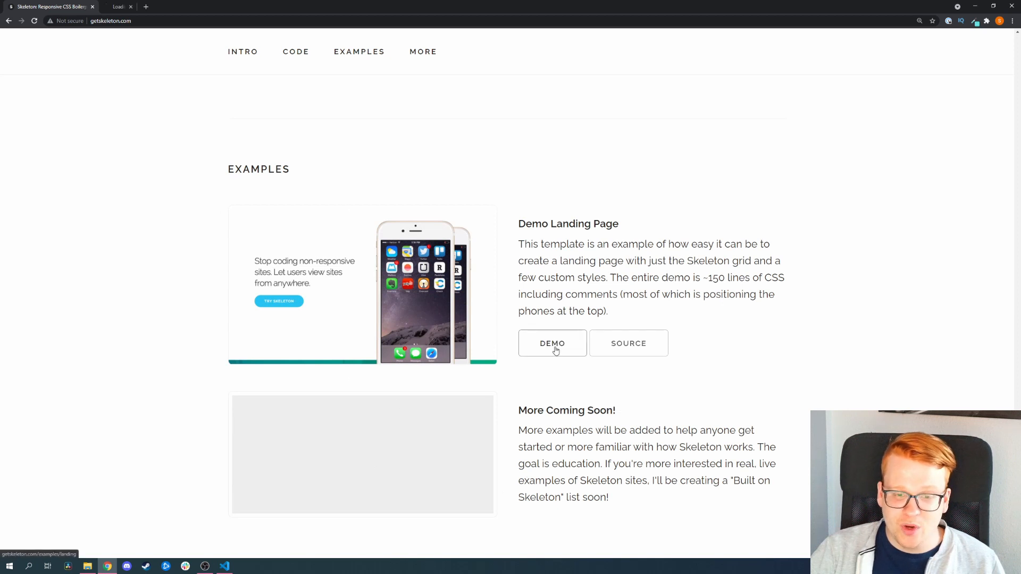
click(552, 344)
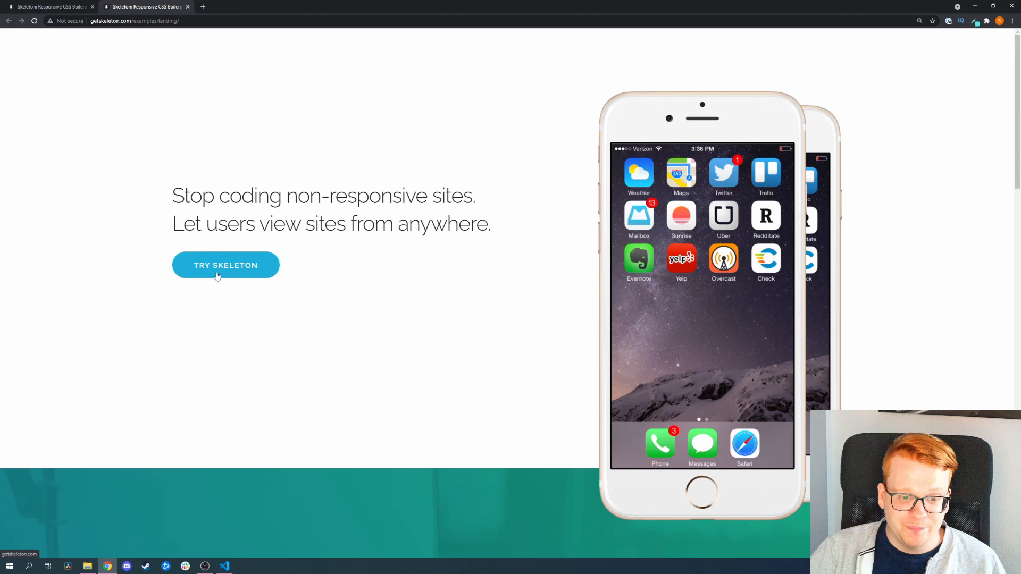
scroll(down, 3)
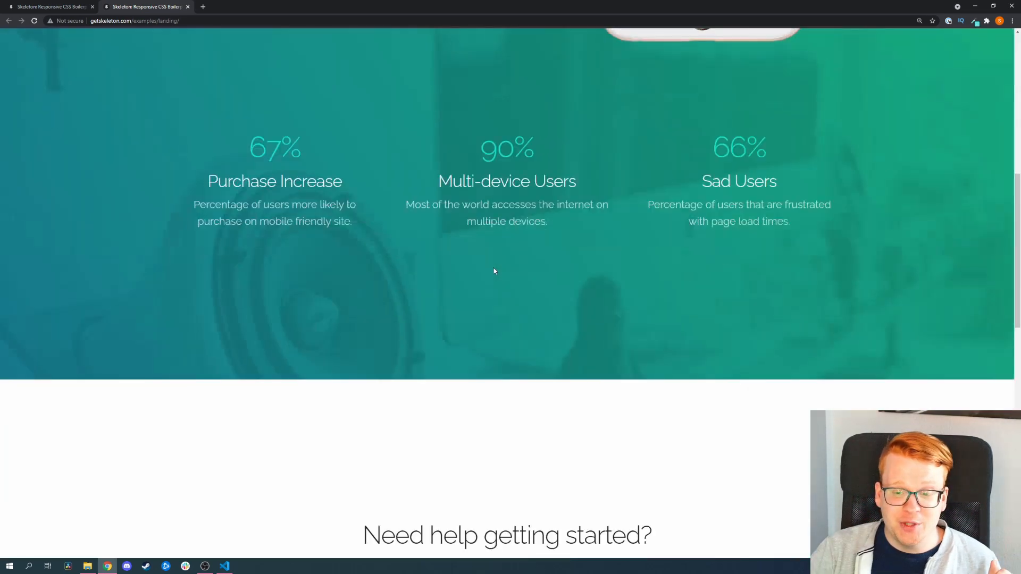
scroll(down, 3)
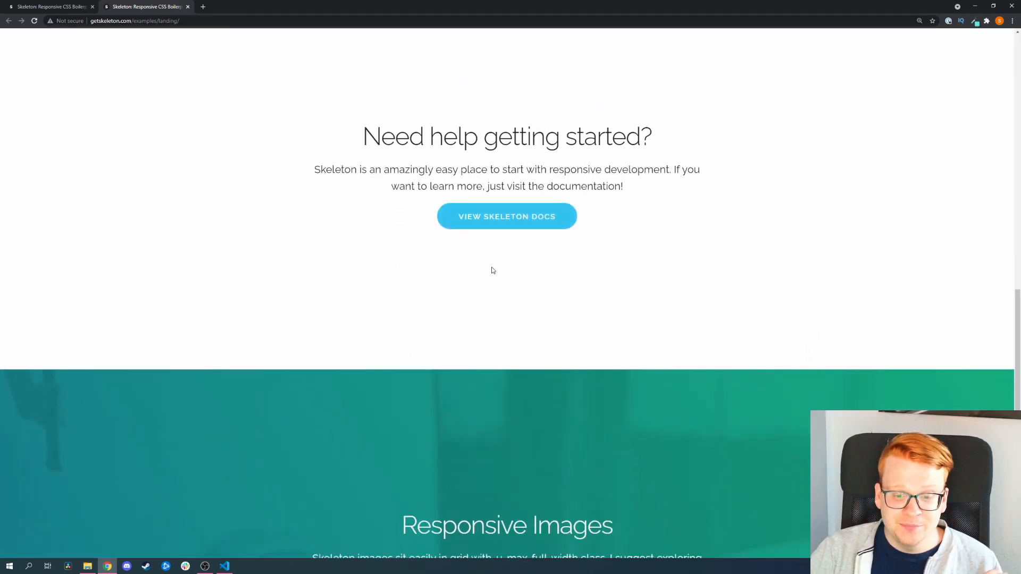
scroll(down, 3)
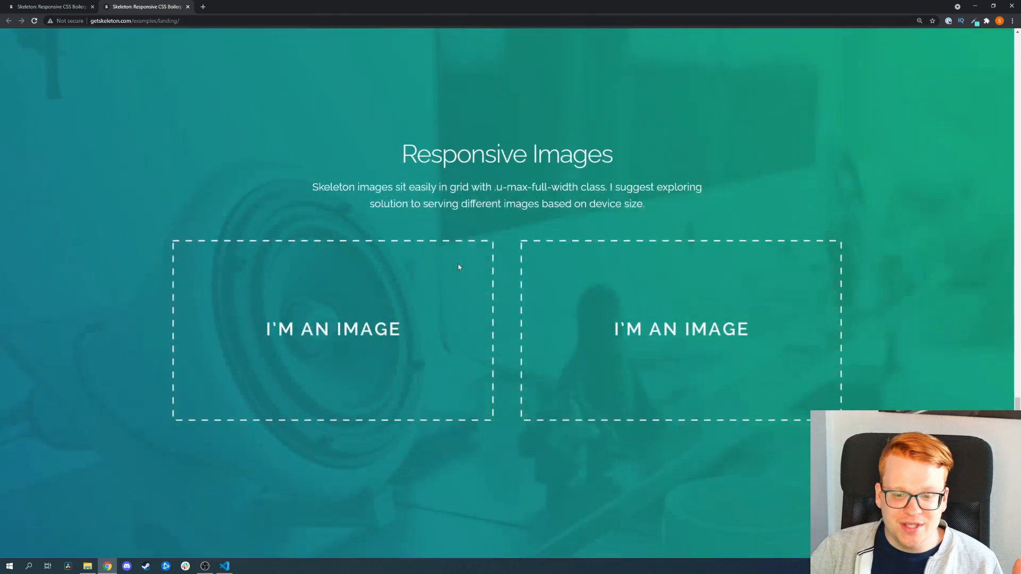
mouse_move(491, 311)
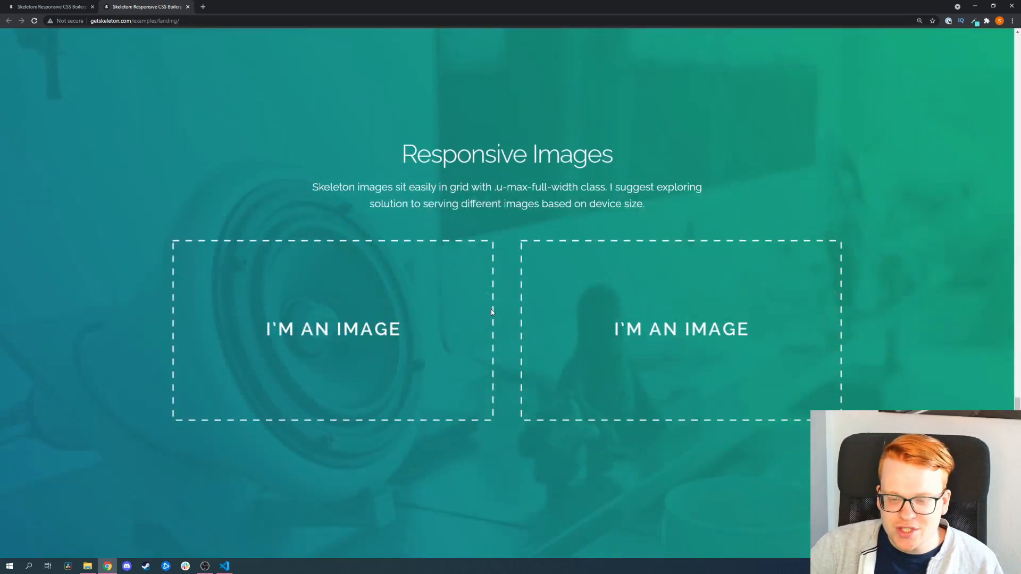
mouse_move(499, 277)
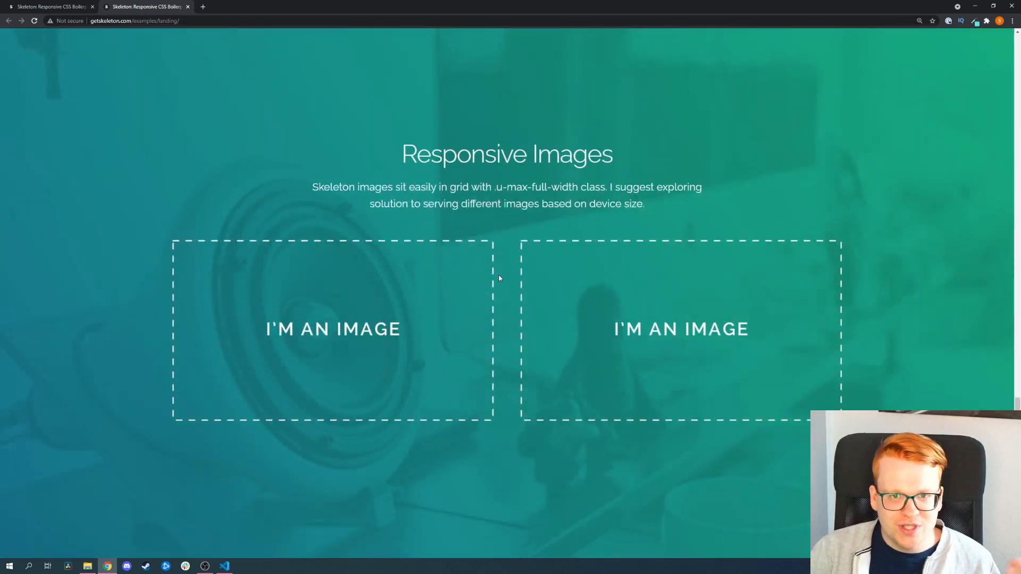
scroll(up, 3)
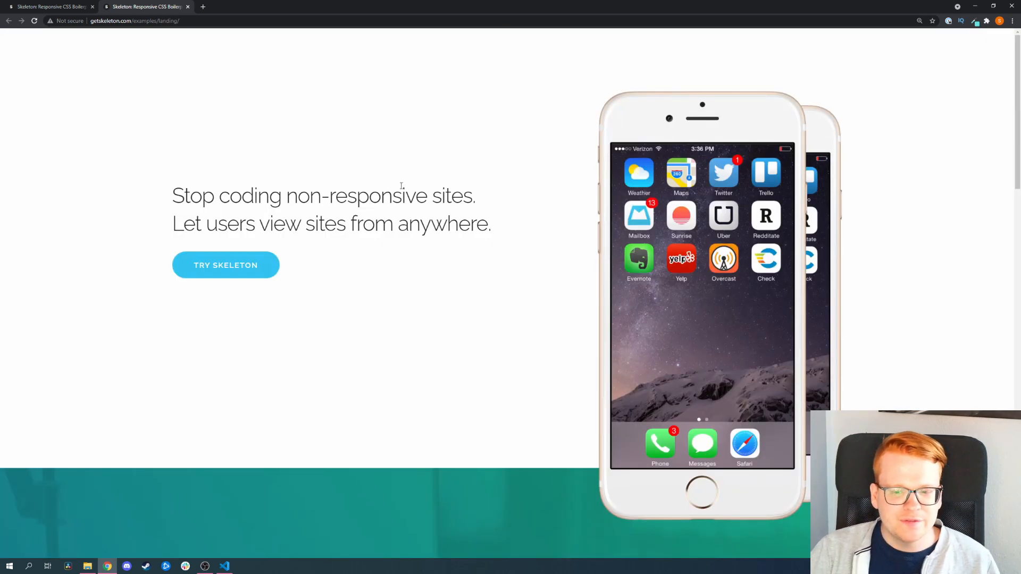
scroll(down, 3)
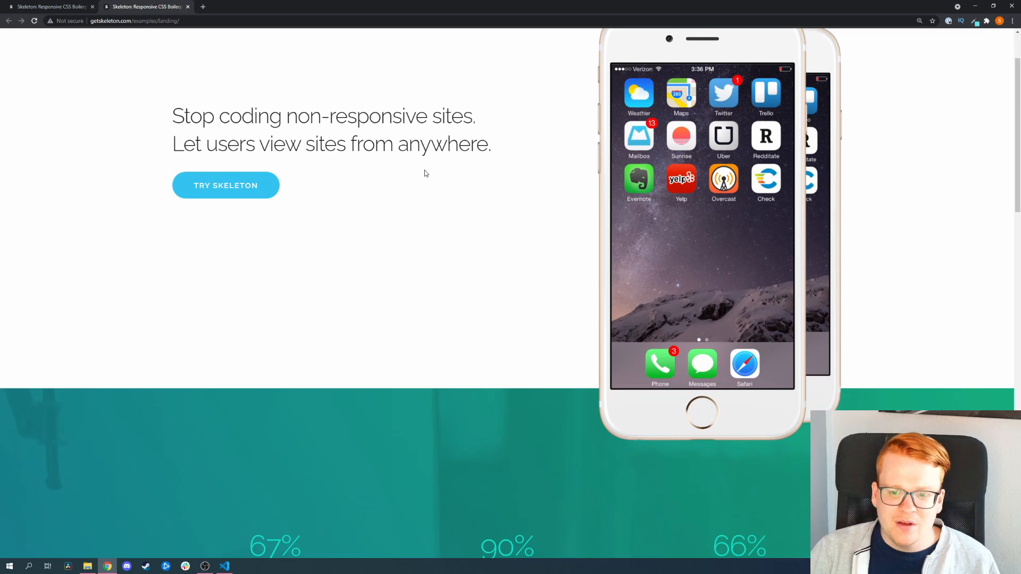
mouse_move(429, 168)
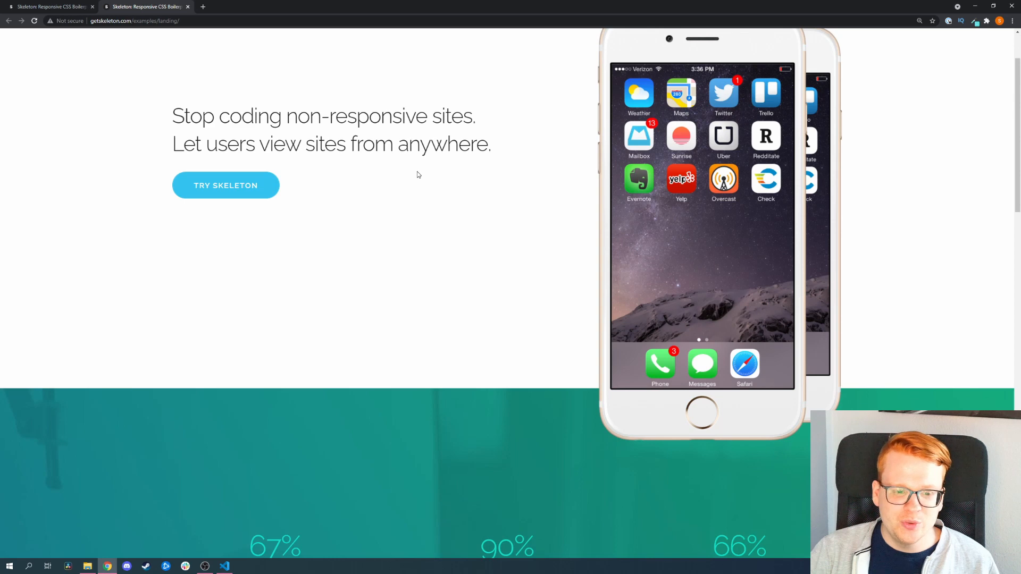
Back on the main docs, scroll to the Forms example and its markup.
scroll(down, 3)
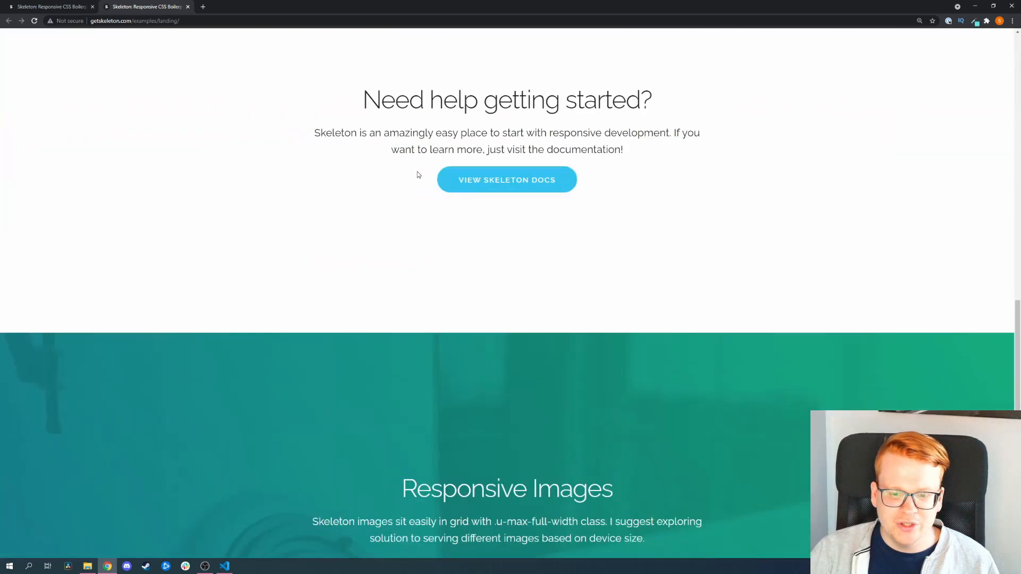
scroll(down, 3)
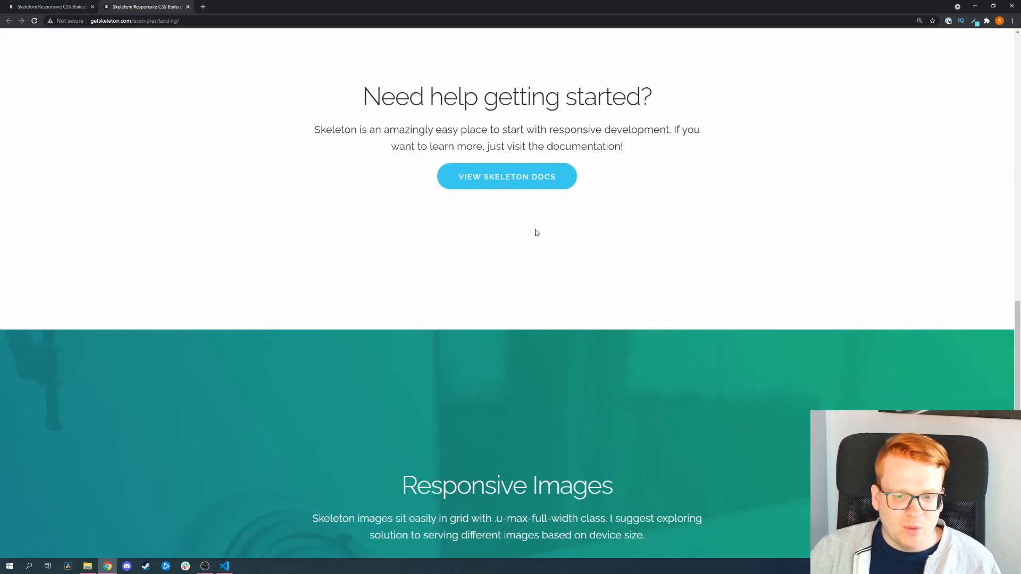
scroll(down, 3)
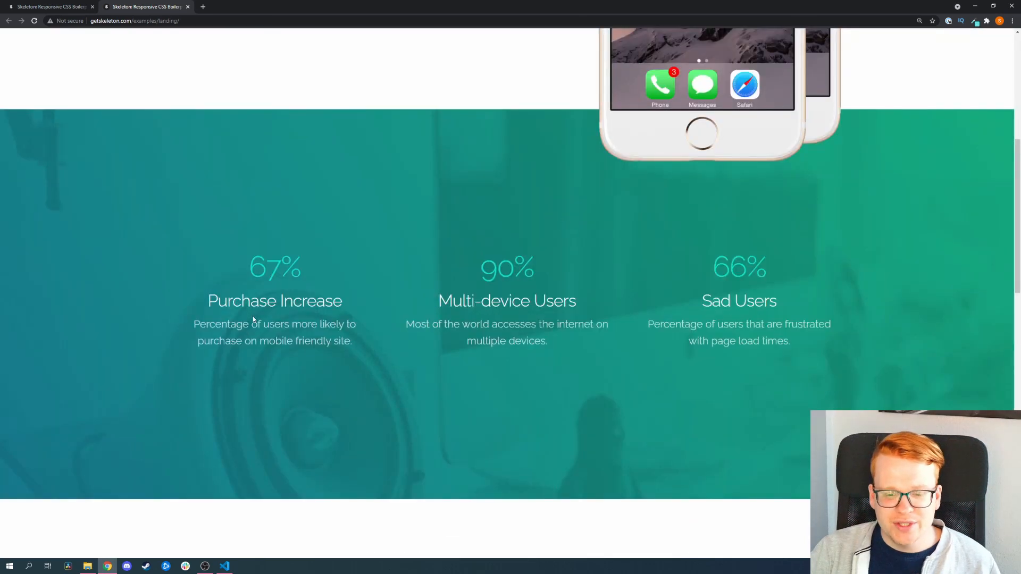
scroll(down, 3)
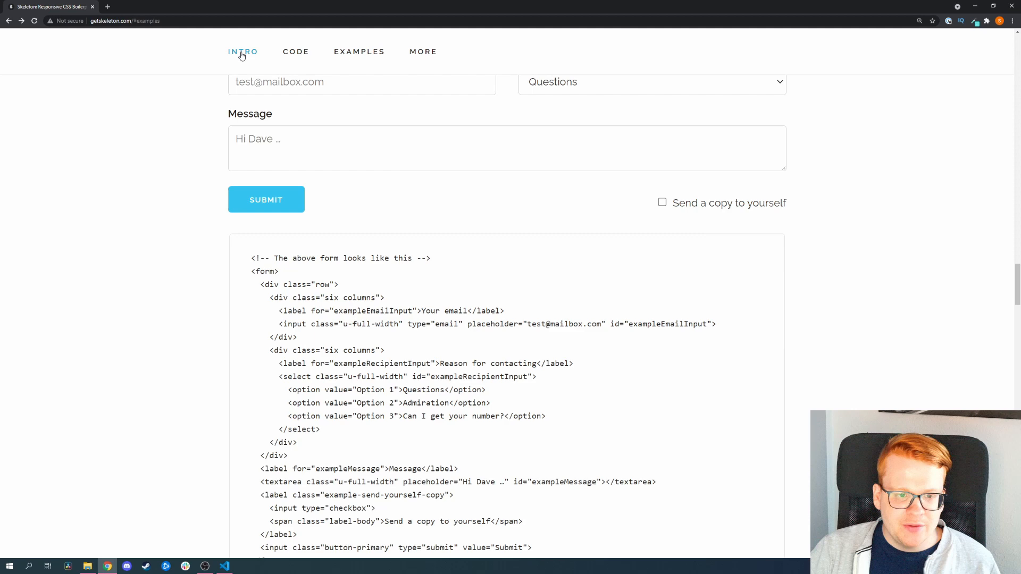
Download the Skeleton zip from the Intro section, open Skeleton-2.0.4 and take css, images and index.html into the skeletonCSS project.
click(243, 52)
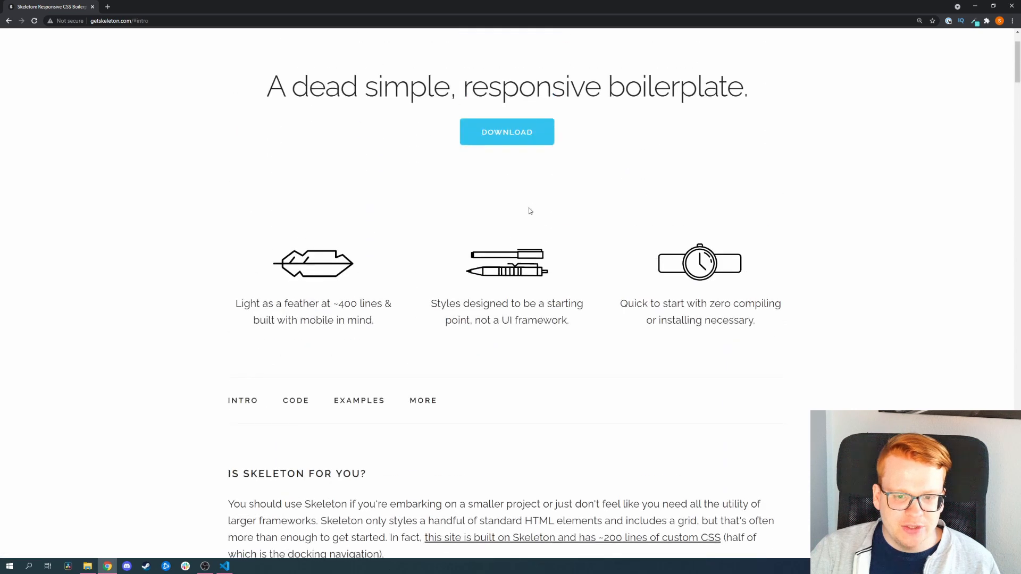
click(506, 132)
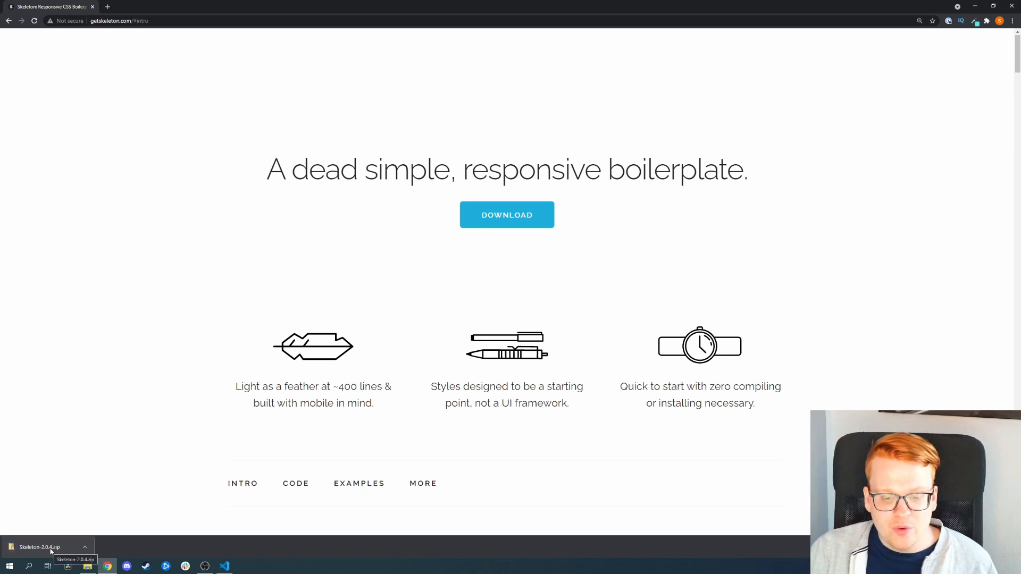
click(39, 547)
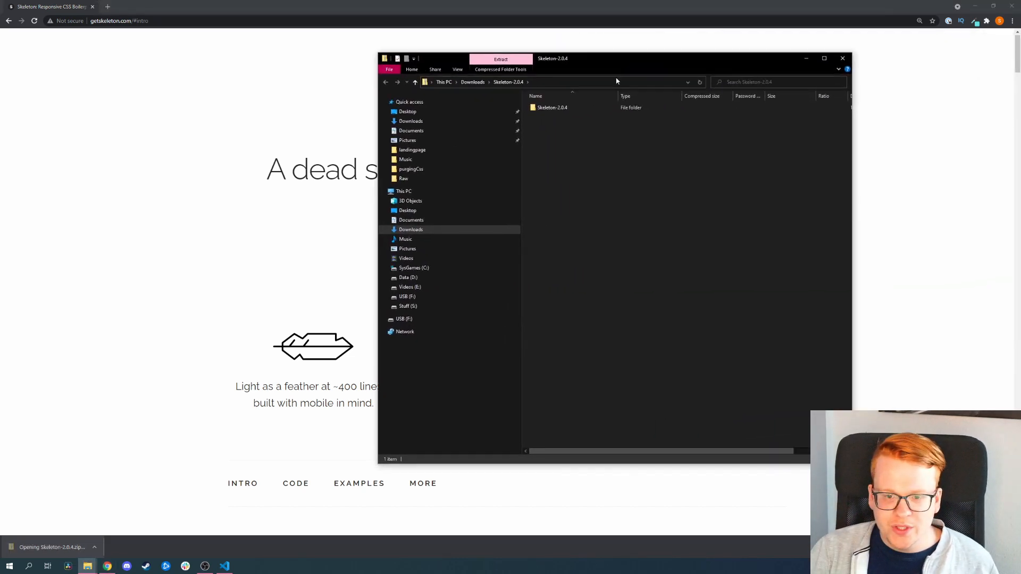
double_click(553, 107)
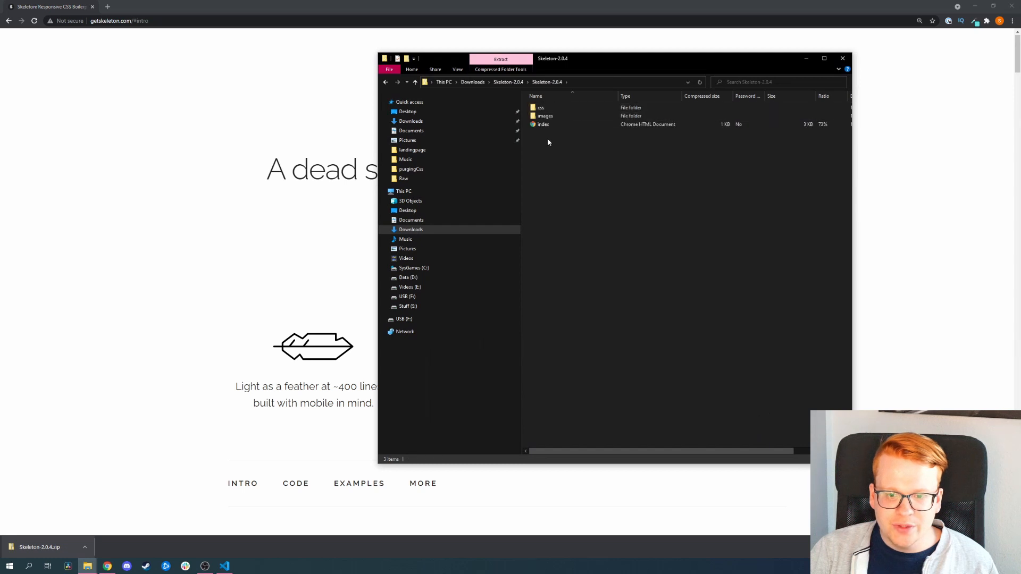
key(ctrl+a)
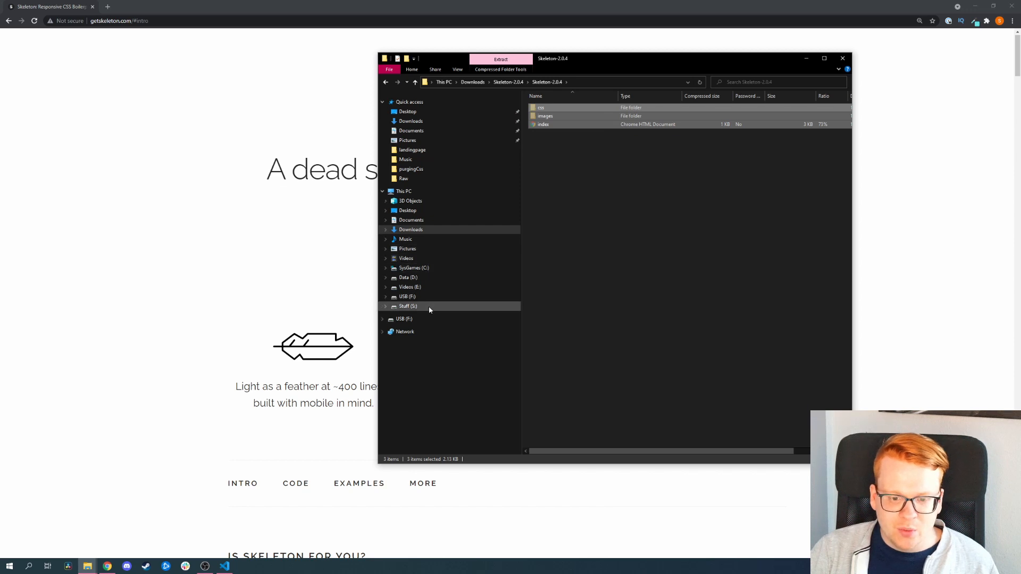
click(842, 58)
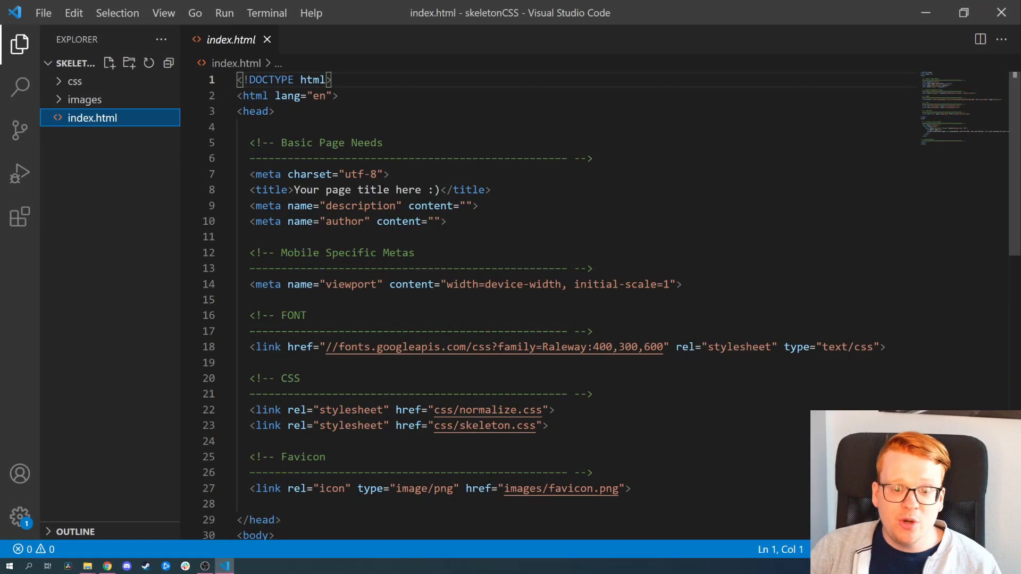
click(475, 205)
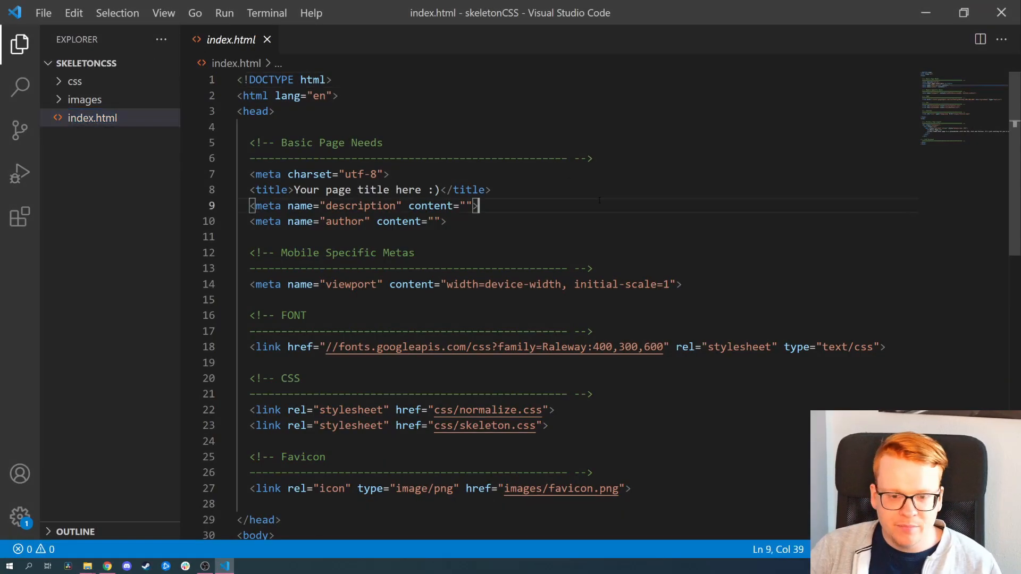
scroll(down, 3)
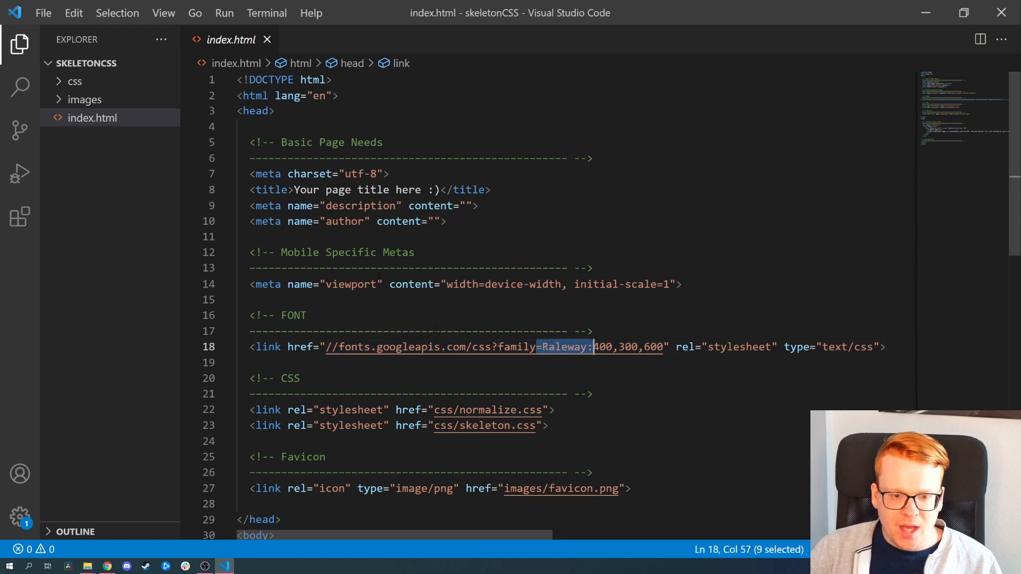
scroll(down, 3)
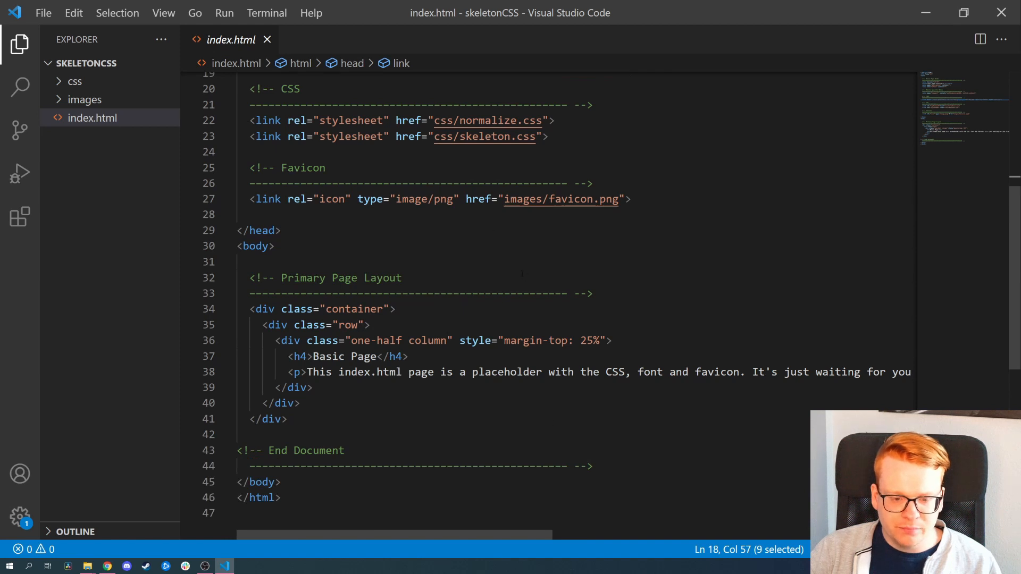
scroll(down, 3)
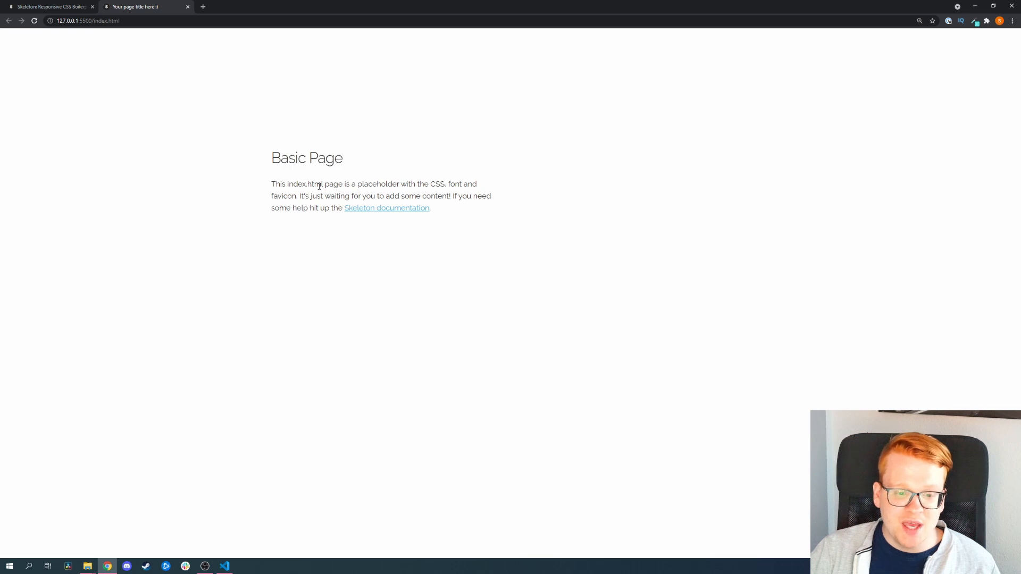
mouse_move(294, 269)
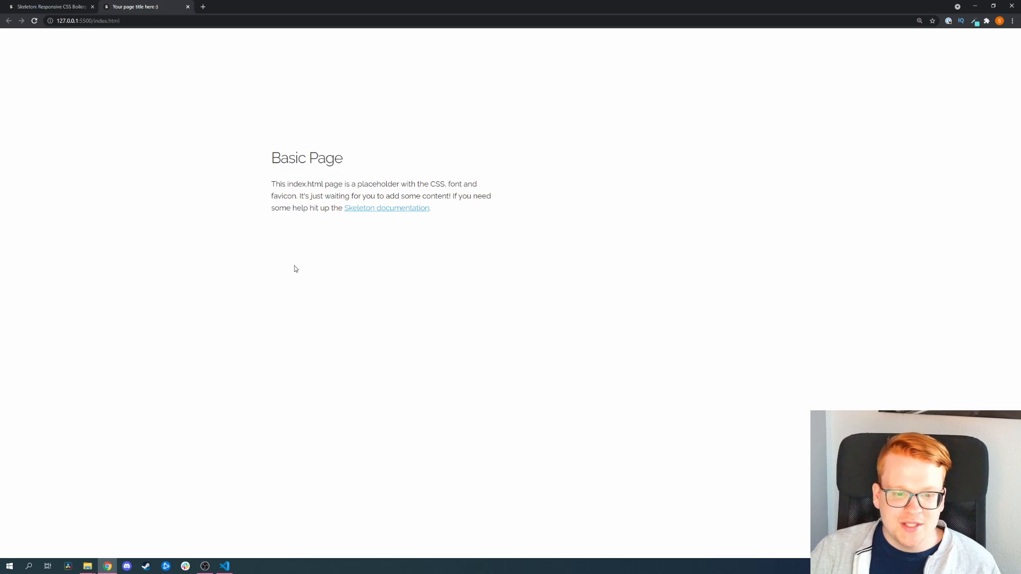
mouse_move(305, 289)
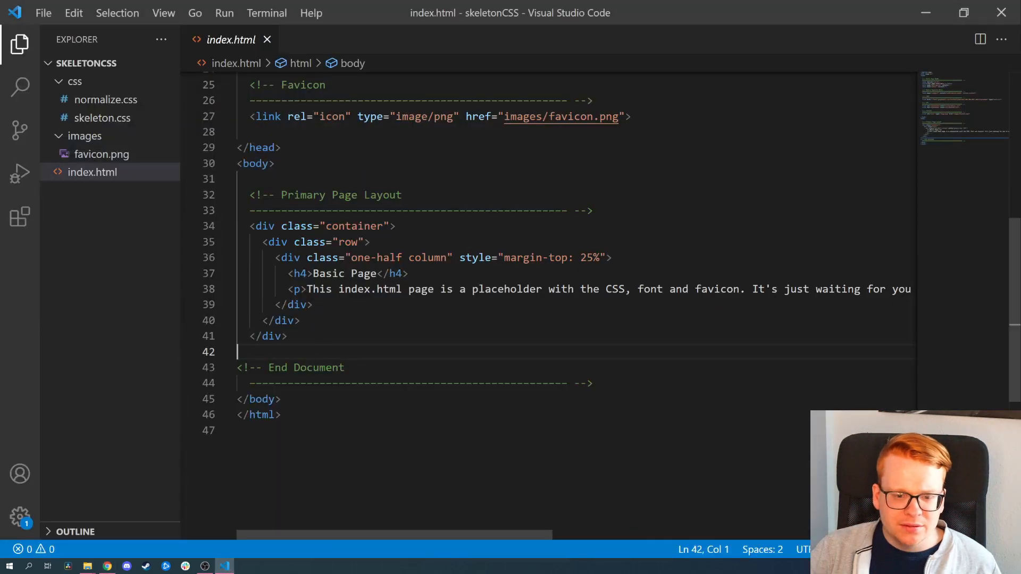
Replace the Basic Page heading and paragraph placeholders with a CTA heading and Sub blurb.
double_click(377, 257)
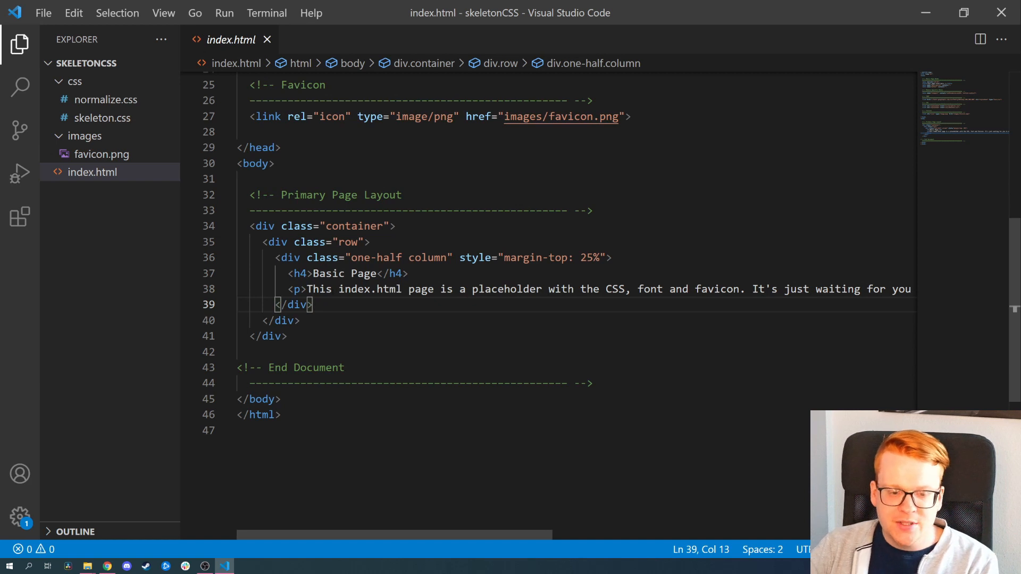
double_click(343, 273)
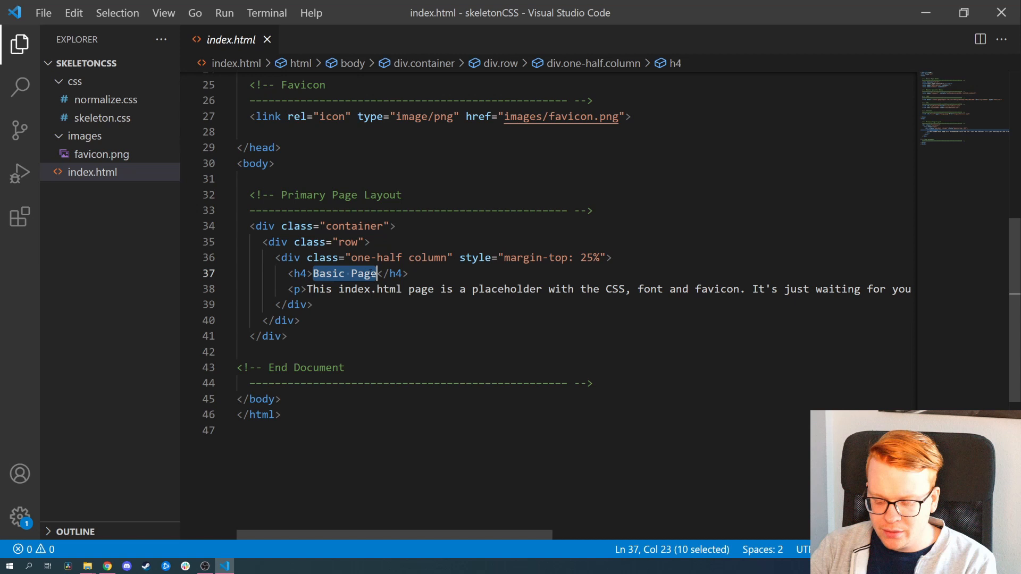
text(CTA</h4>)
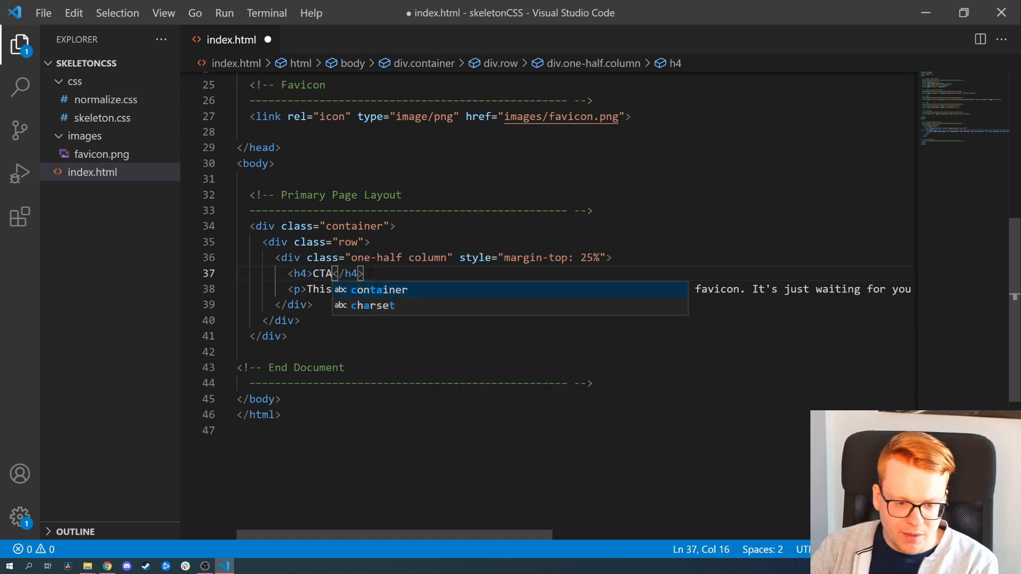
text(Sub)
click(600, 289)
text(Wow our product is sooooo awesome! Go check it out on our marketplace!</p>)
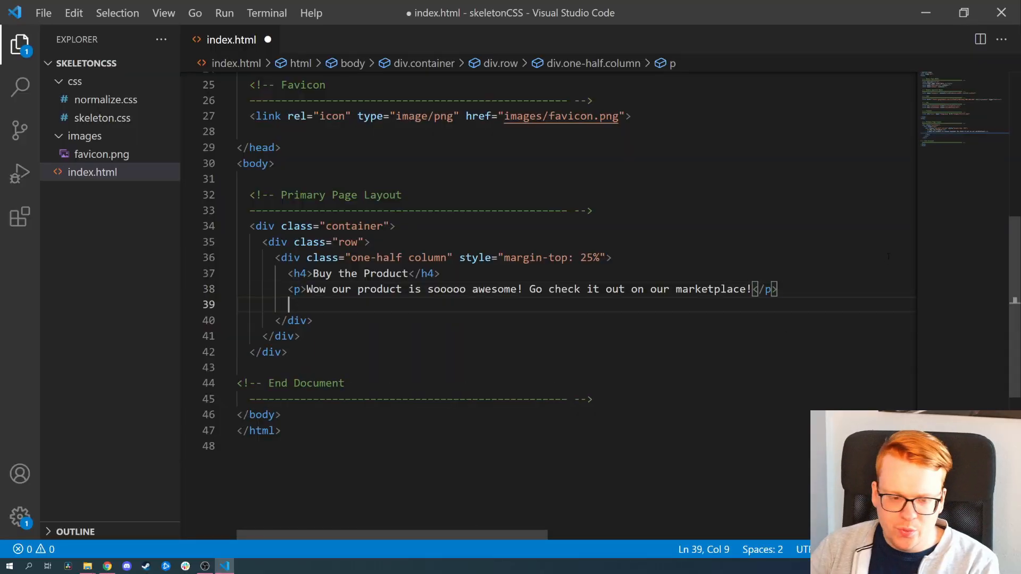
Add <a class="button" href="#">Visit Marketplace</a> and try the link in the browser preview.
text(<a></a>)
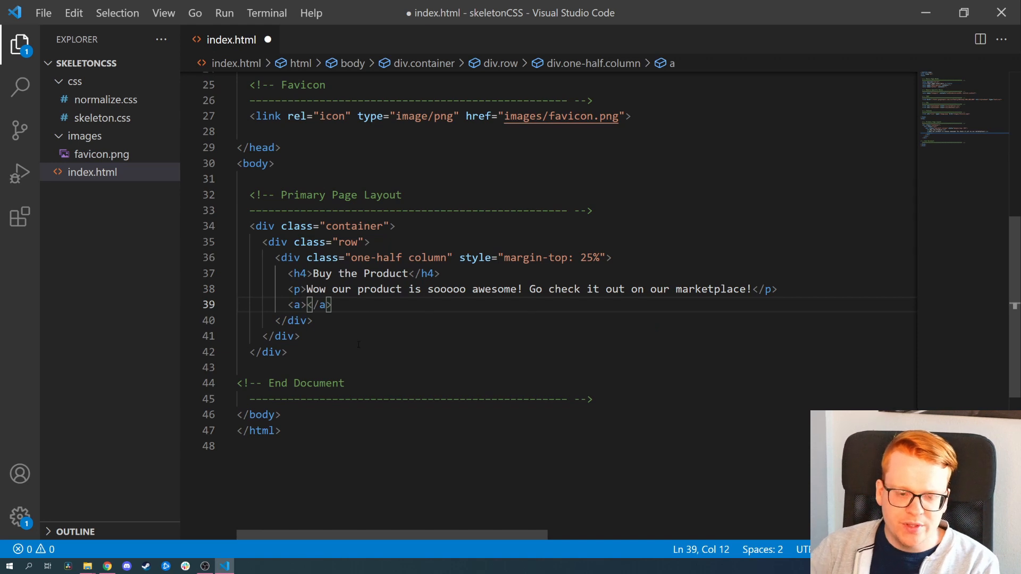
key(Left)
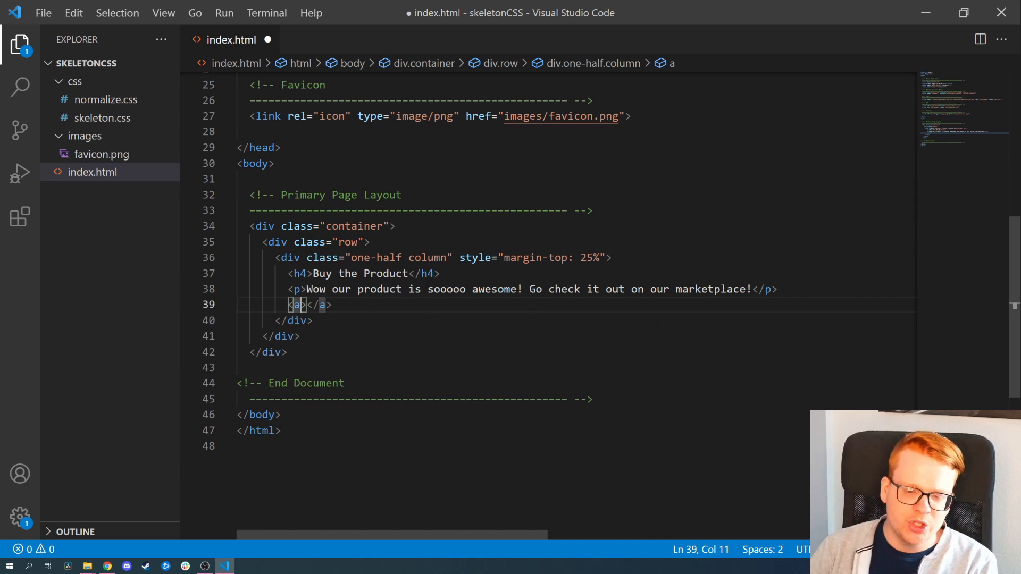
text(c)
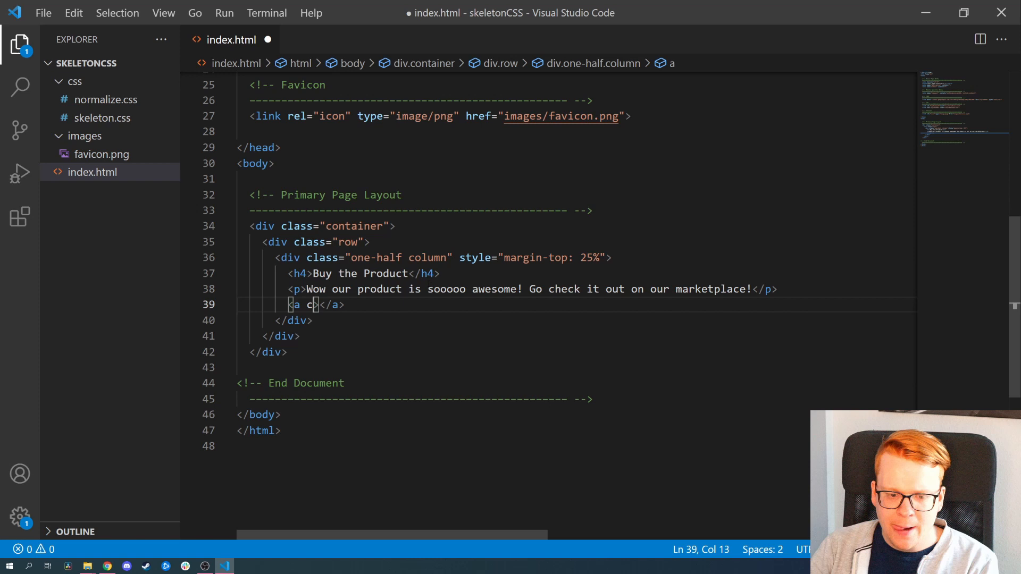
text(class="b)
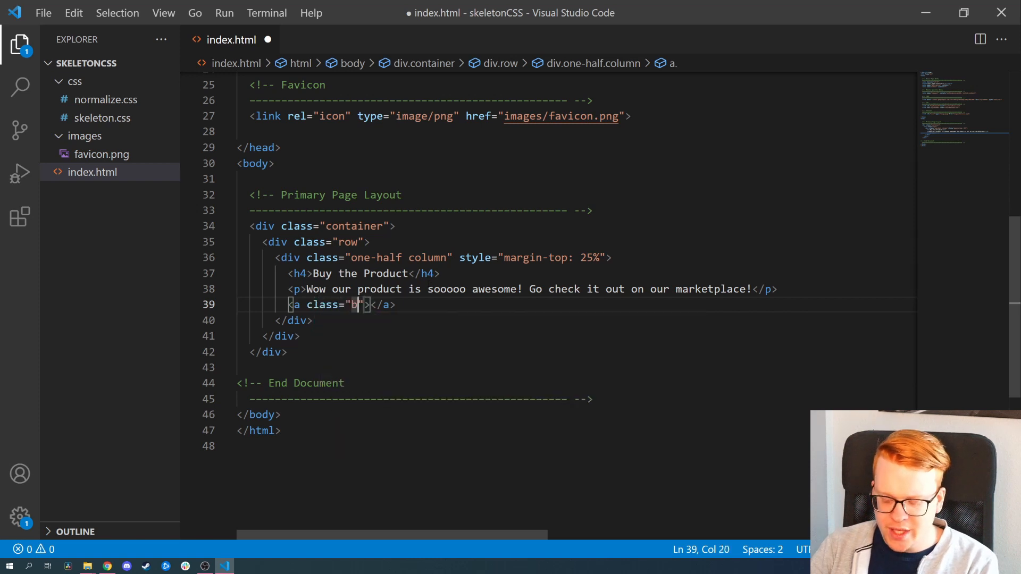
text(utton)
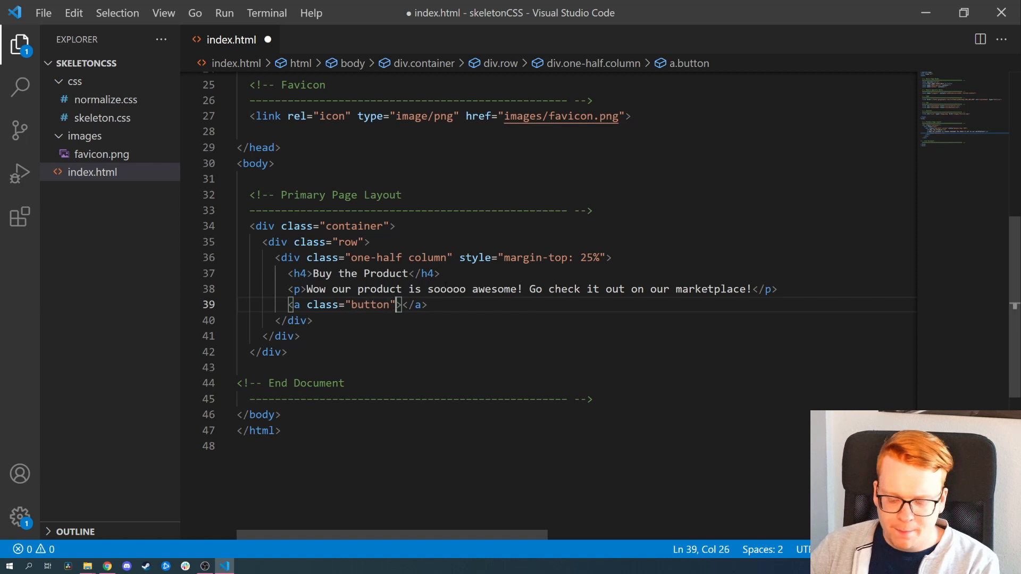
text(href="")
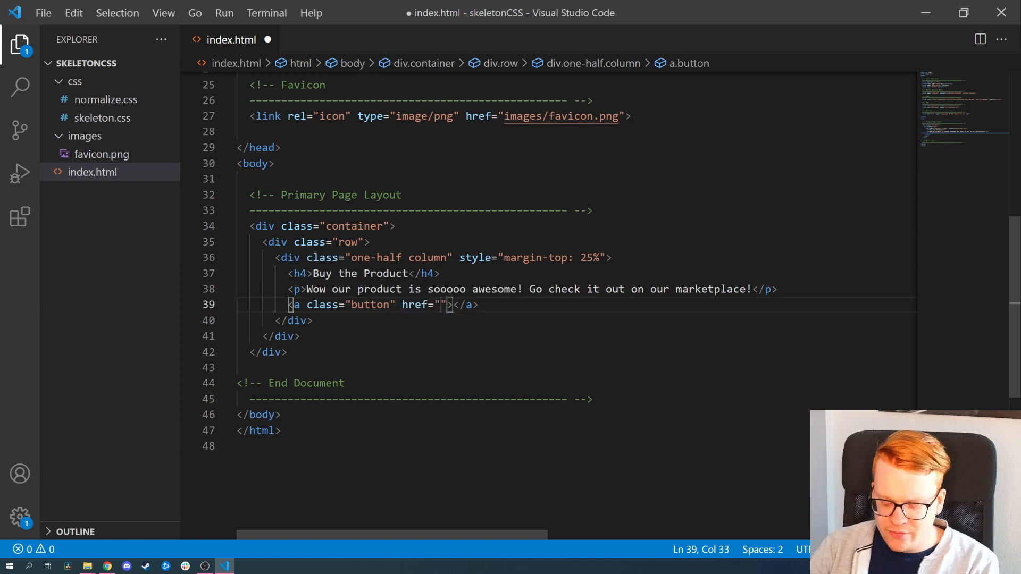
text(#)
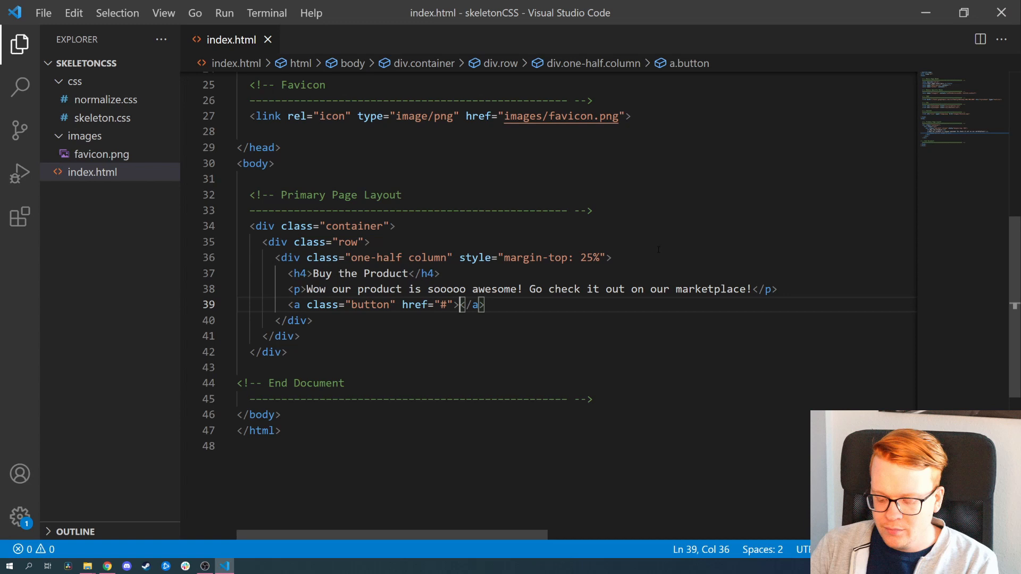
text(Visit Ma)
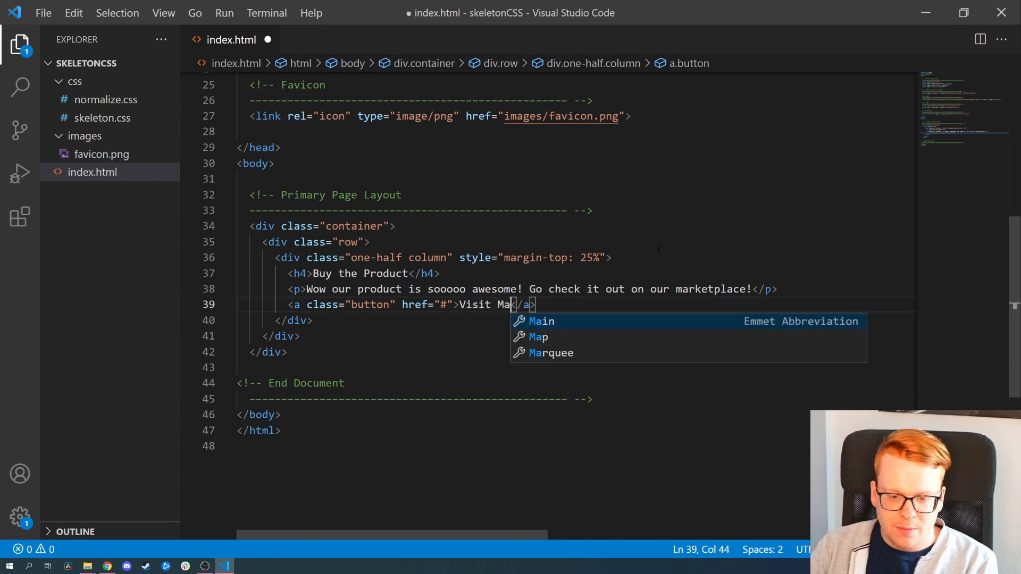
text(rketplace)
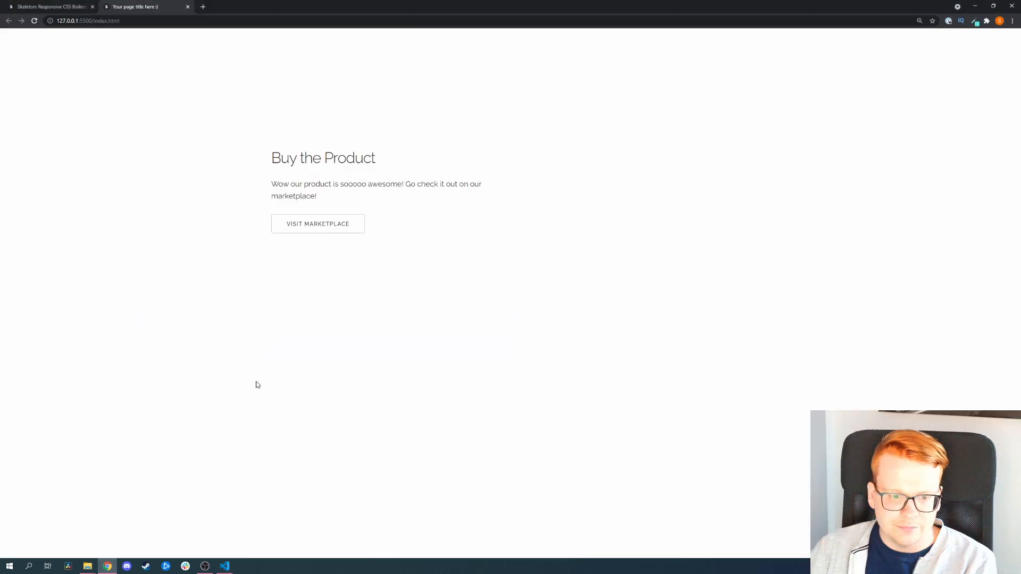
mouse_move(417, 242)
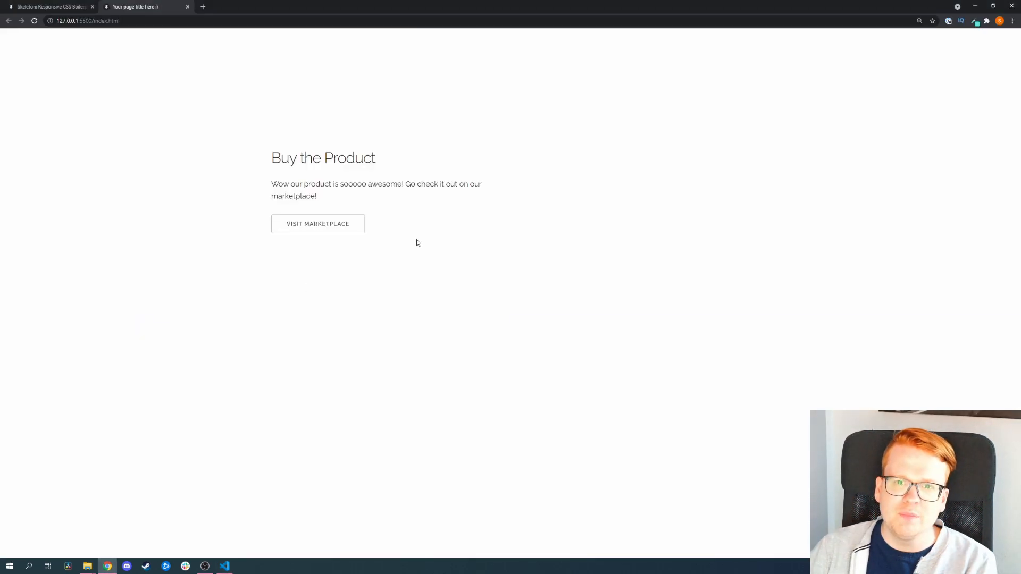
click(318, 225)
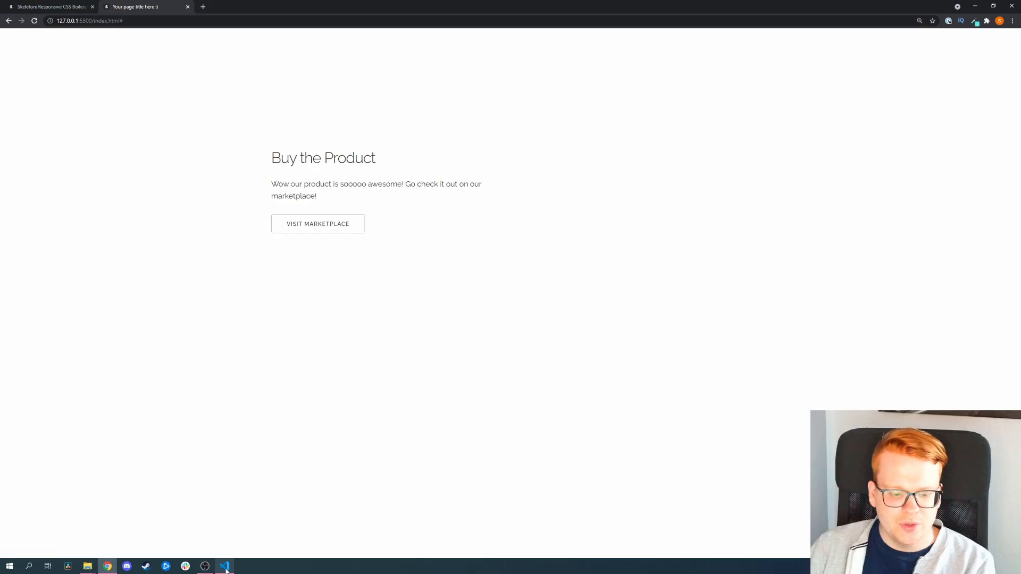
click(224, 566)
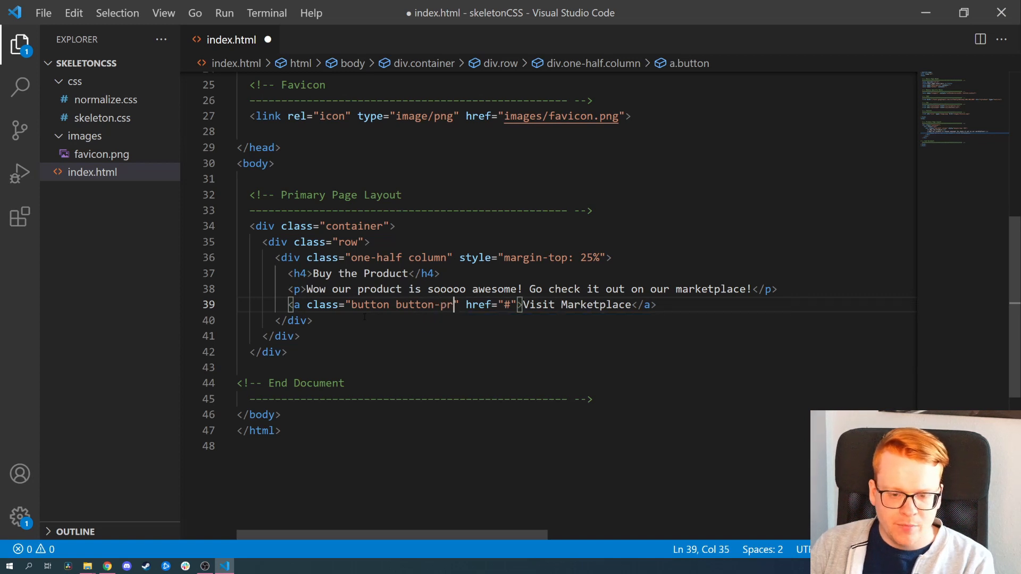
text(ary)
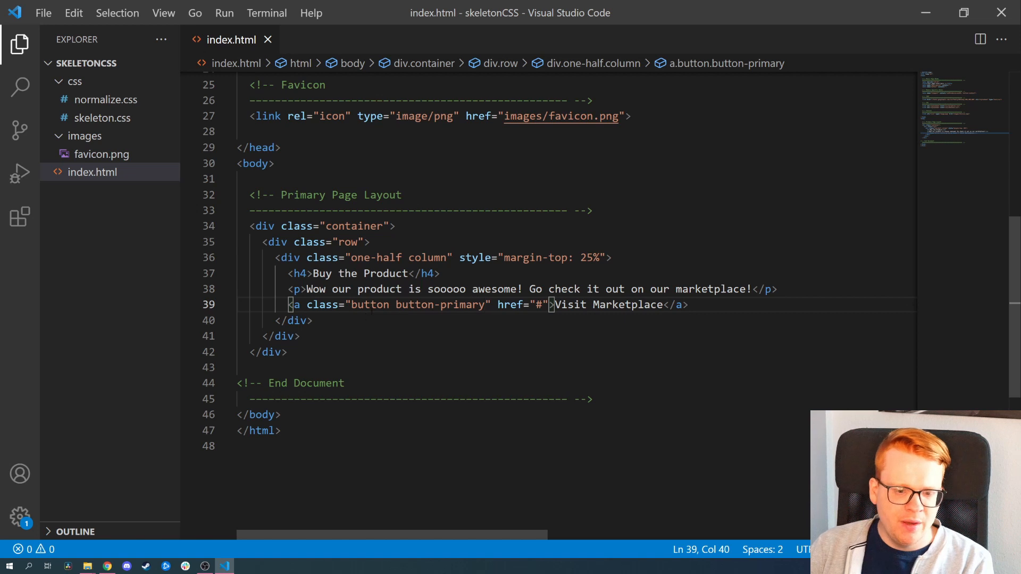
double_click(414, 305)
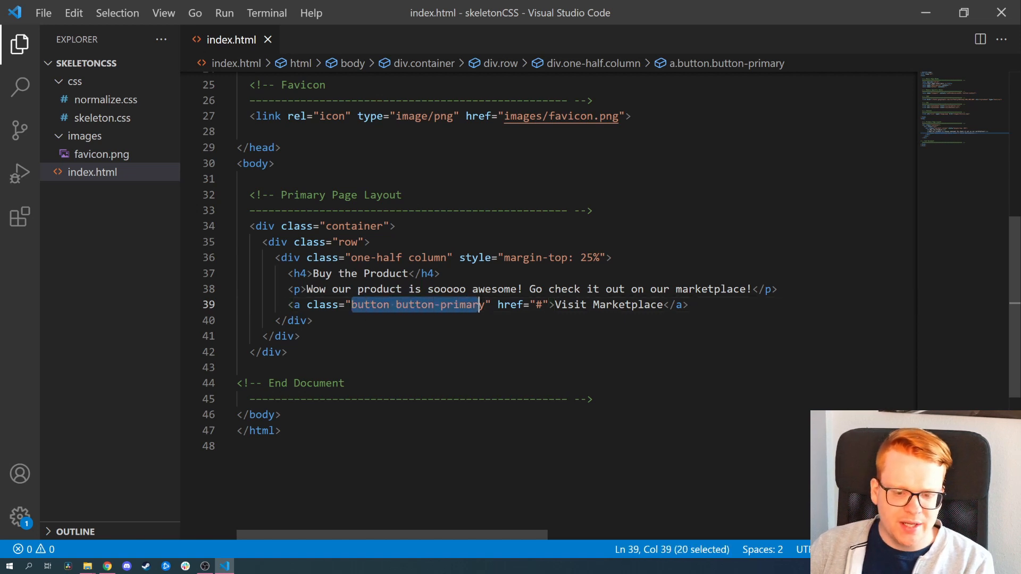
click(428, 290)
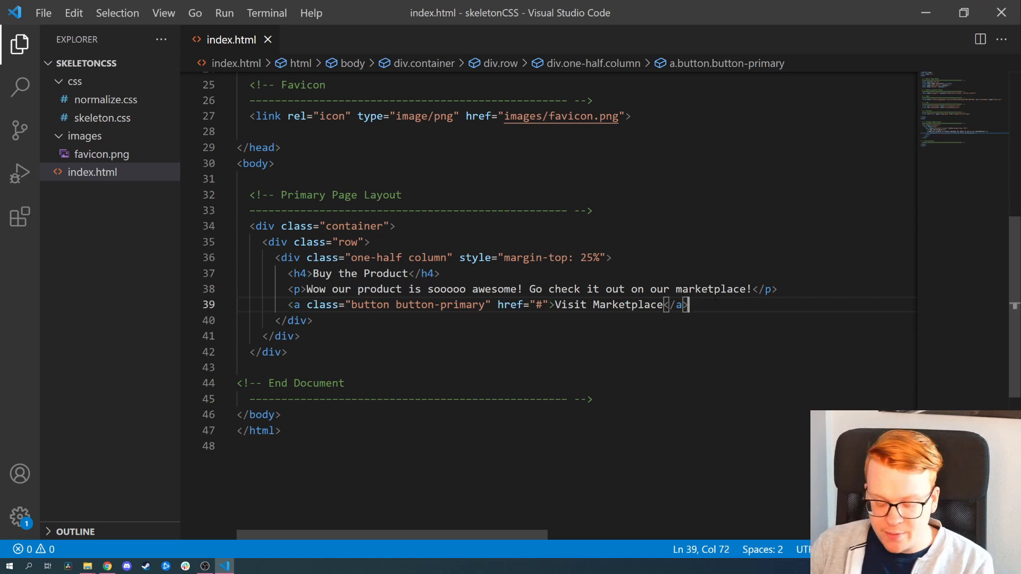
Add a <button class="button-primary">Visit the Store!</button> after the marketplace link.
text(<bu)
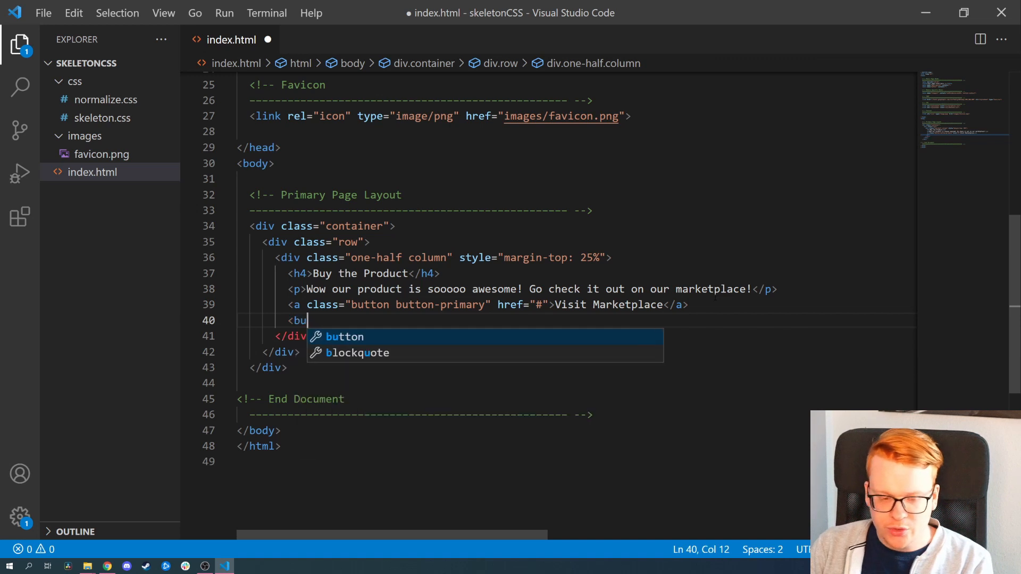
text(tton)
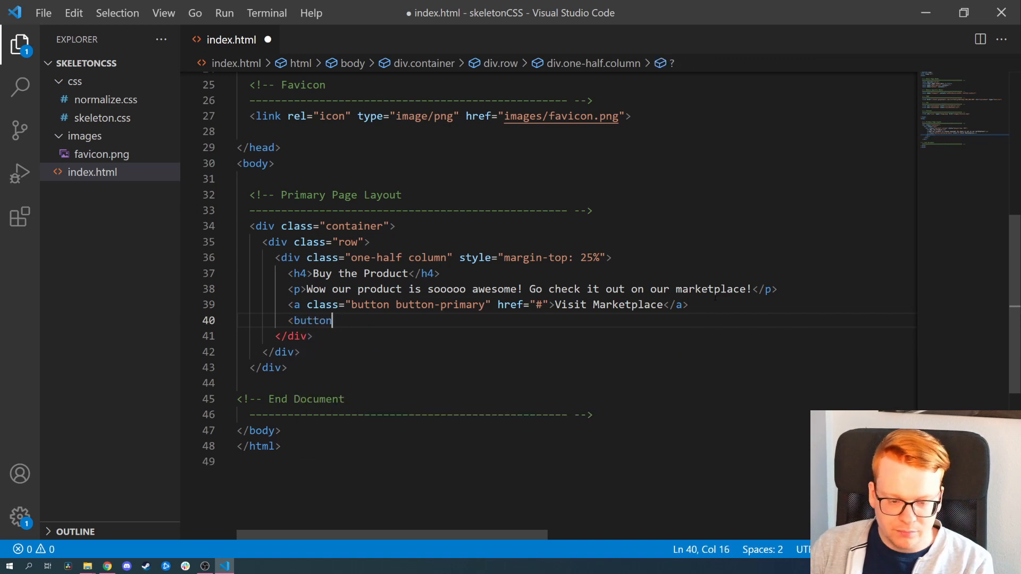
text(></button>)
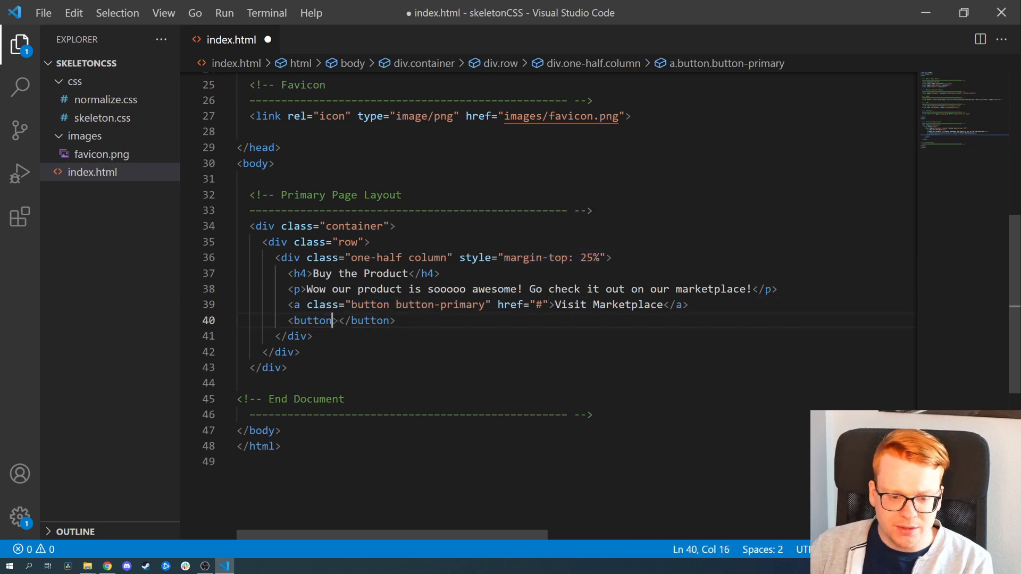
text(class="")
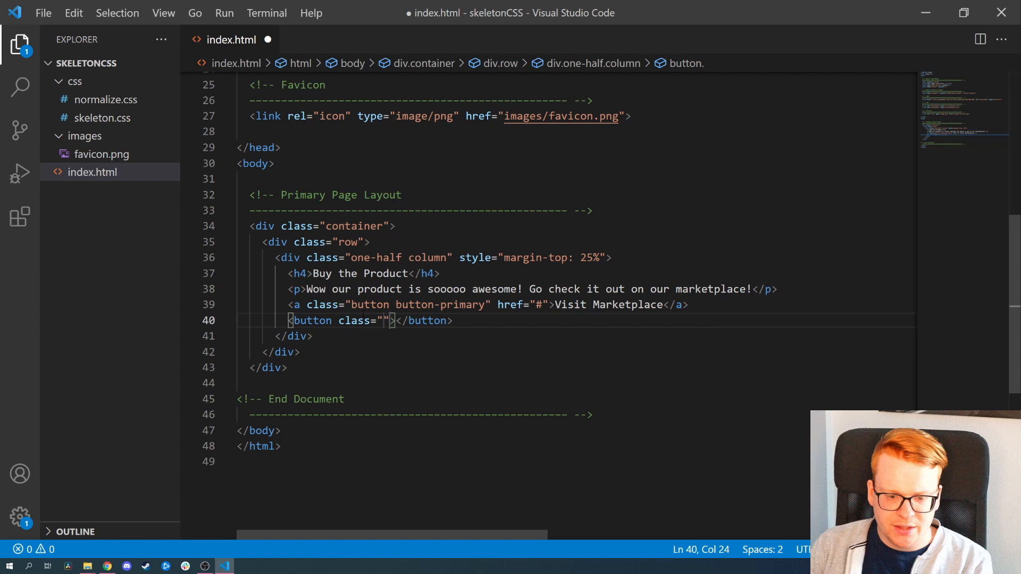
text(button-pri)
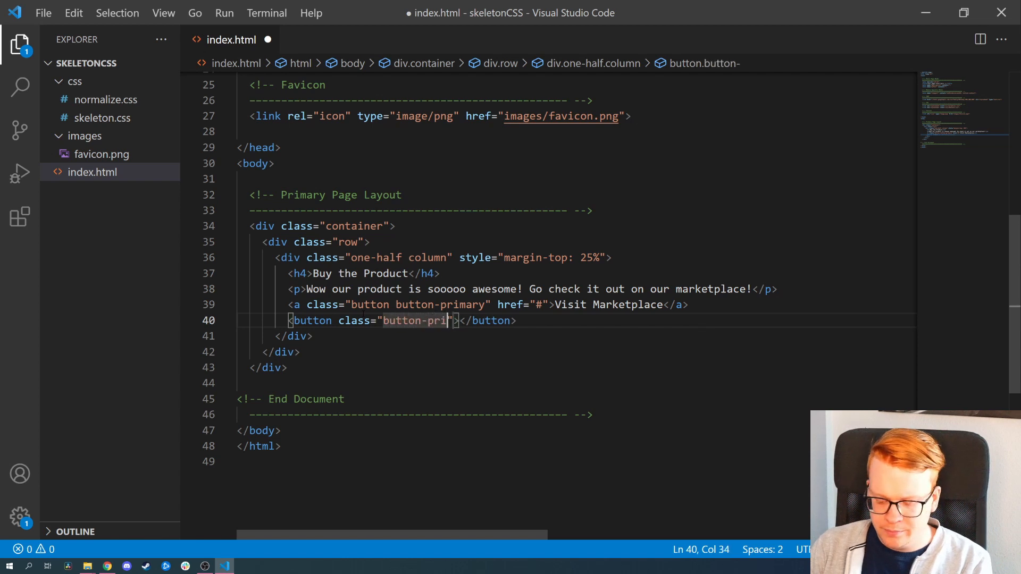
text(mary)
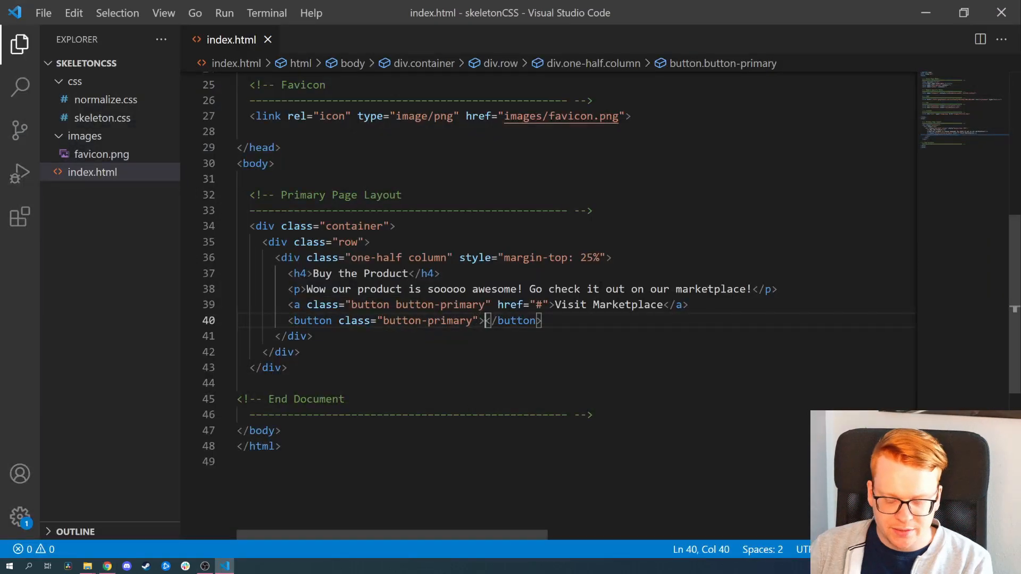
text(Visit the)
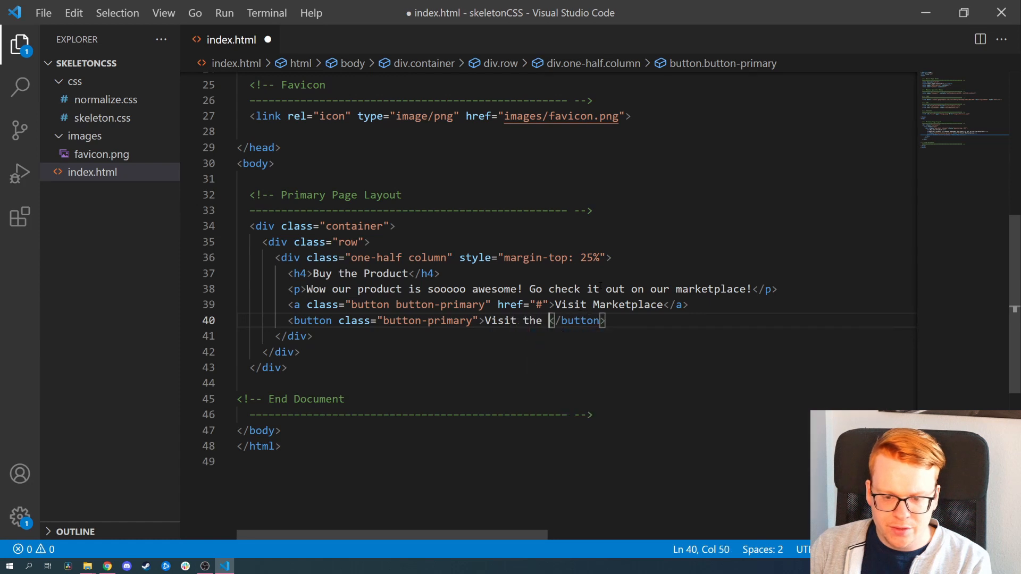
text(Store!)
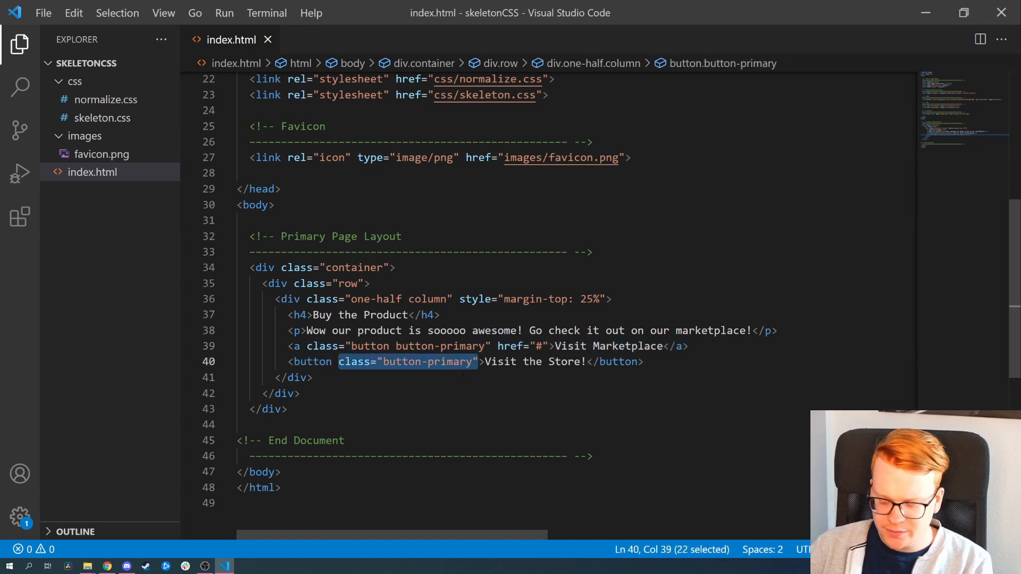
Remove the button-primary class and check both buttons side by side in the browser.
key(Delete)
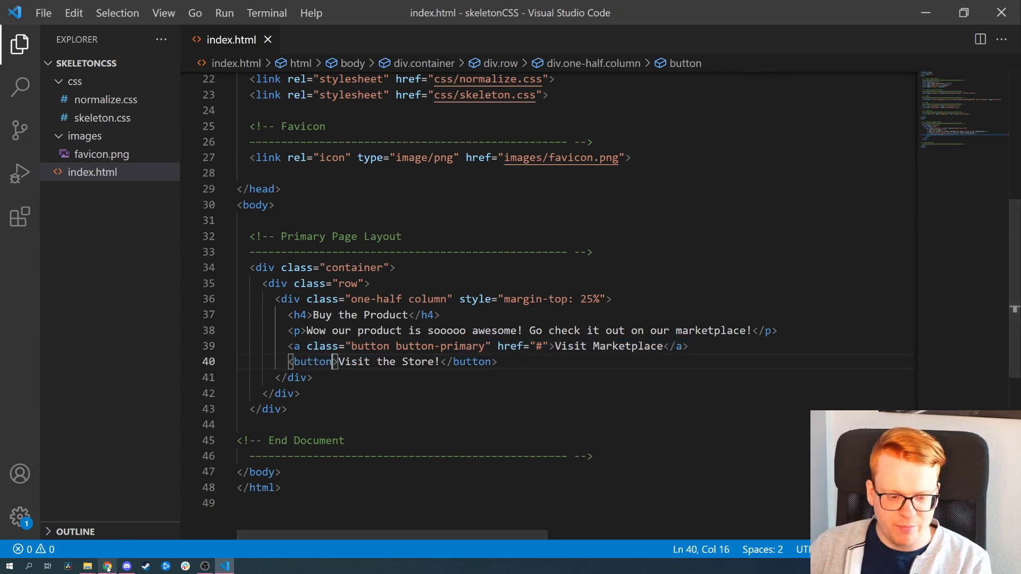
click(107, 566)
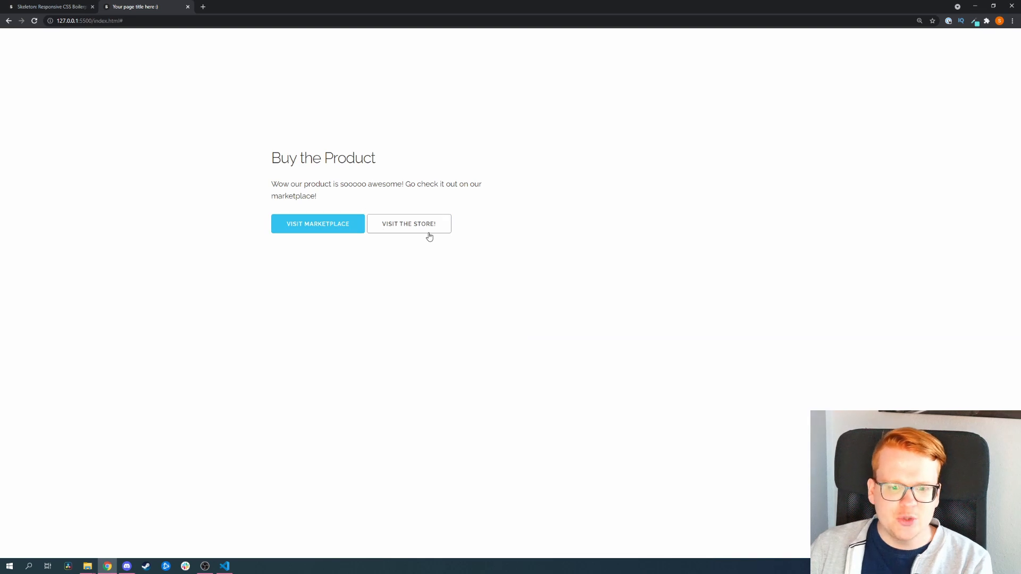
mouse_move(340, 313)
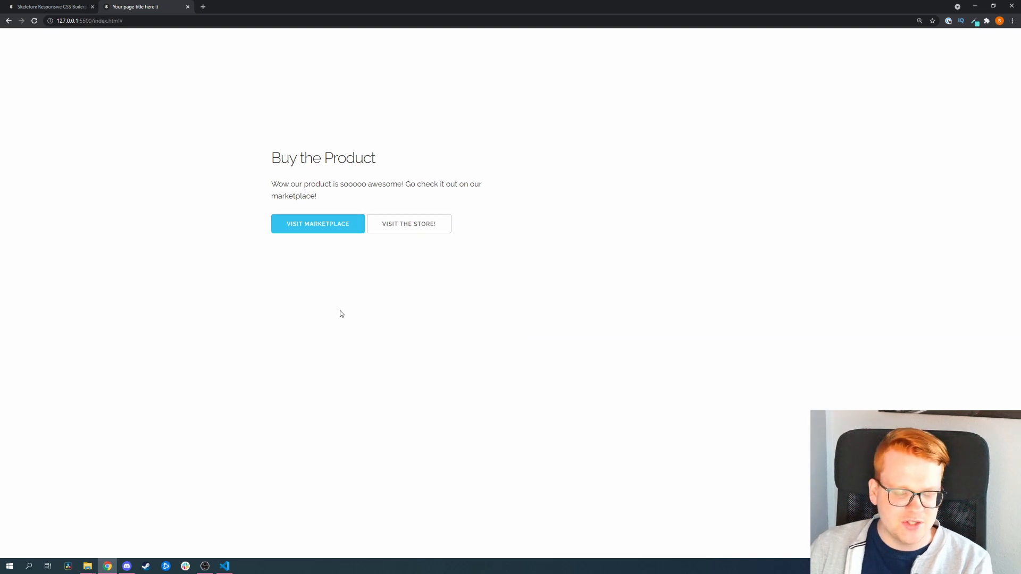
click(225, 565)
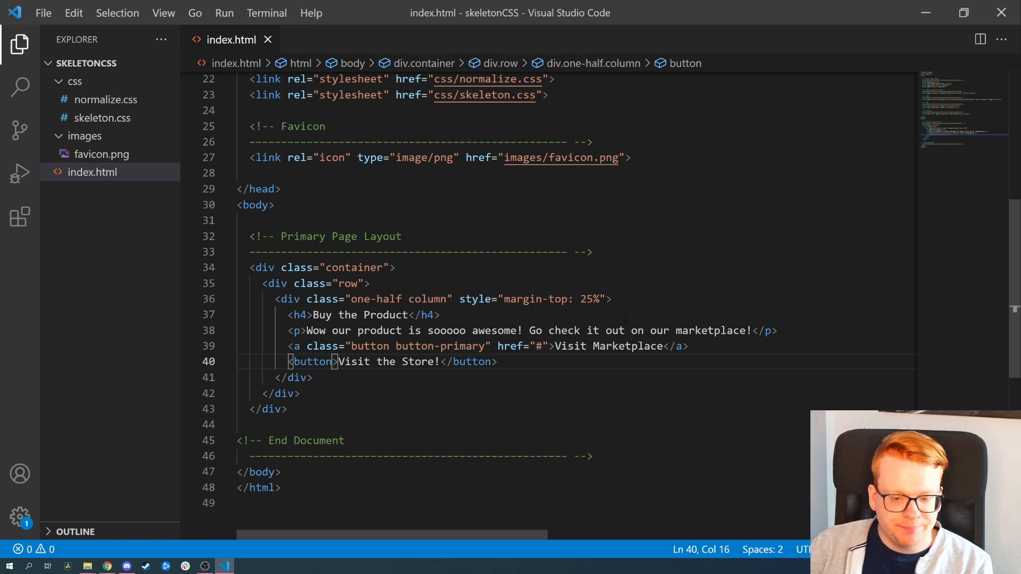
Wrap 'Go check it out on our marketplace!' in <em></em>, then select 'Italicized' in the Skeleton typography docs.
click(530, 331)
text(<em></em>)
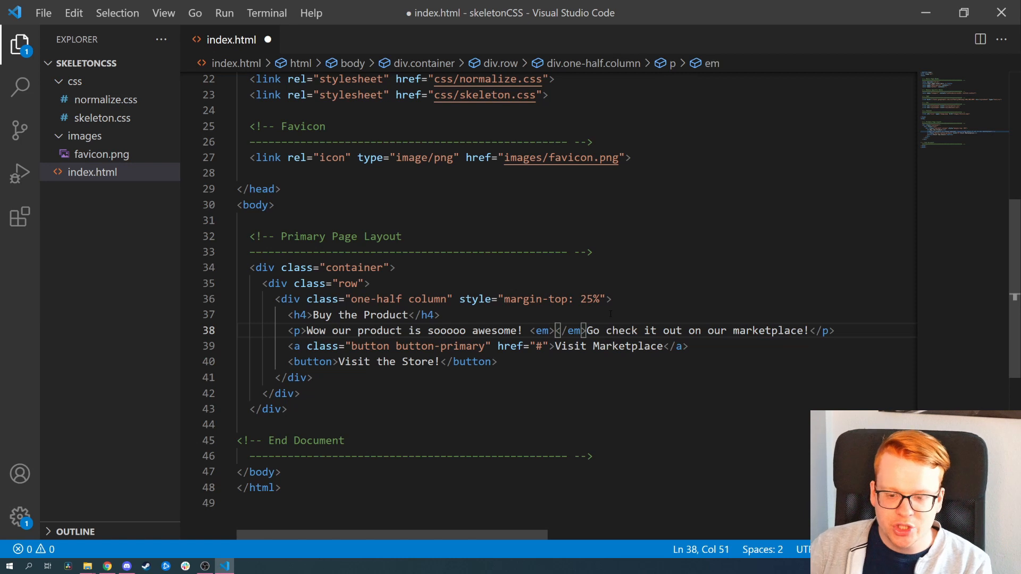
drag(556, 329, 583, 330)
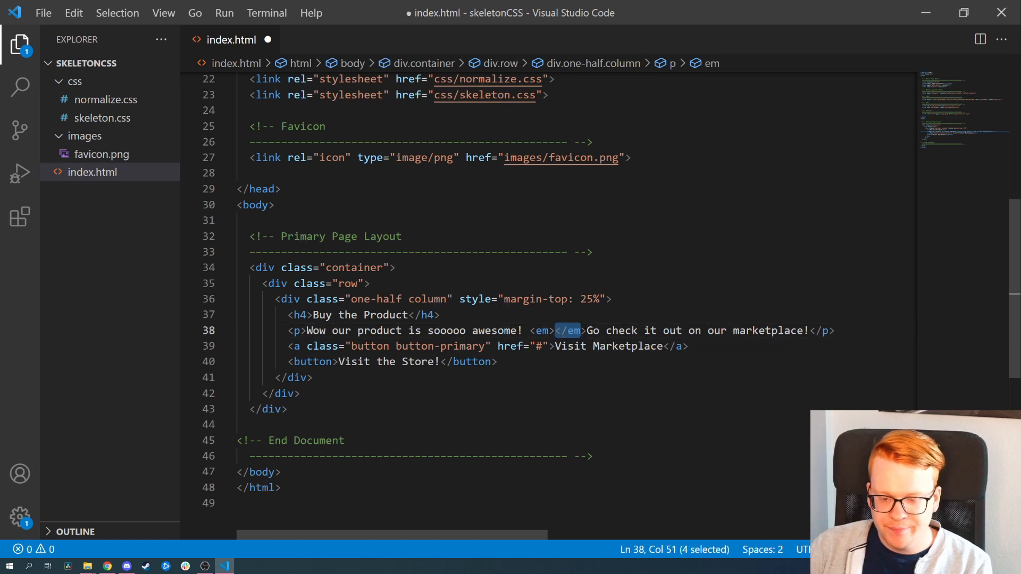
key(Delete)
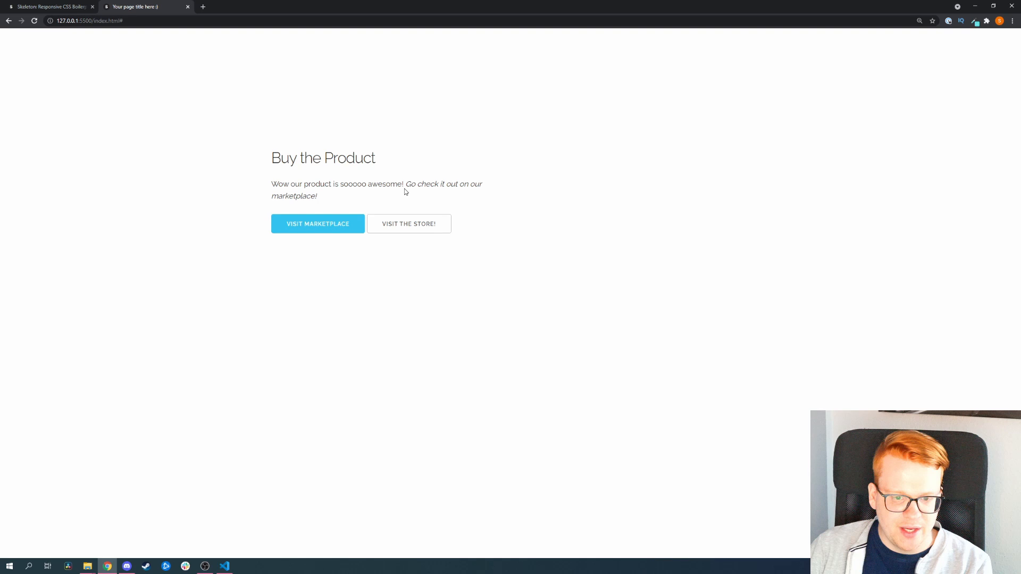
drag(406, 184, 482, 184)
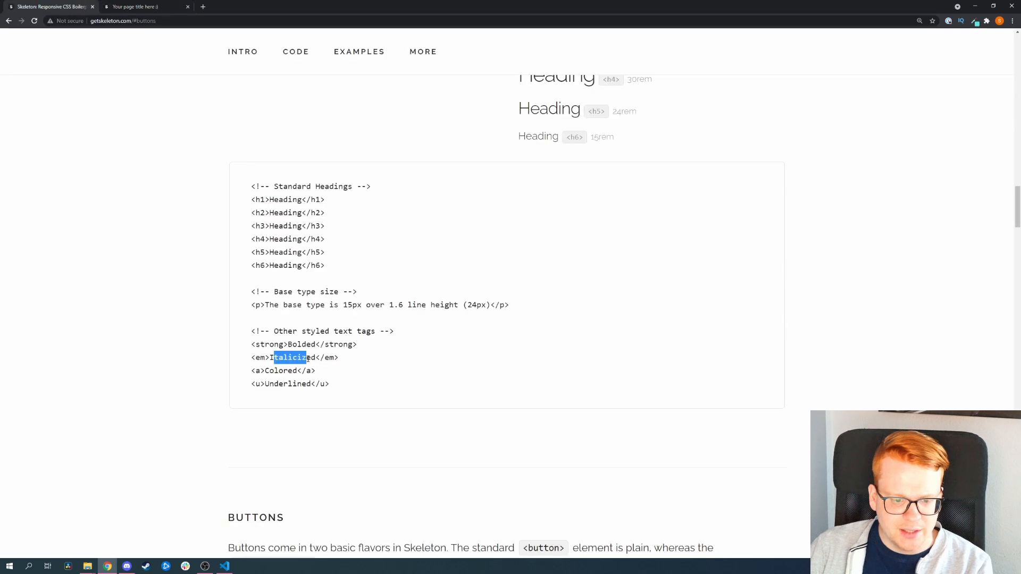
Search Google for 'italicized aussprache' and play the pronunciation of italicized three times.
click(344, 358)
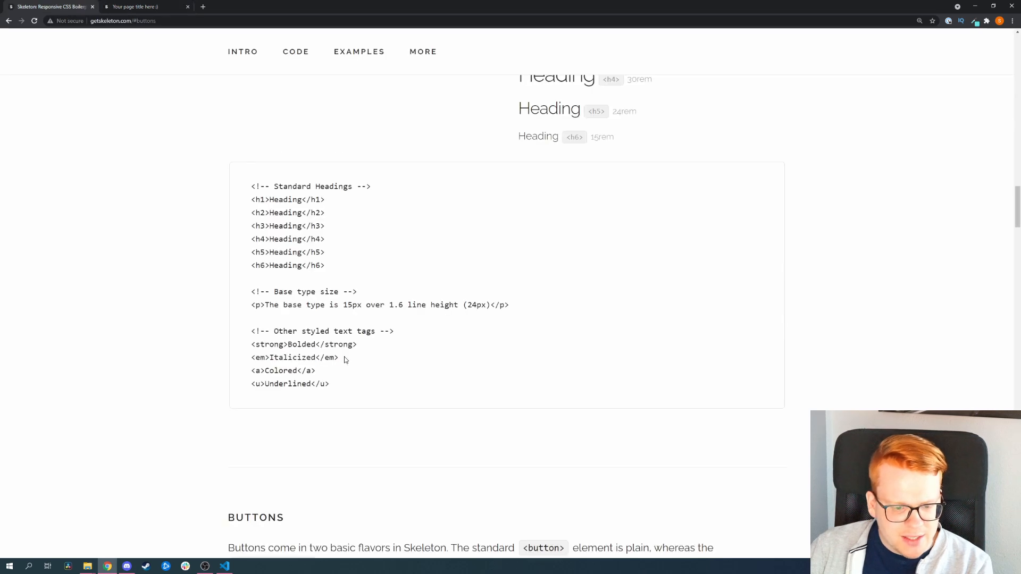
mouse_move(339, 357)
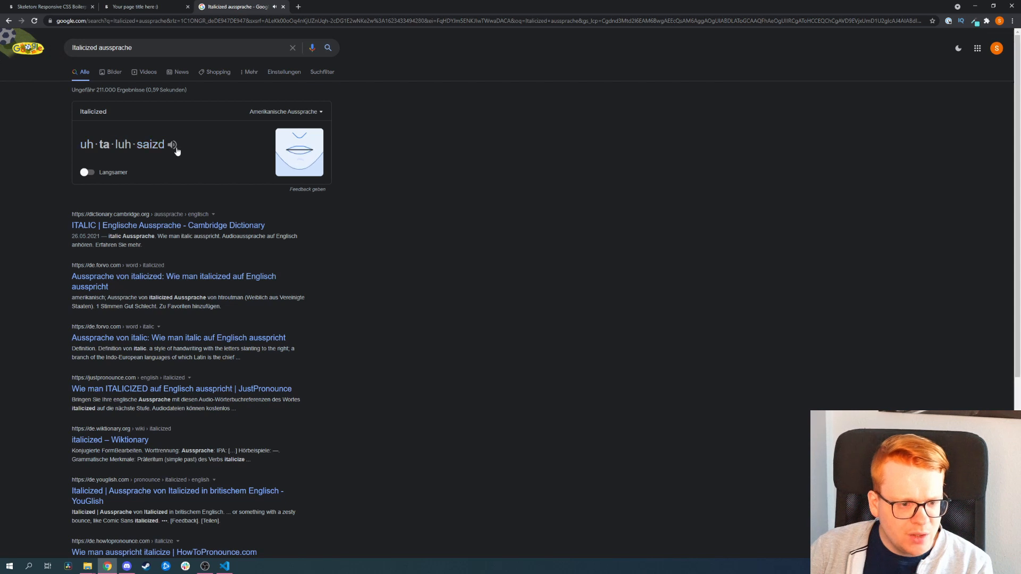
click(172, 145)
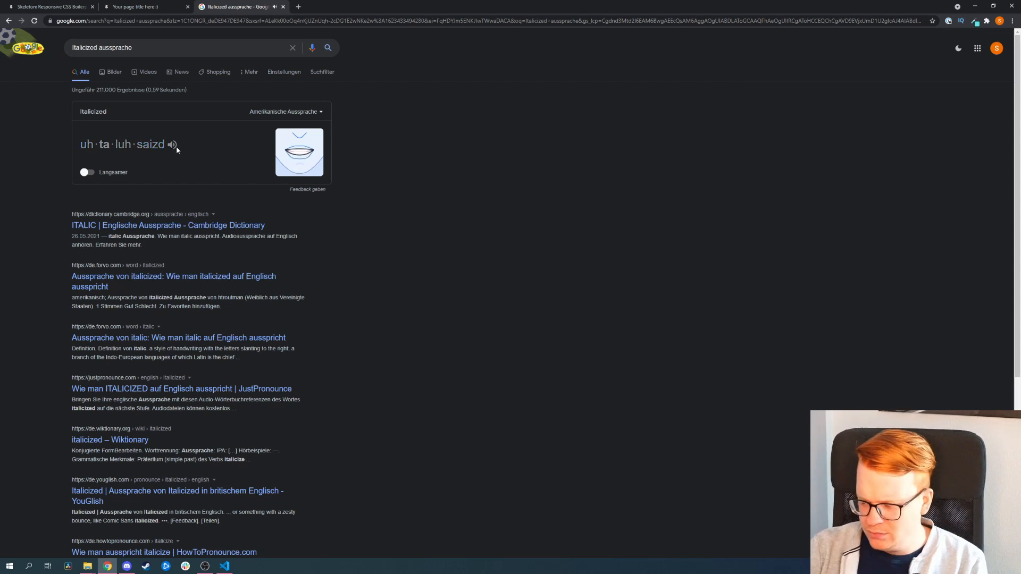
click(172, 144)
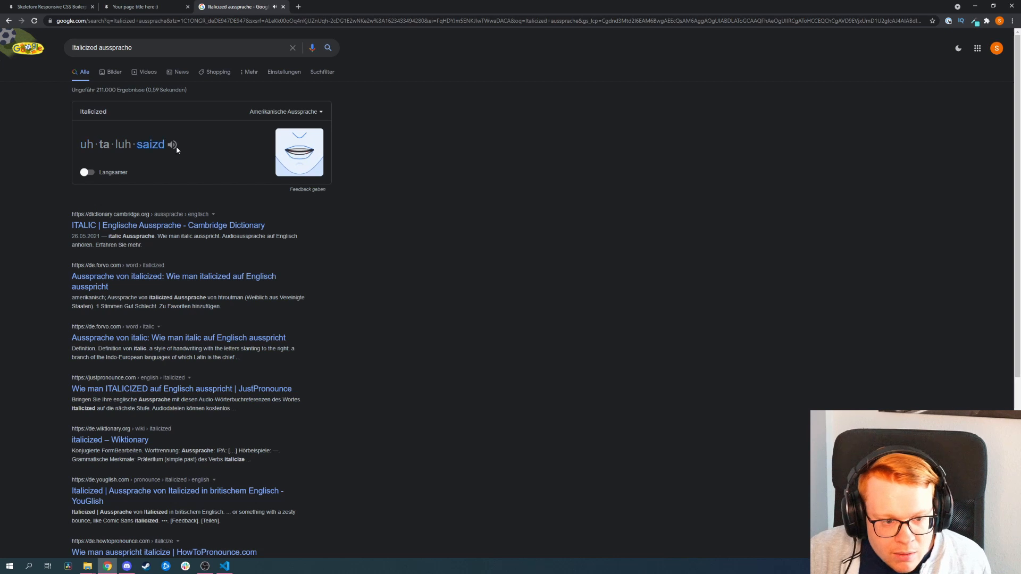
click(173, 143)
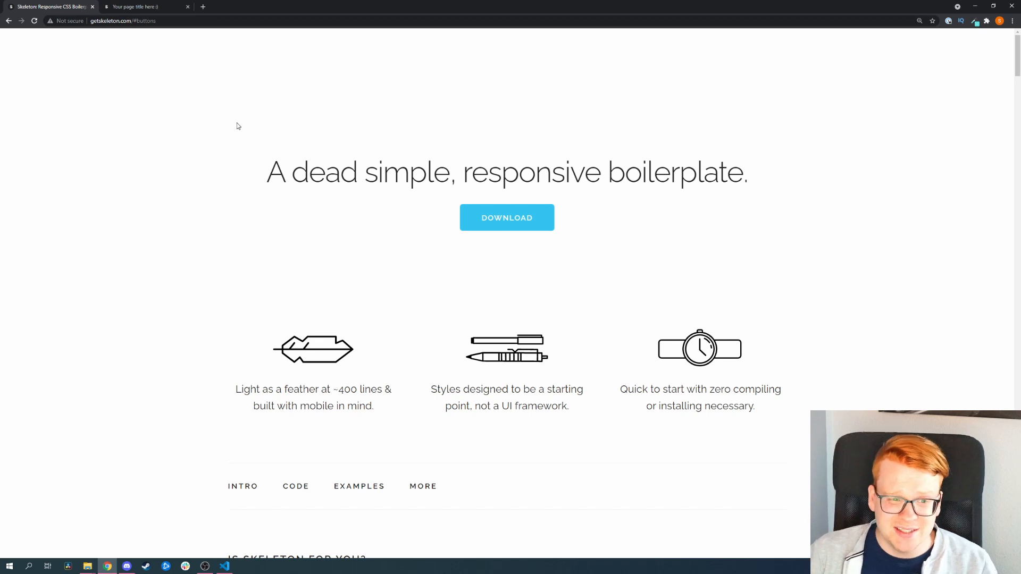
mouse_move(349, 209)
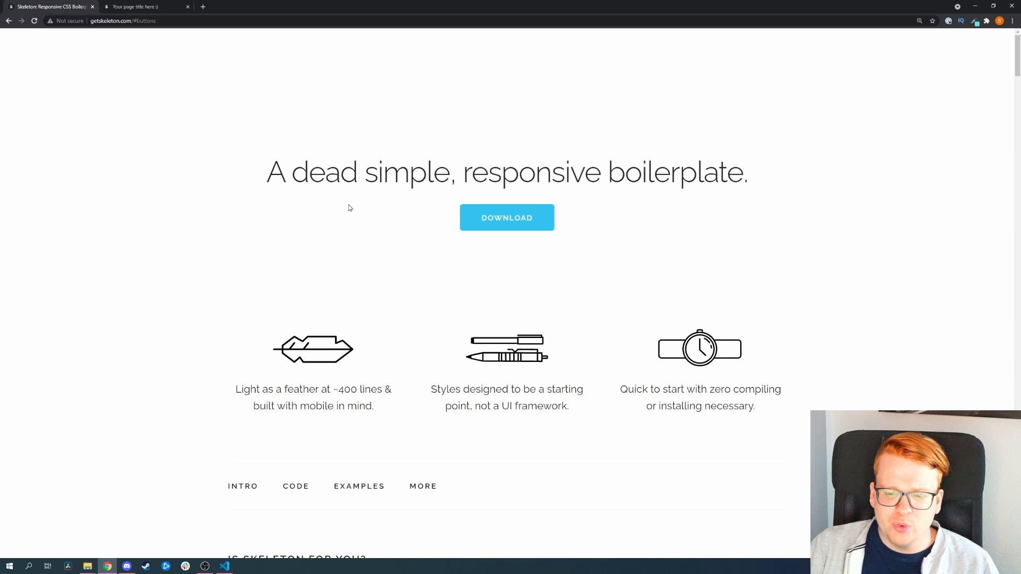
mouse_move(436, 234)
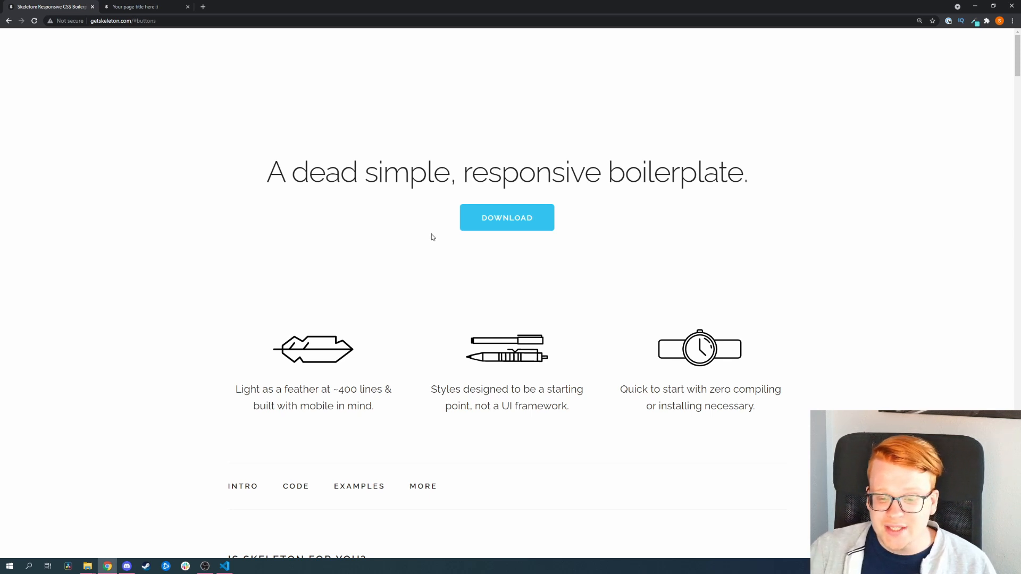
scroll(down, 3)
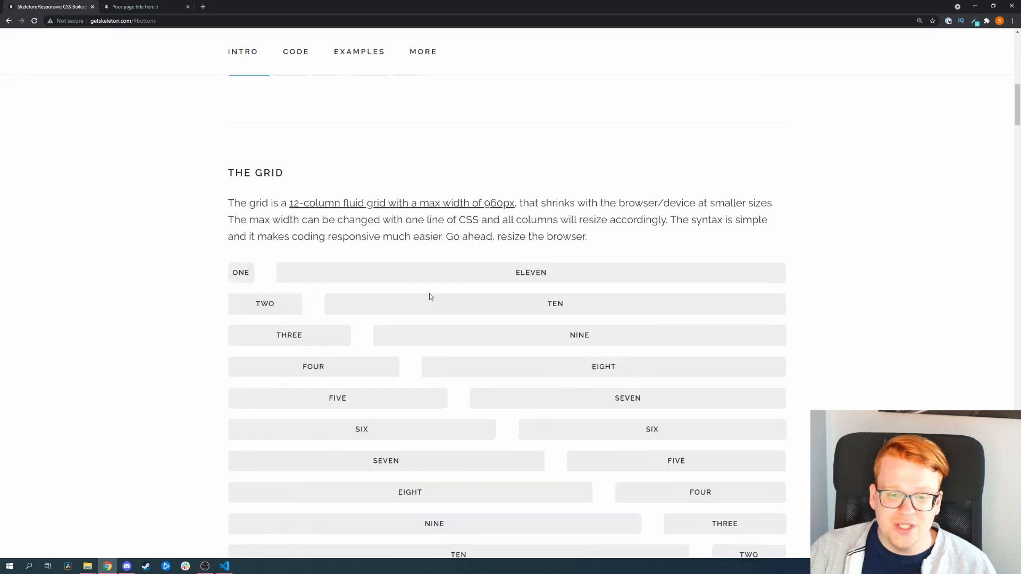
scroll(down, 3)
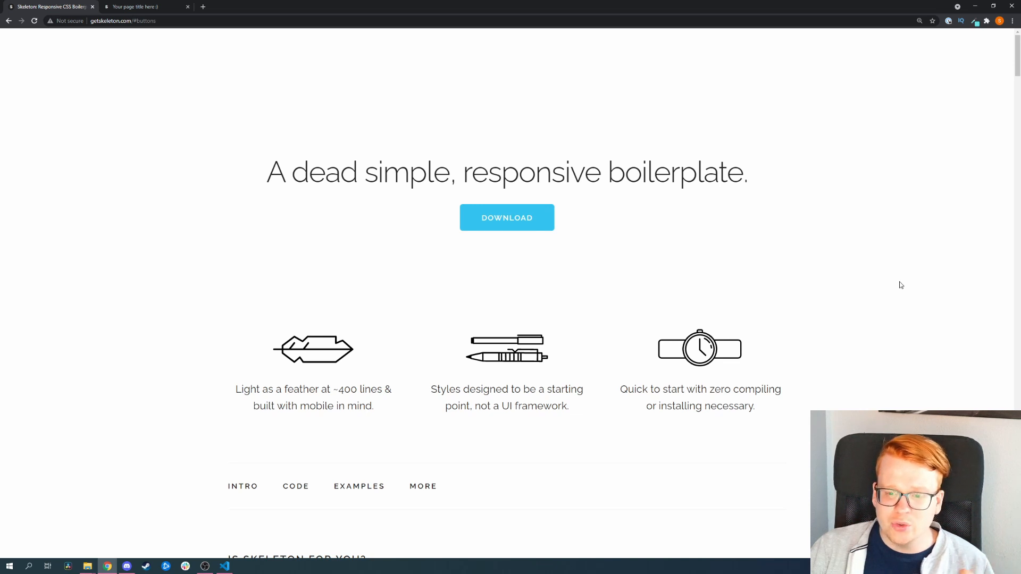
mouse_move(340, 75)
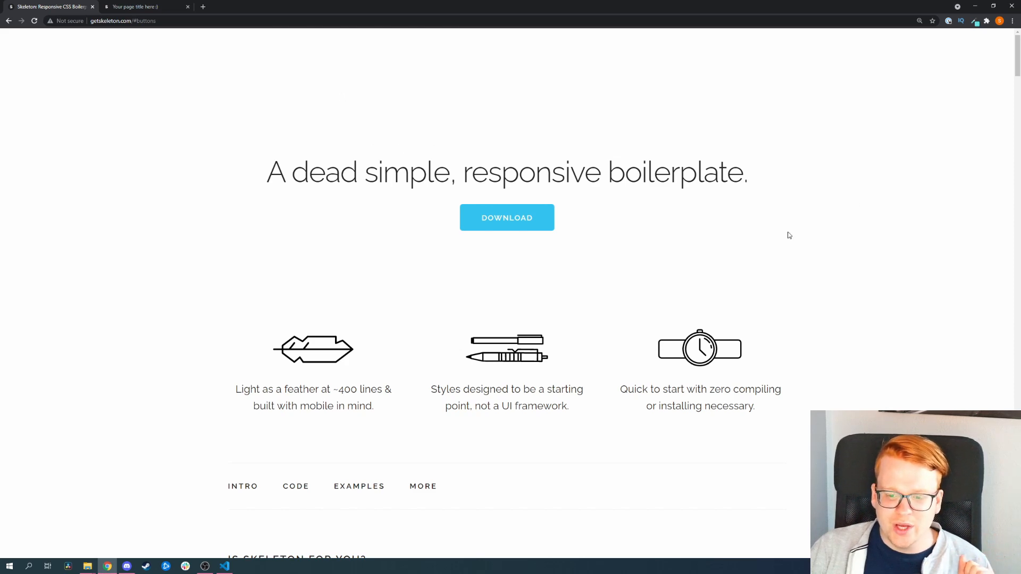
scroll(down, 3)
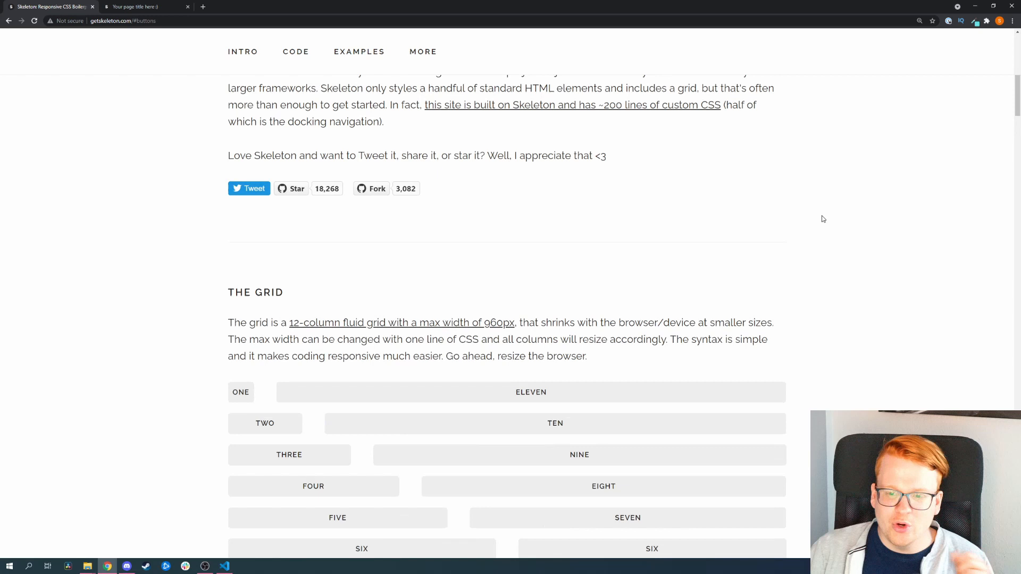